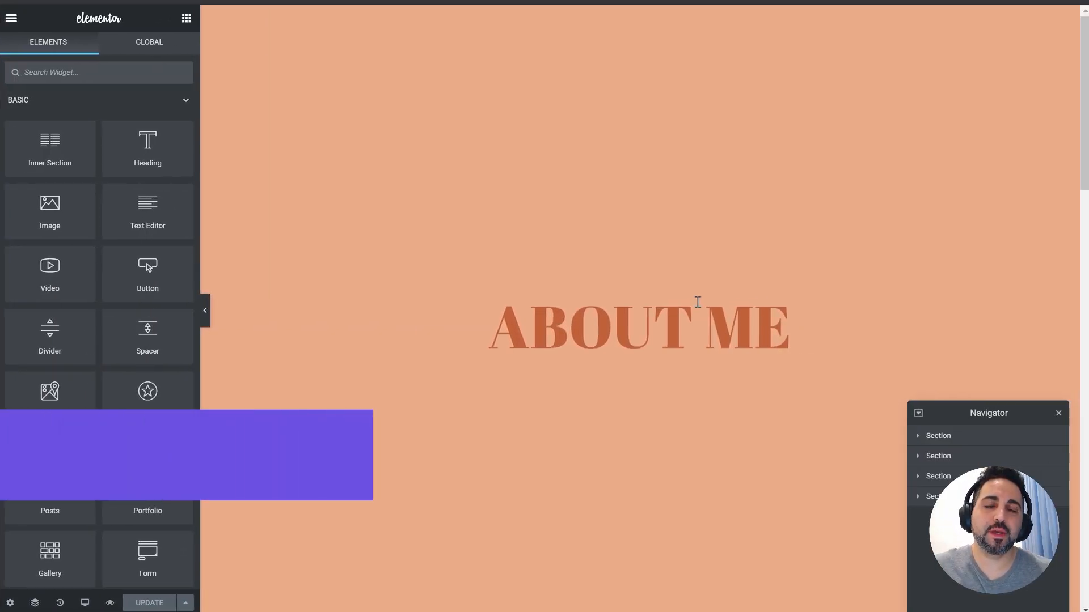
Scroll through the ABOUT ME page to look over its sections
scroll("down", 3)
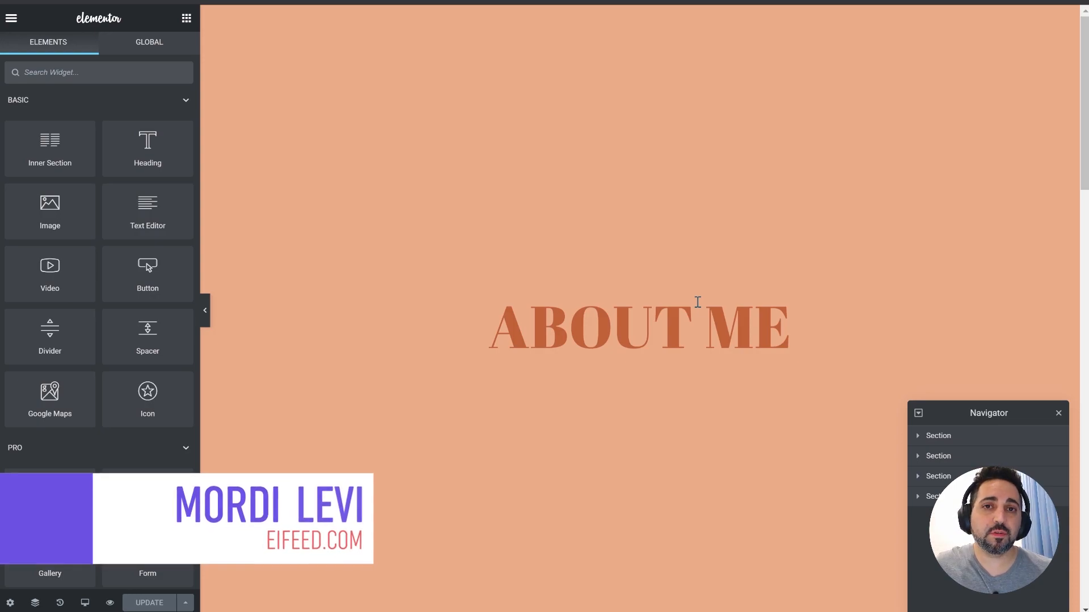
scroll("down", 3)
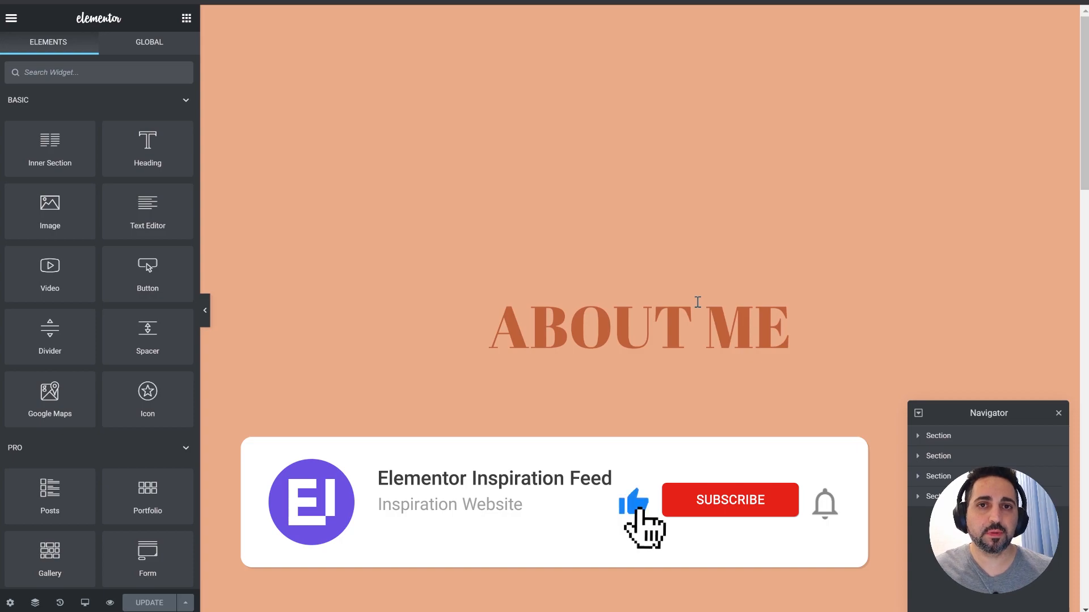
left_click(730, 500)
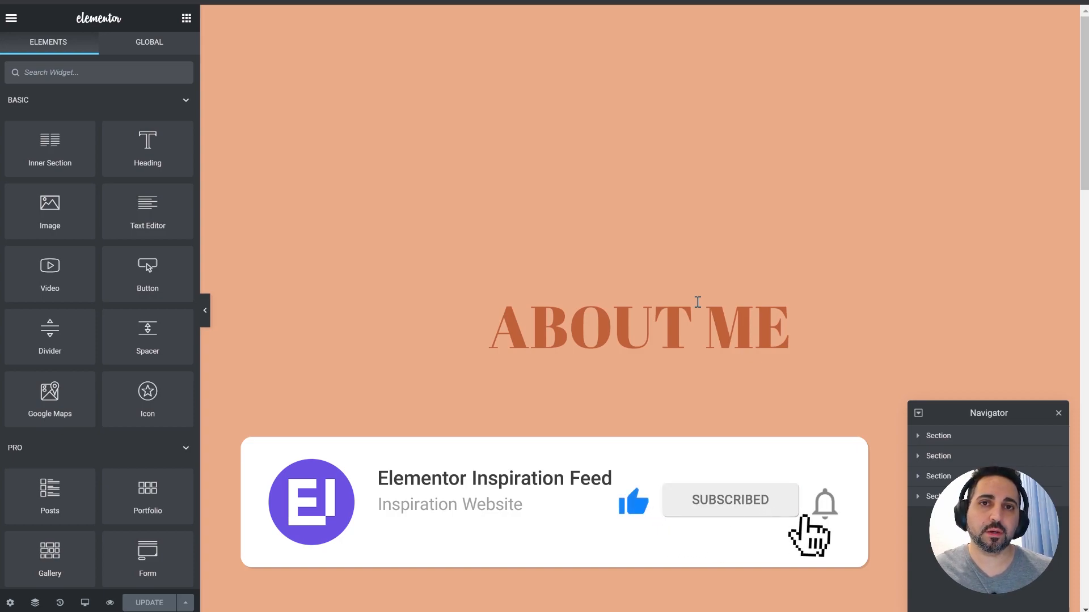
left_click(637, 324)
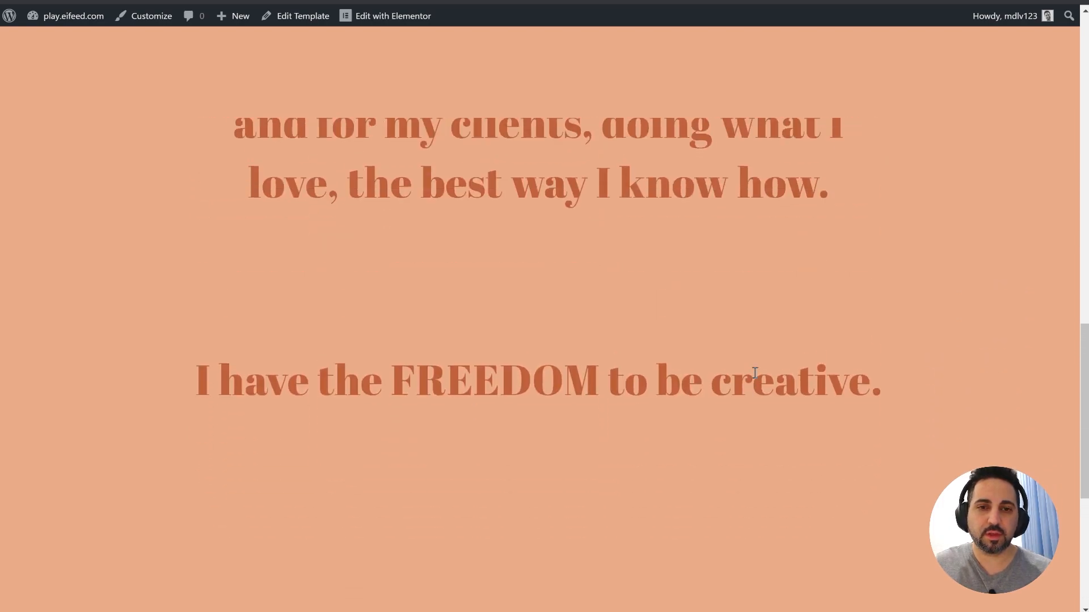
scroll("down", 3)
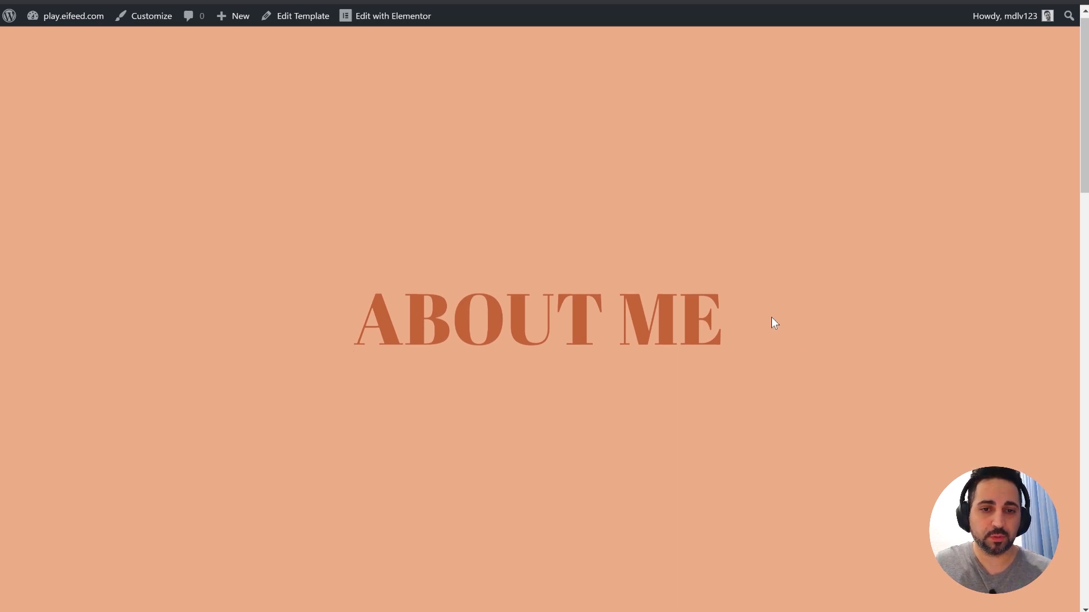
scroll("down", 3)
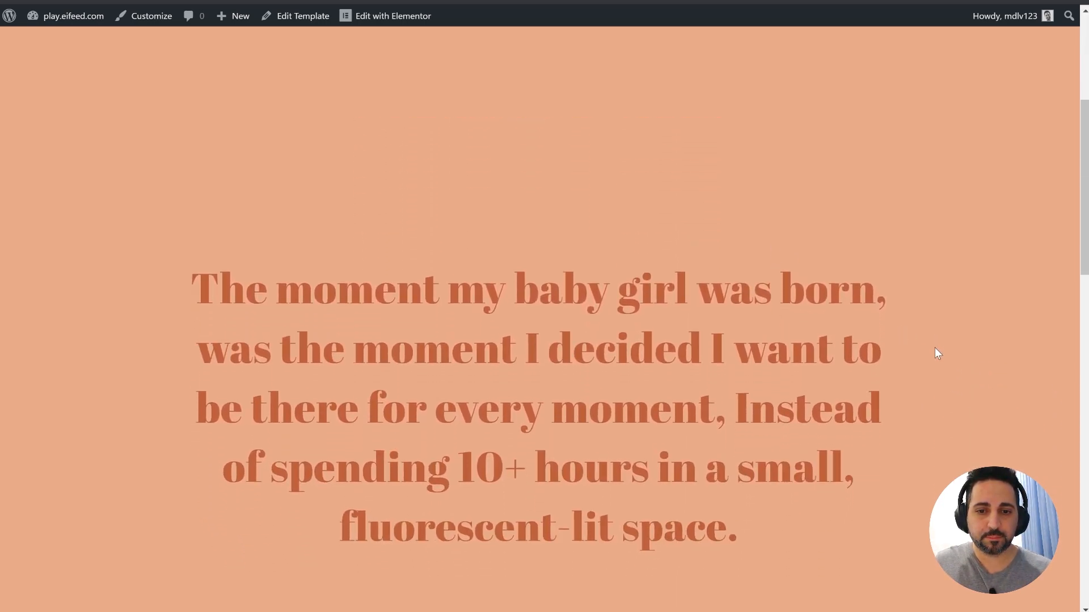
scroll("down", 3)
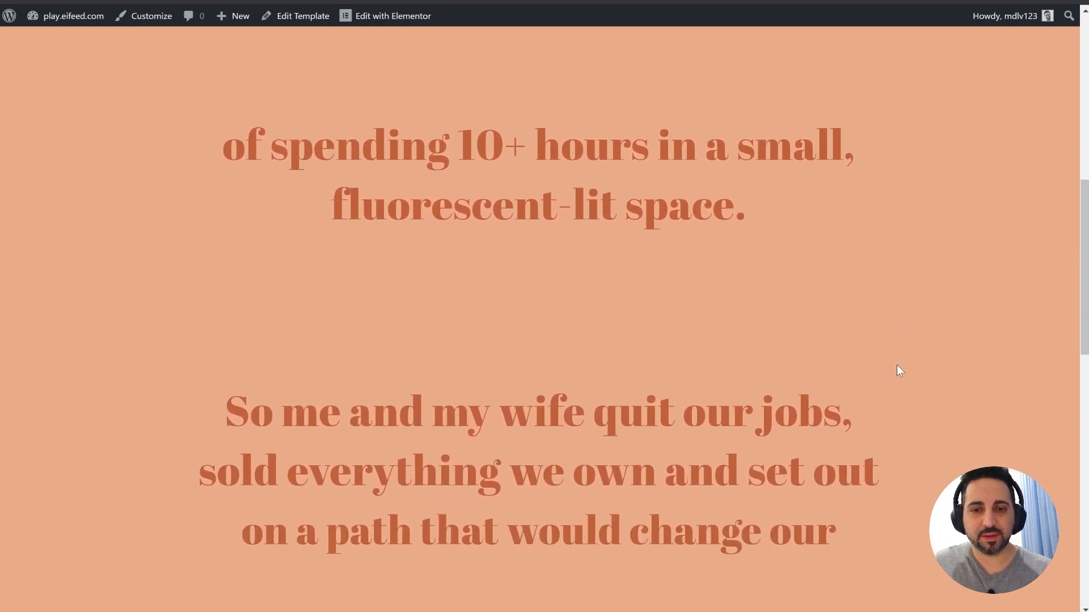
scroll("up", 3)
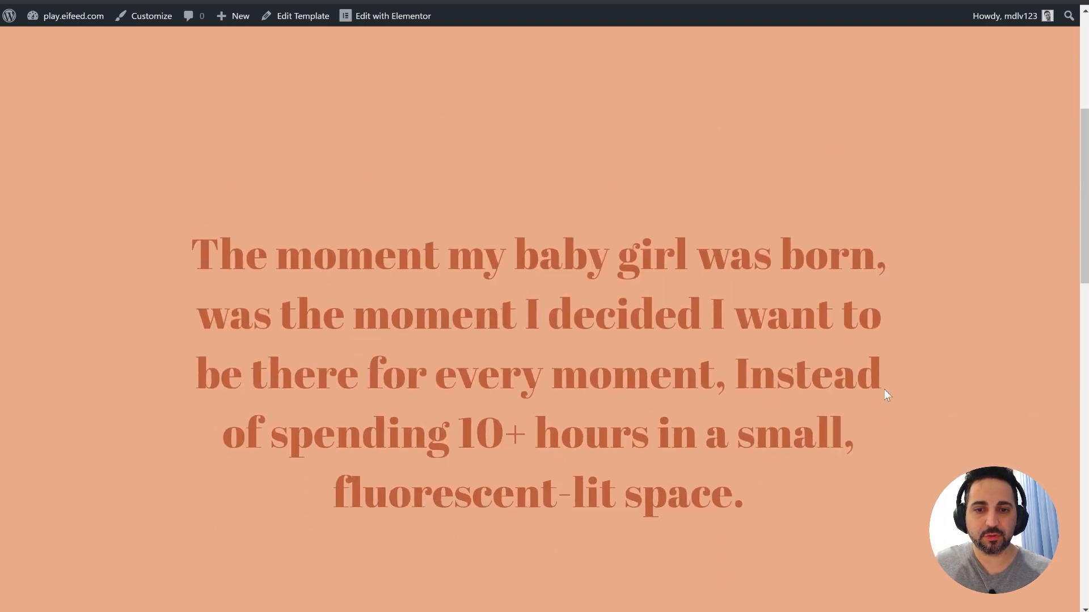
scroll("down", 3)
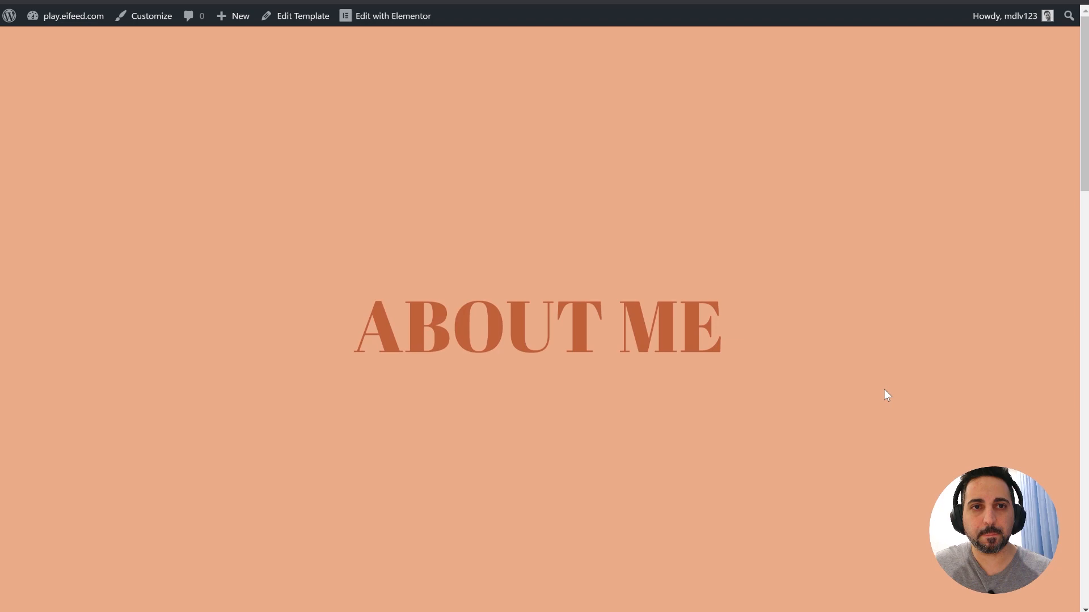
left_click(391, 16)
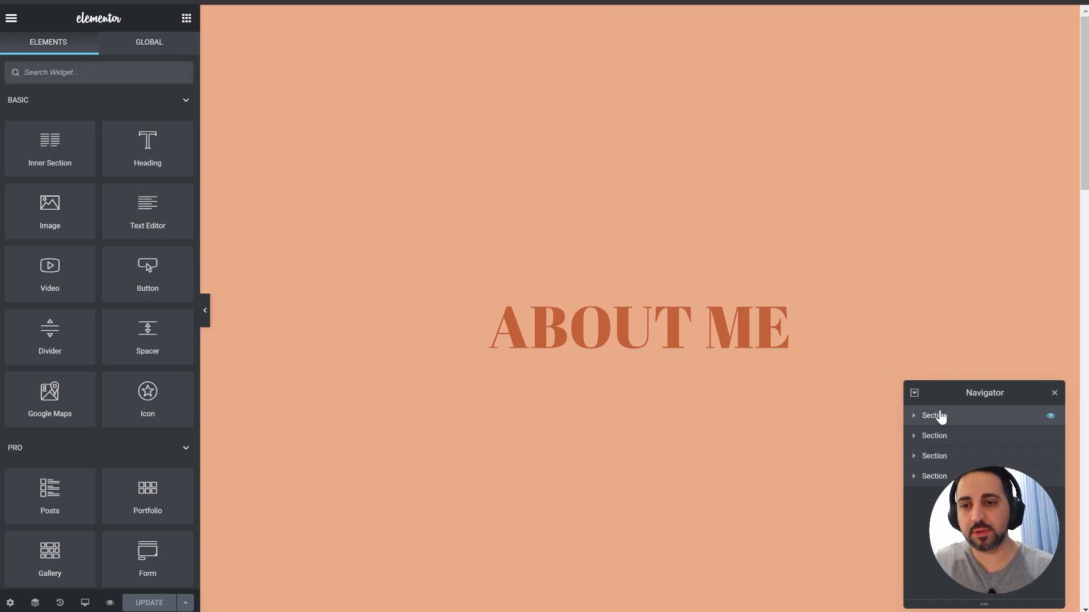
Open the first section's layout settings and scroll the canvas to check each section's height
left_click(933, 415)
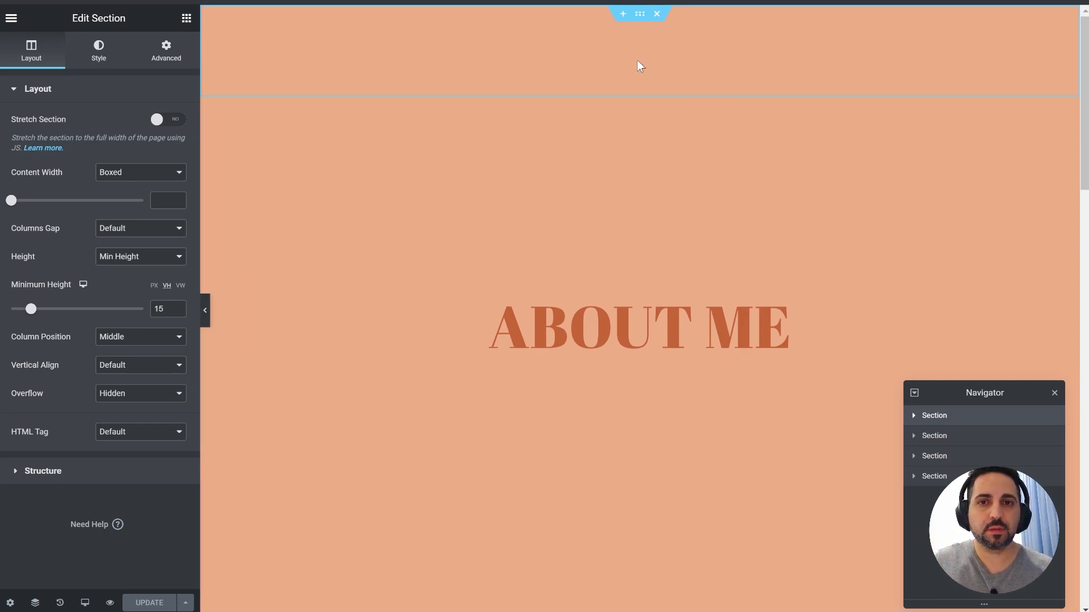
scroll("down", 3)
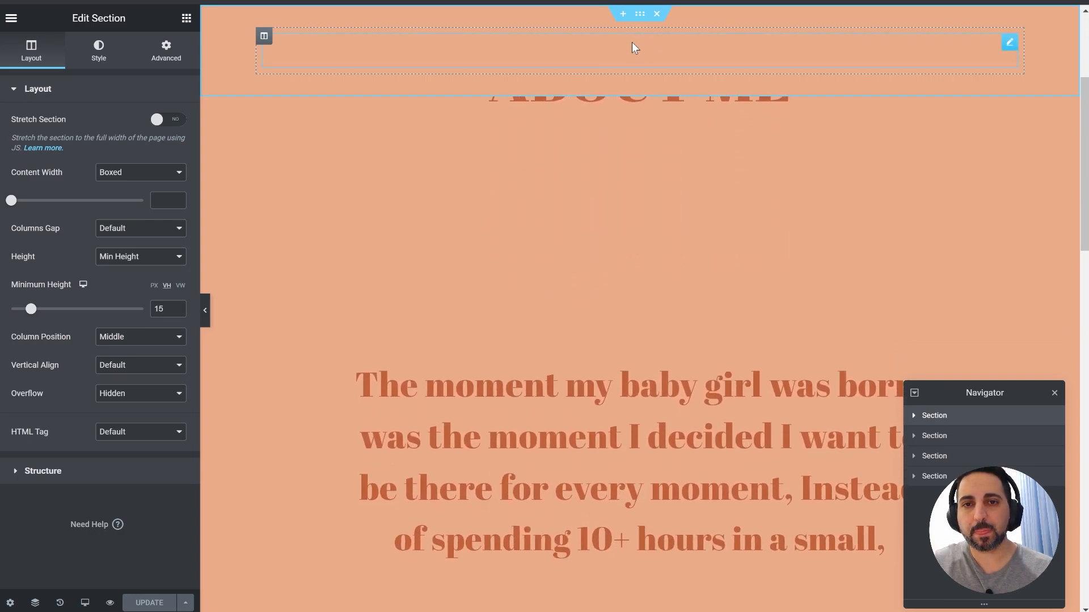
scroll("down", 3)
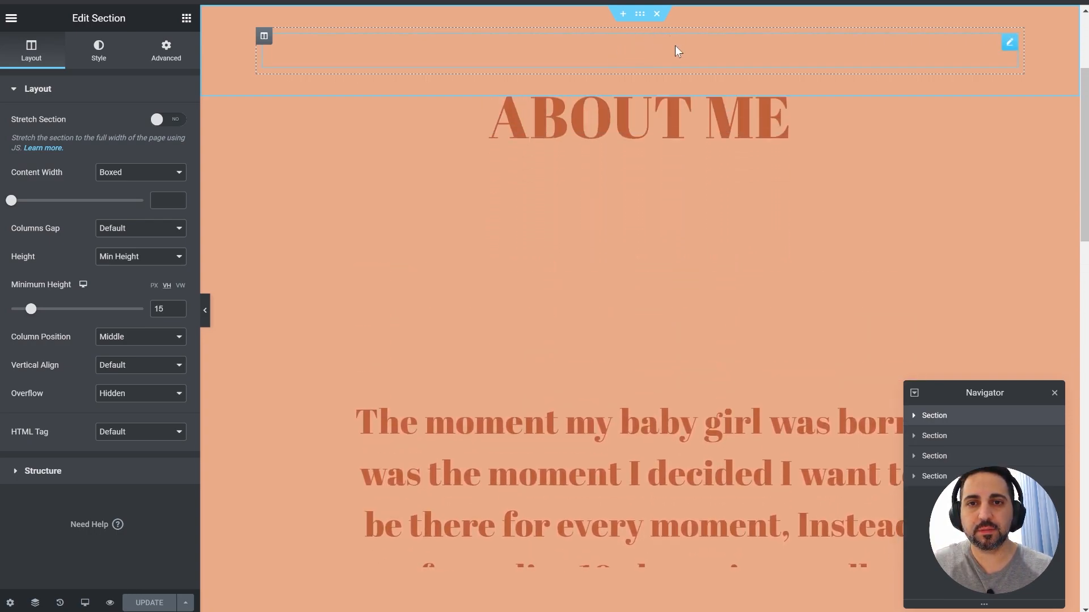
left_click_drag(32, 309, 144, 309)
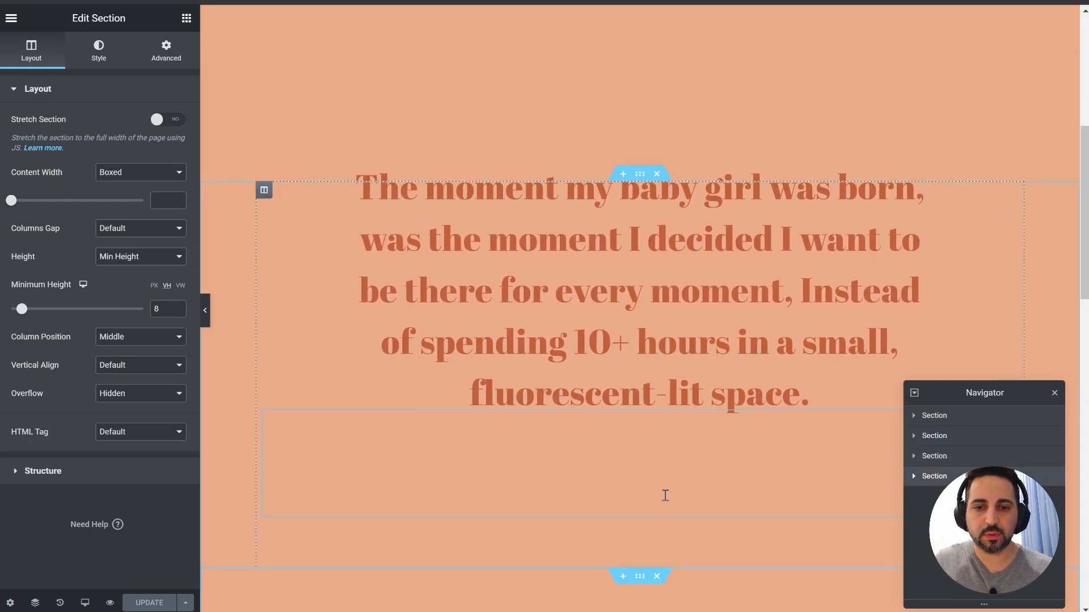
scroll("down", 3)
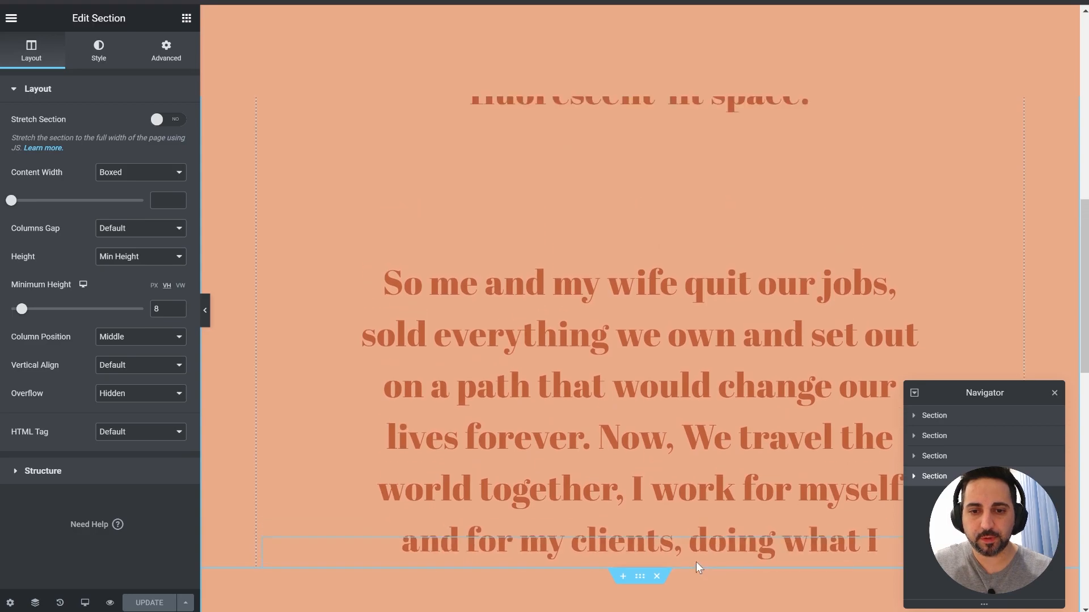
scroll("down", 3)
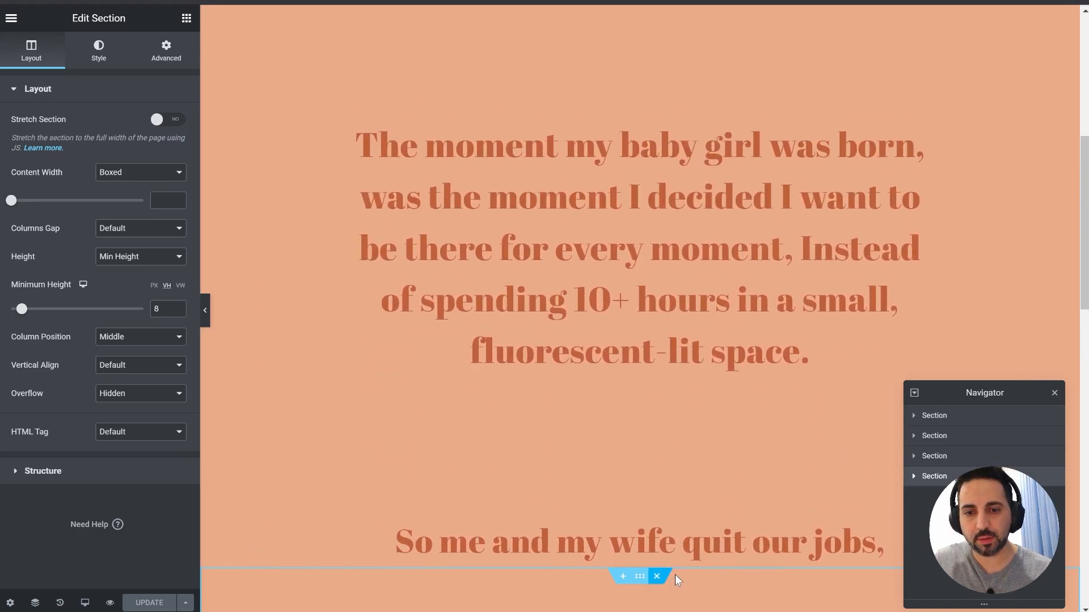
scroll("down", 3)
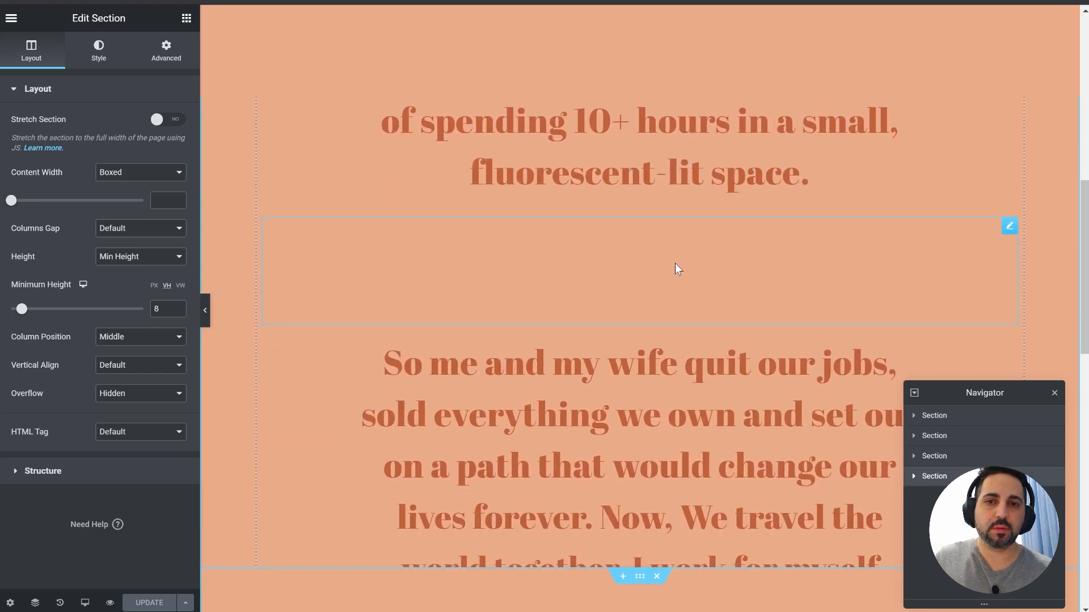
scroll("down", 3)
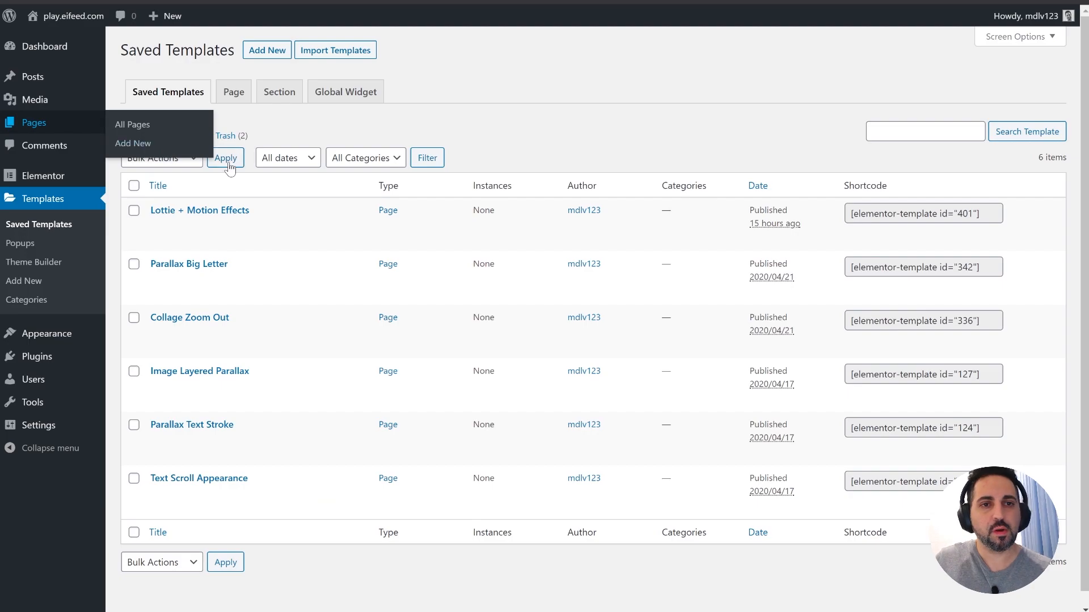
mouse_move(282, 132)
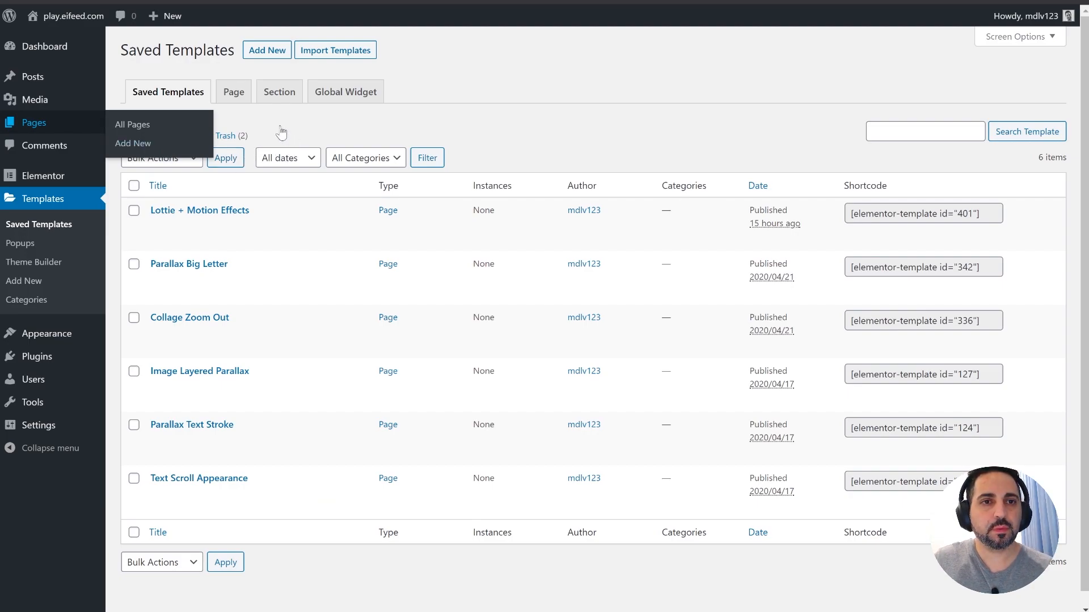
Open the All Pages list and start a new page
left_click(133, 124)
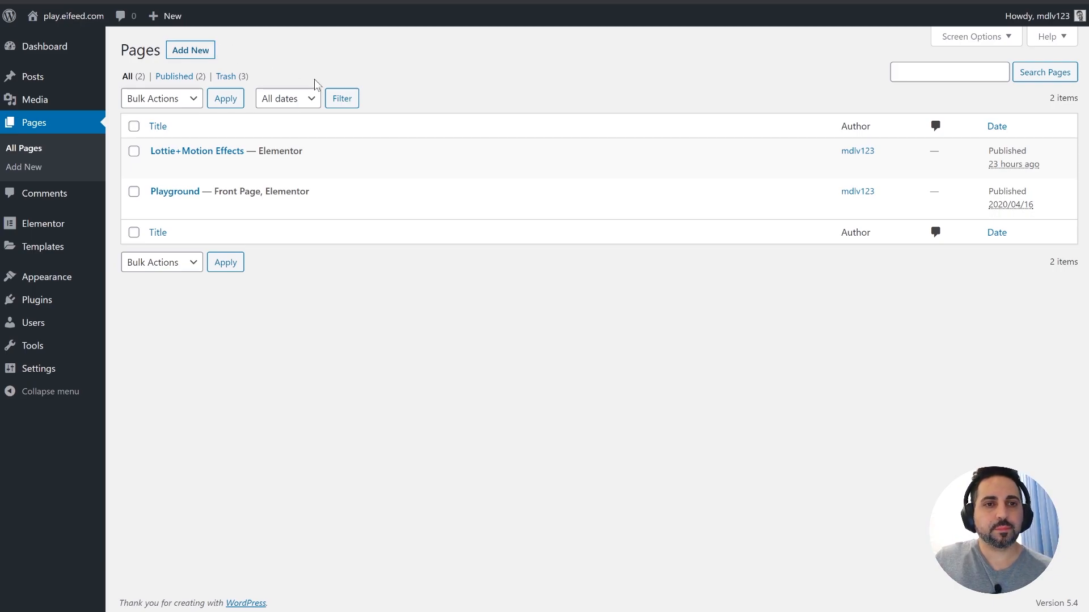
left_click(190, 50)
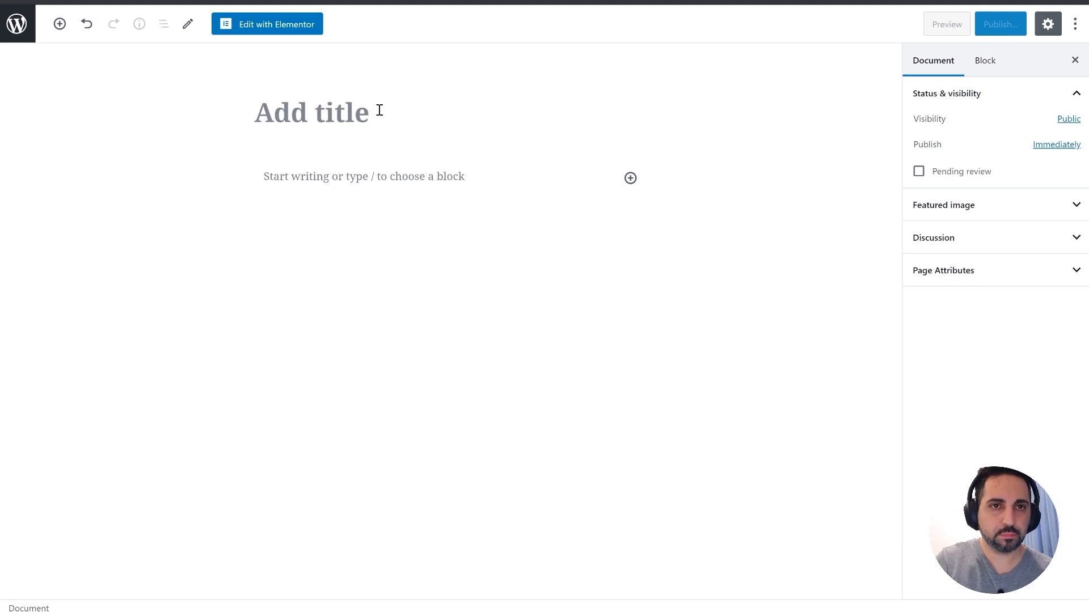
Title the new page 'Text Scroll Appearance' and open it in Elementor
type("Text S")
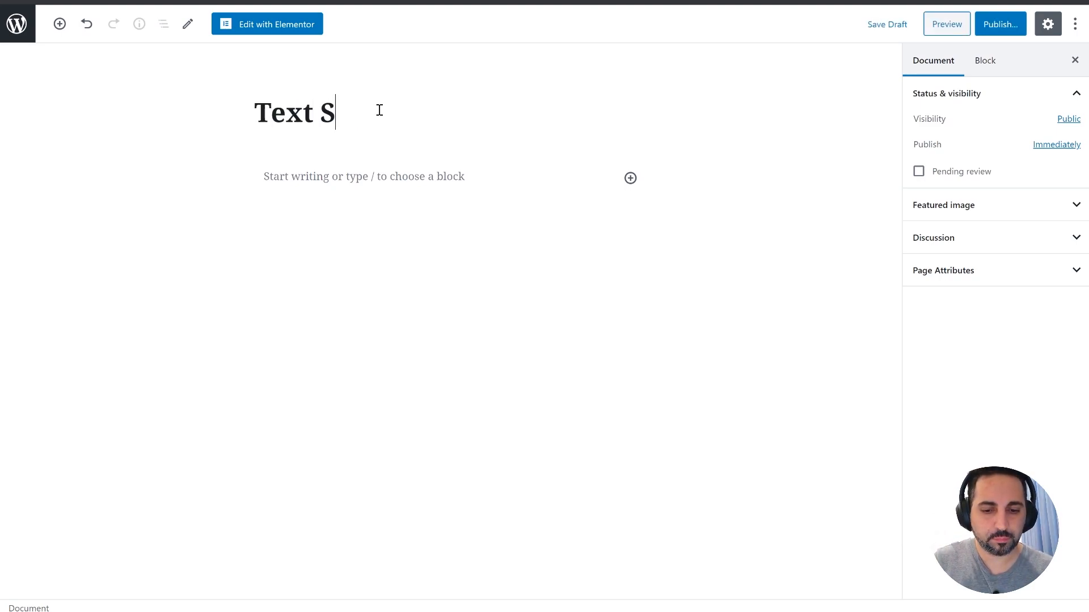
type("croll A")
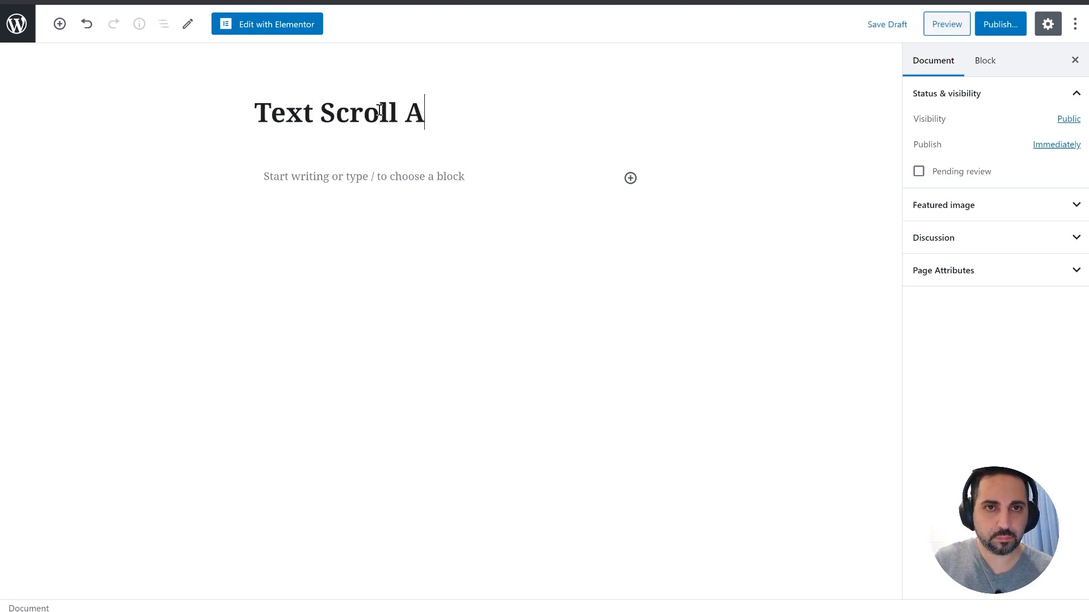
type("ppea")
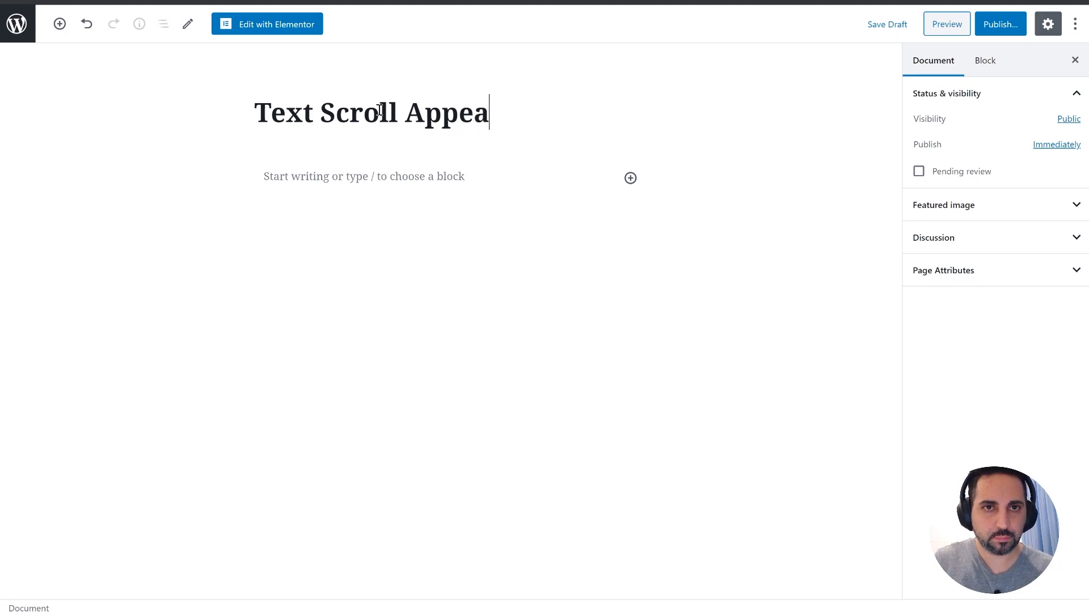
type("rance")
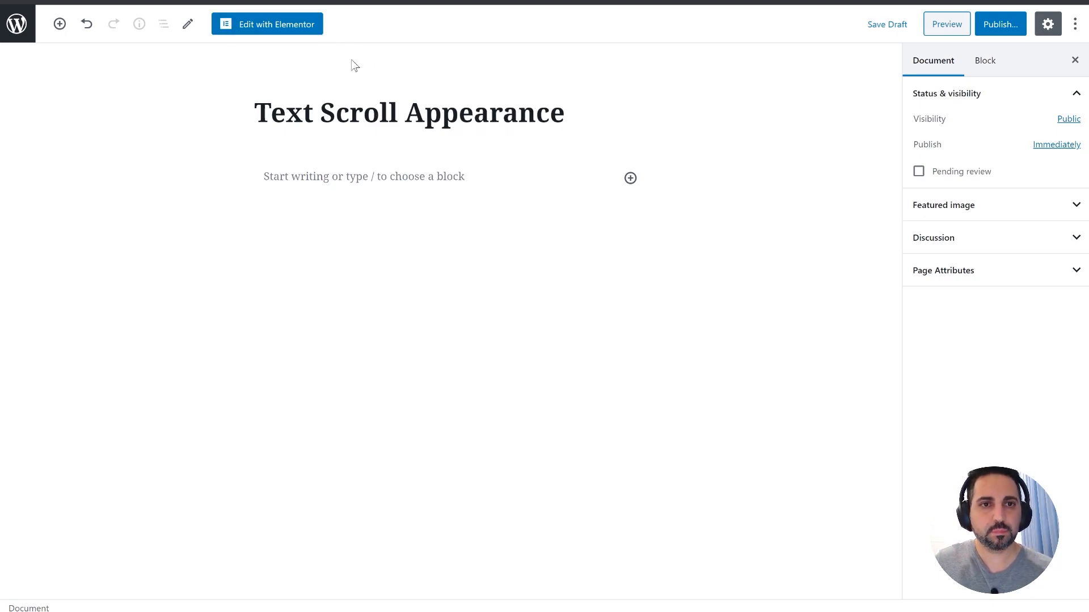
left_click(266, 24)
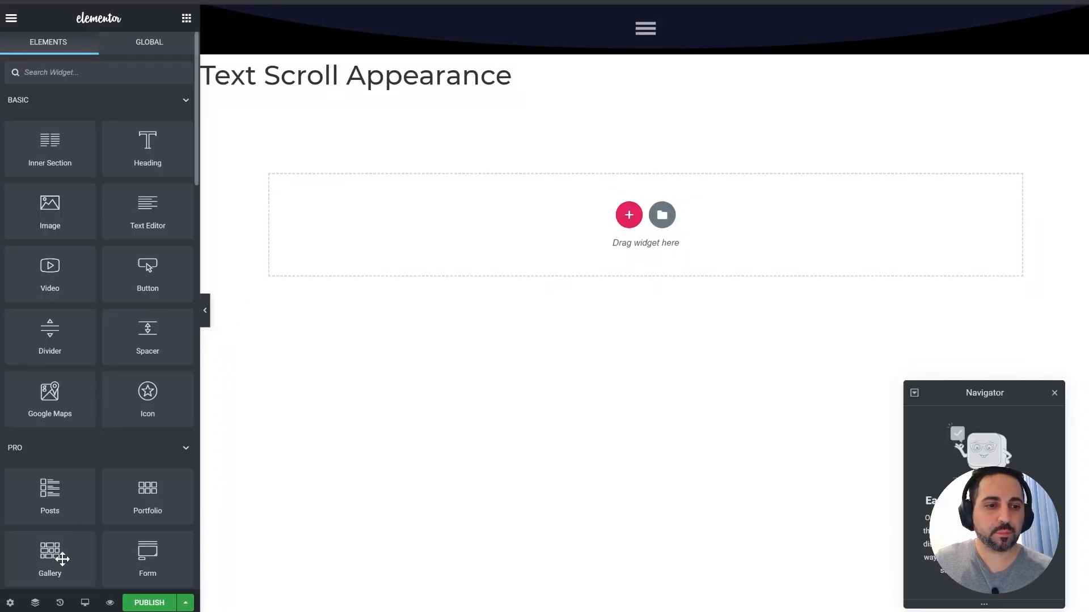
Set the page layout to Elementor Canvas and publish the page
left_click(10, 602)
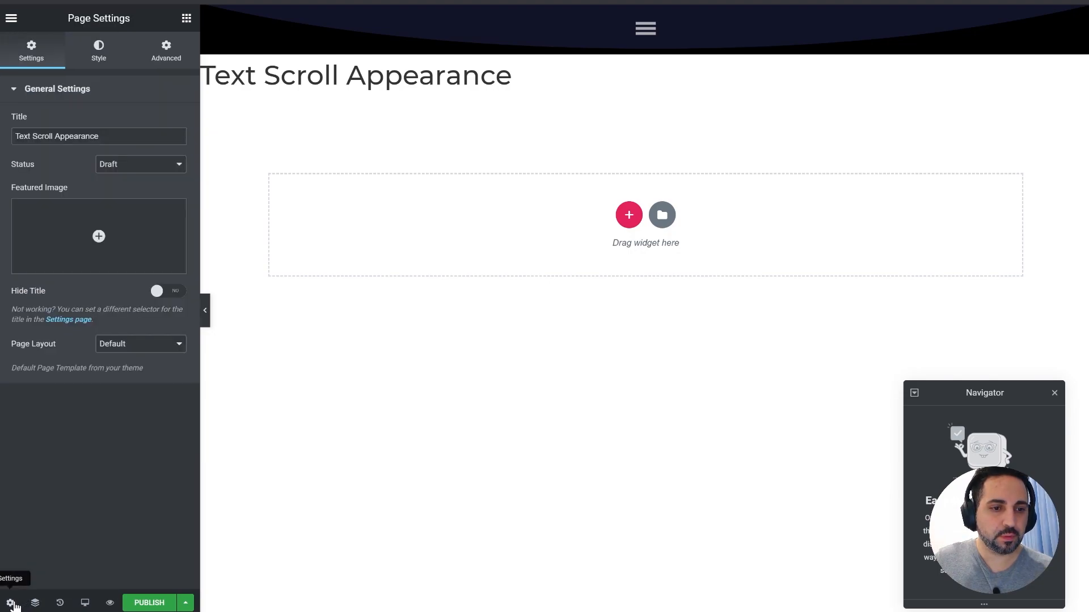
left_click(139, 343)
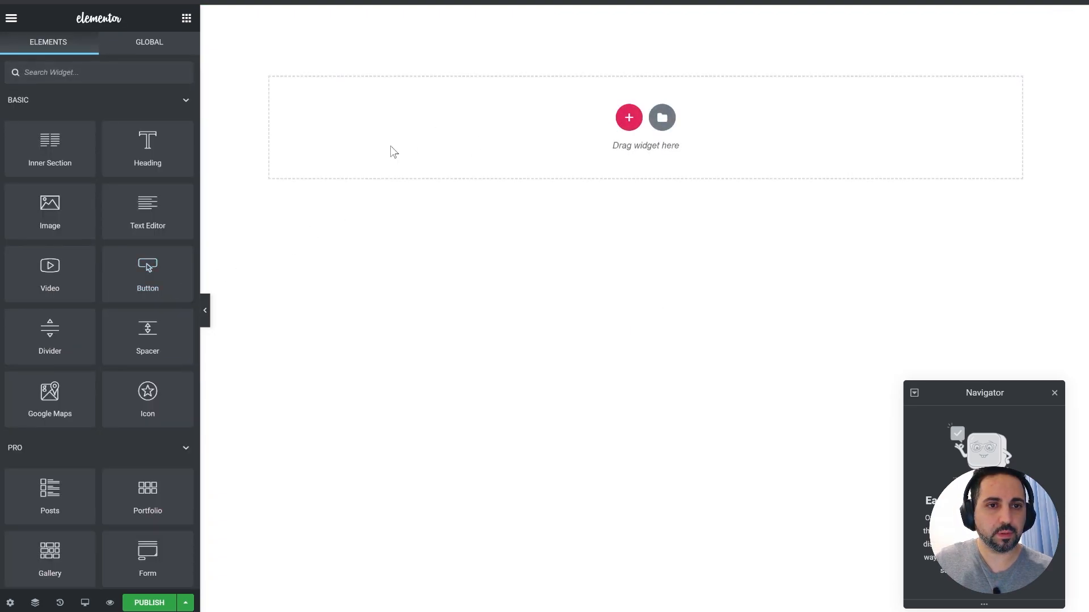
left_click(149, 602)
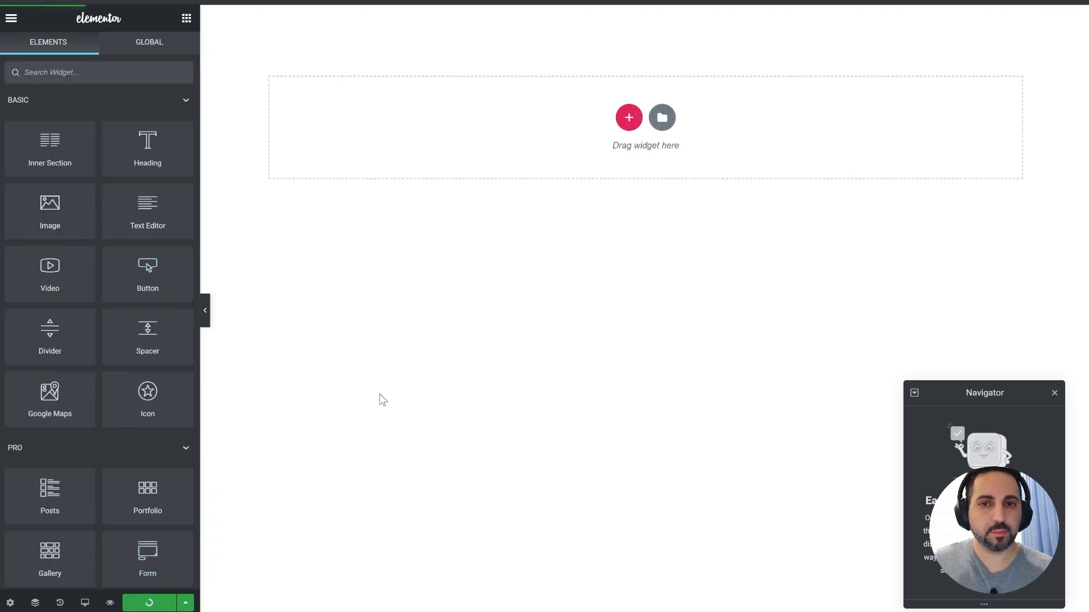
left_click(149, 602)
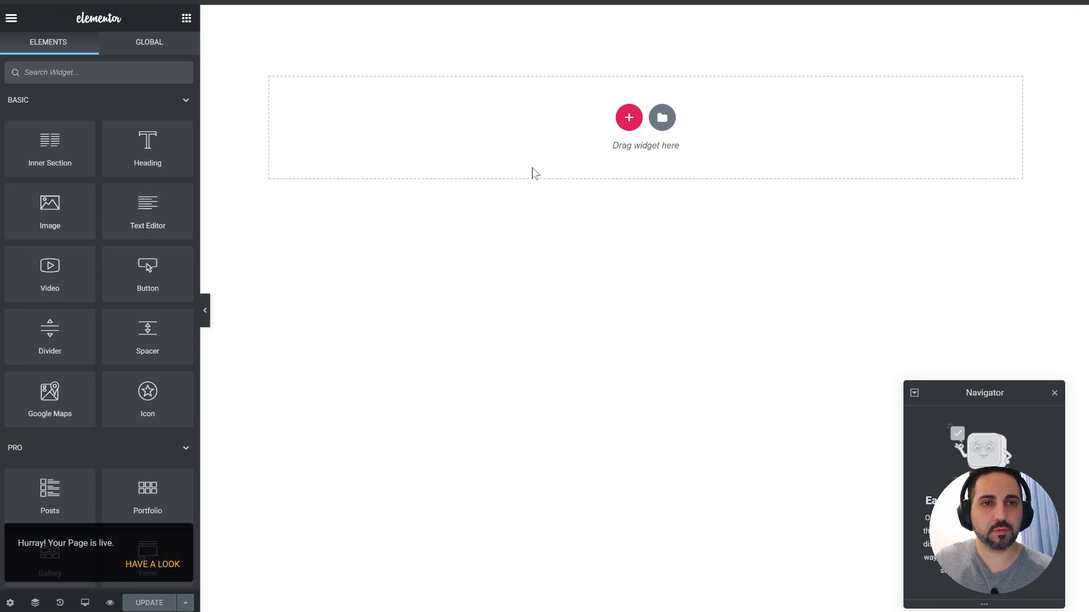
Add a one-column section with a minimum height of 100 VH
left_click(628, 117)
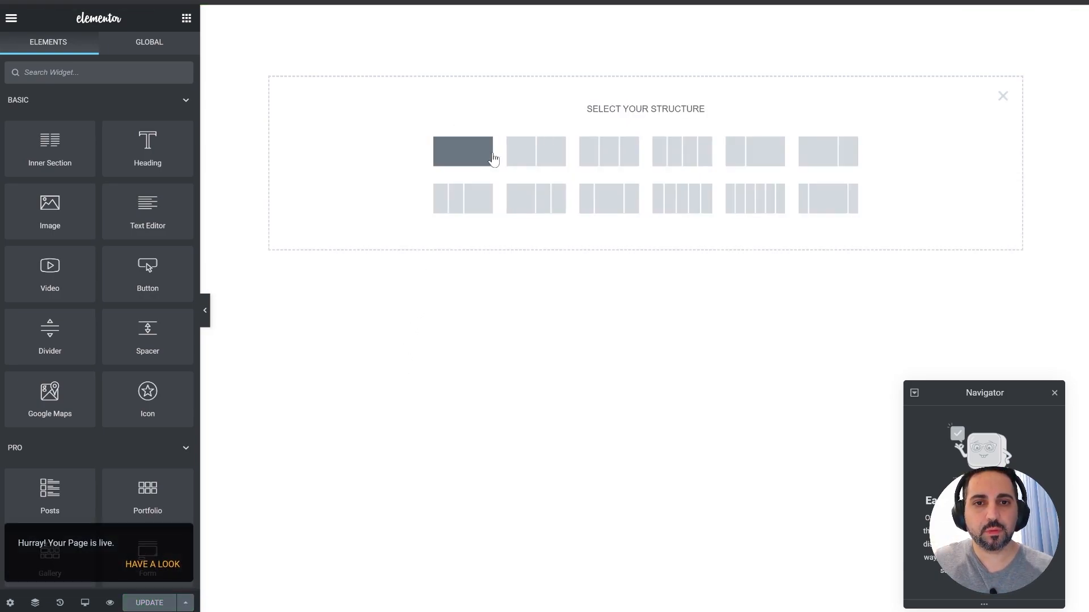
left_click(463, 151)
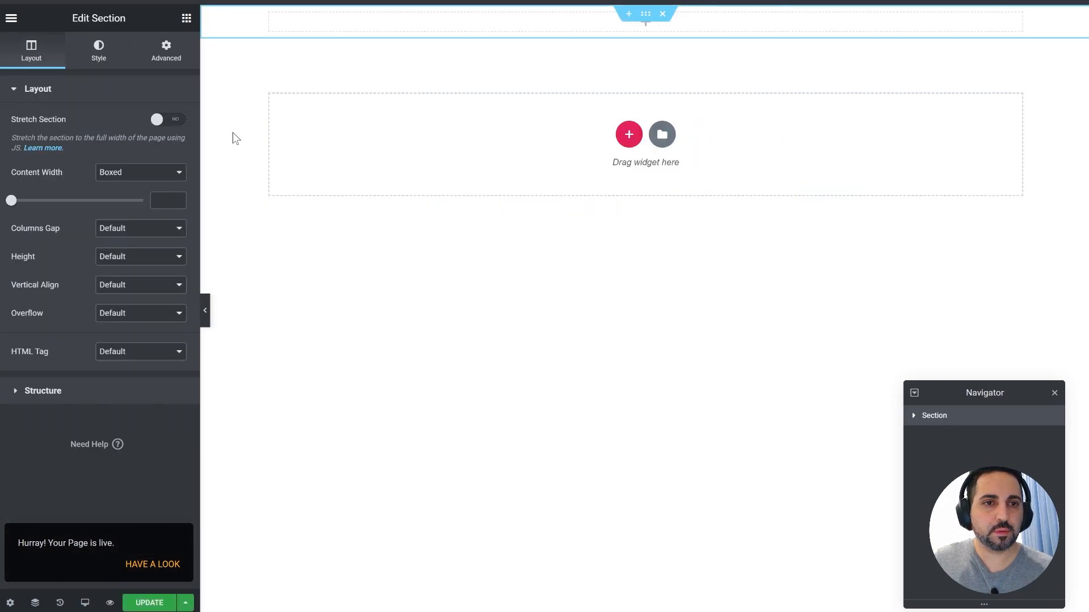
mouse_move(127, 265)
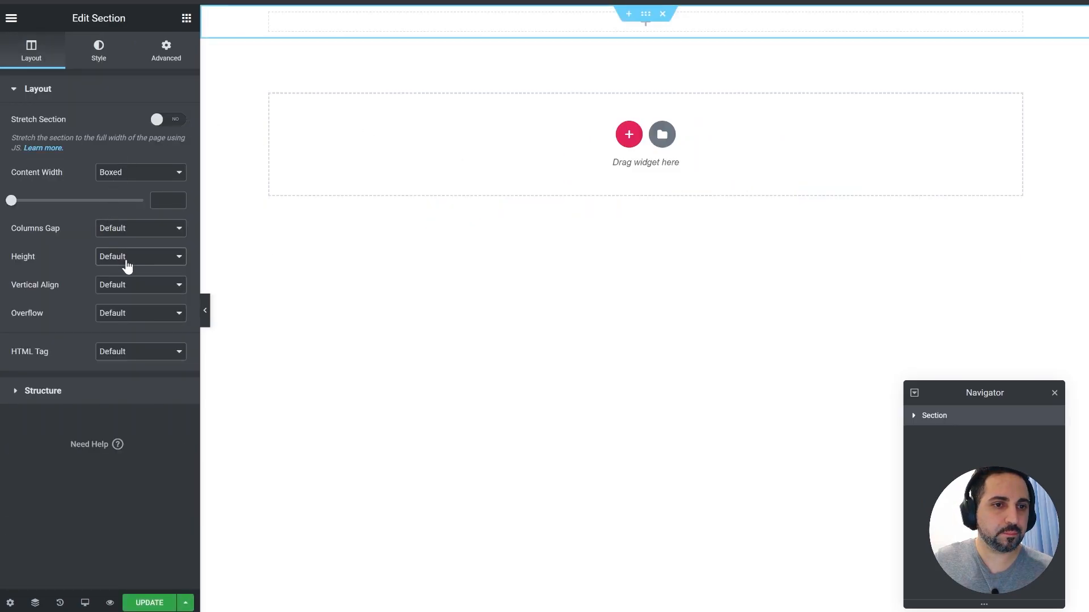
left_click(139, 257)
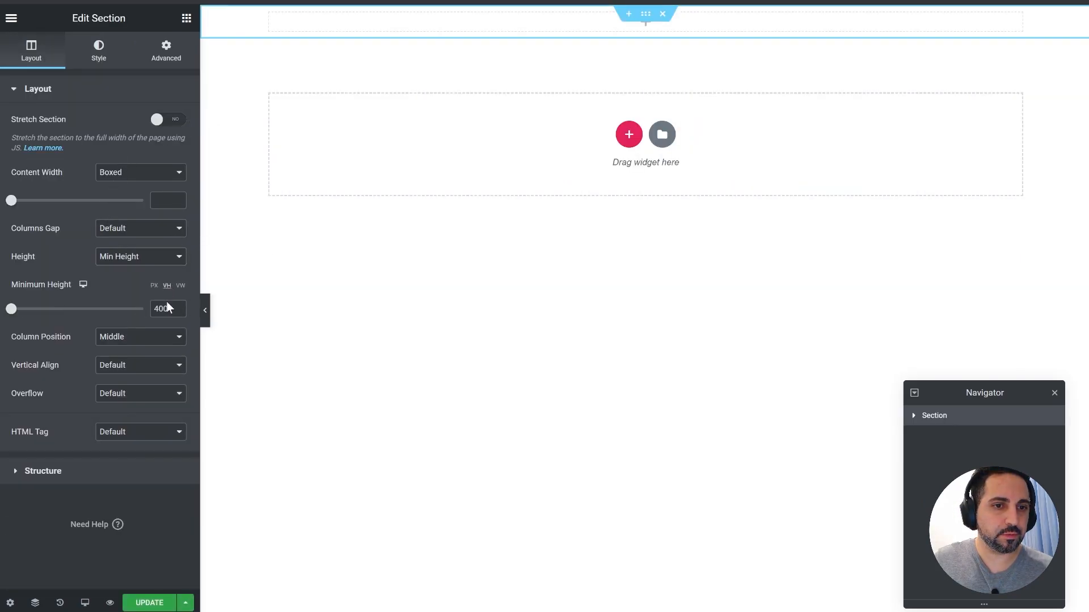
type("100")
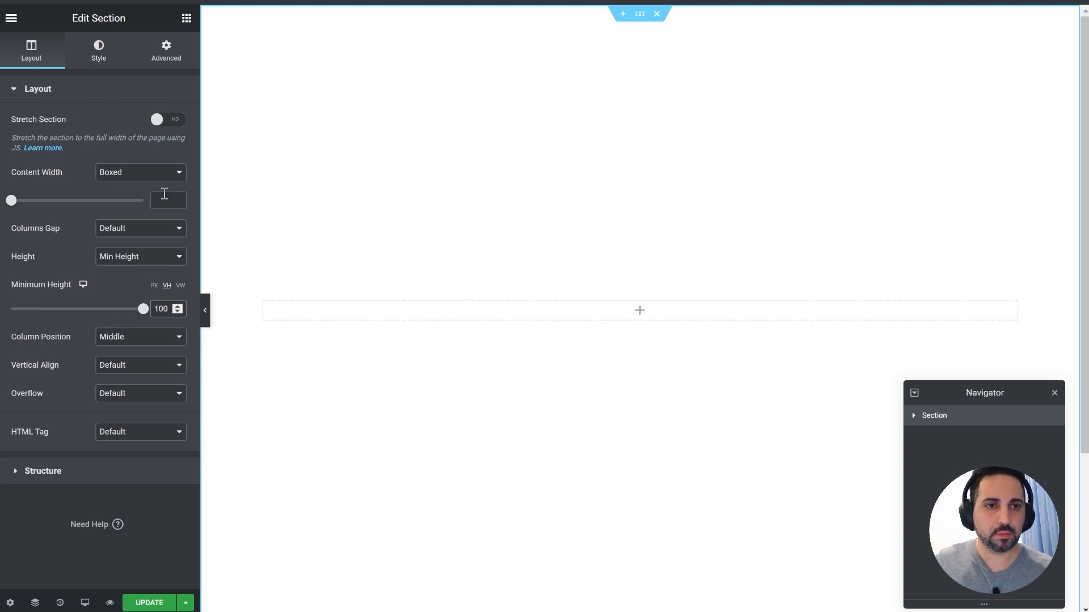
left_click(98, 49)
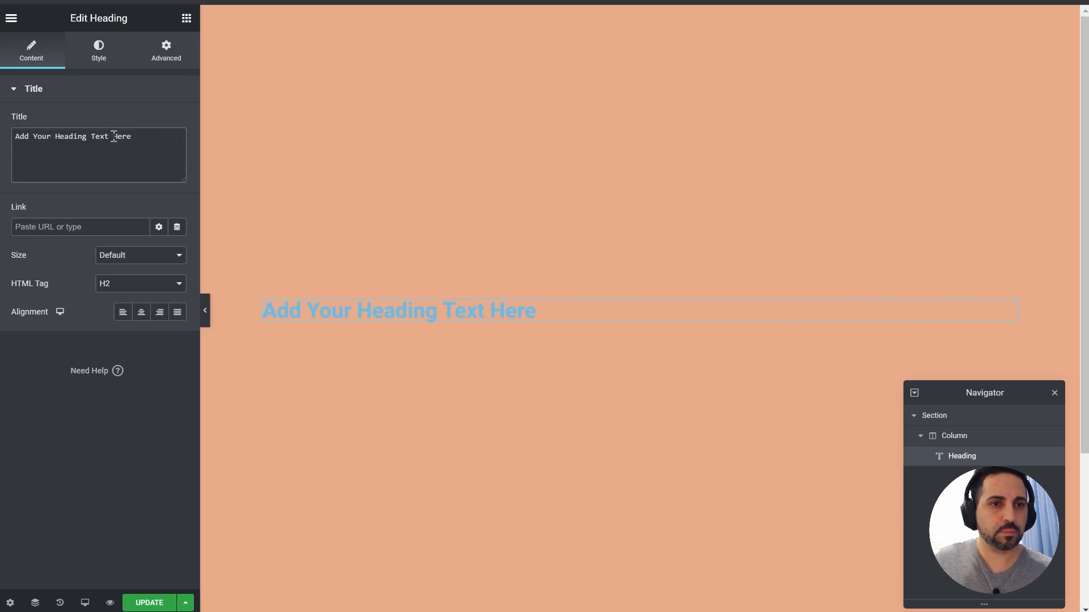
Set the heading text to 'ABOUT ME' and centre it
type("ABOUT ME")
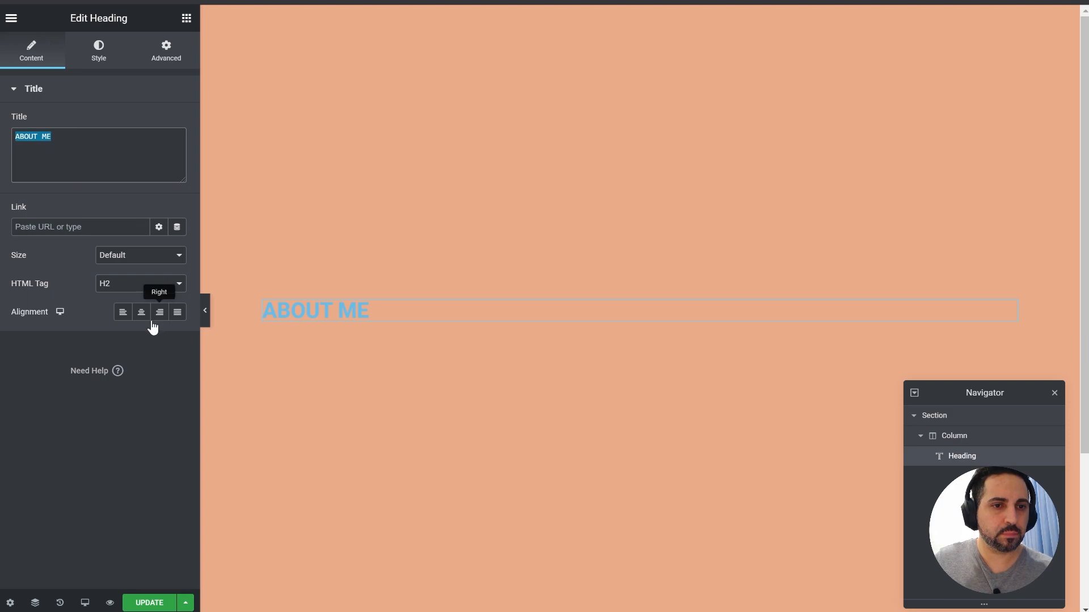
left_click(140, 312)
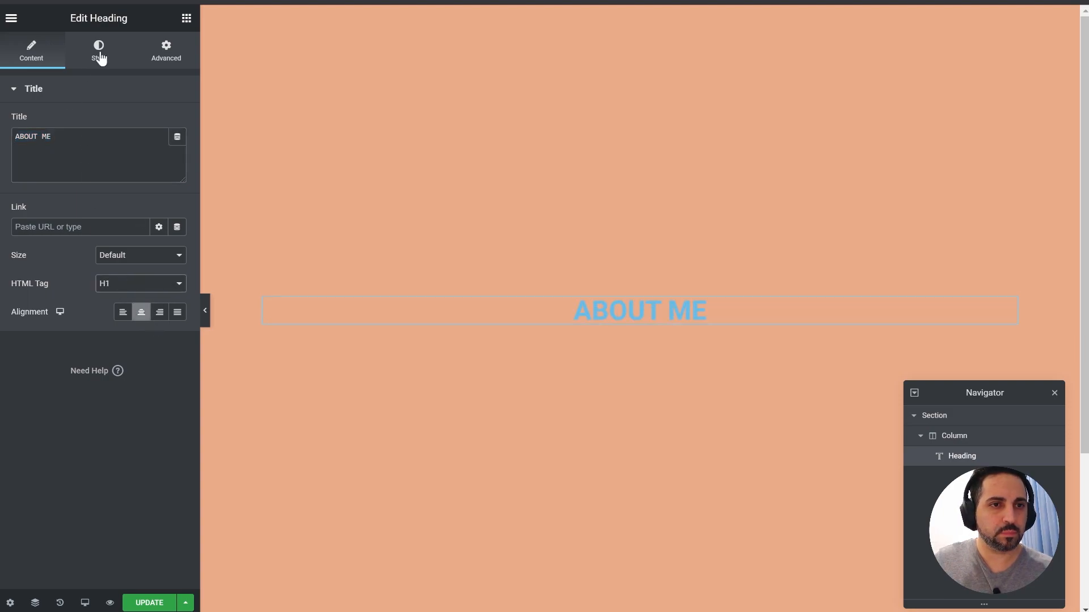
left_click(98, 49)
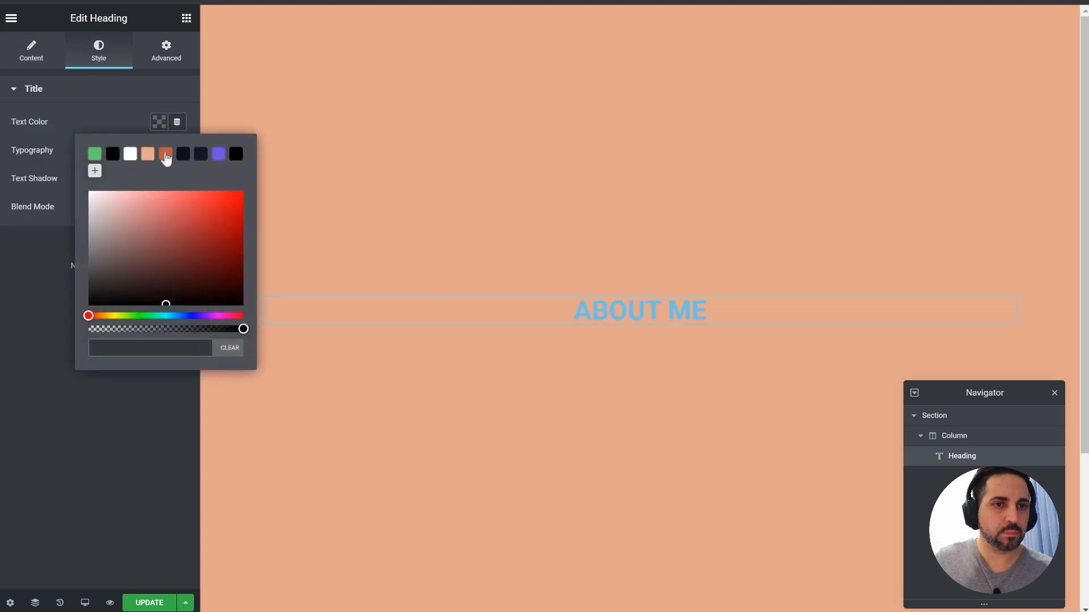
Style the heading dark orange in Abril Fatface at 6vw with adjusted font weight
left_click(164, 154)
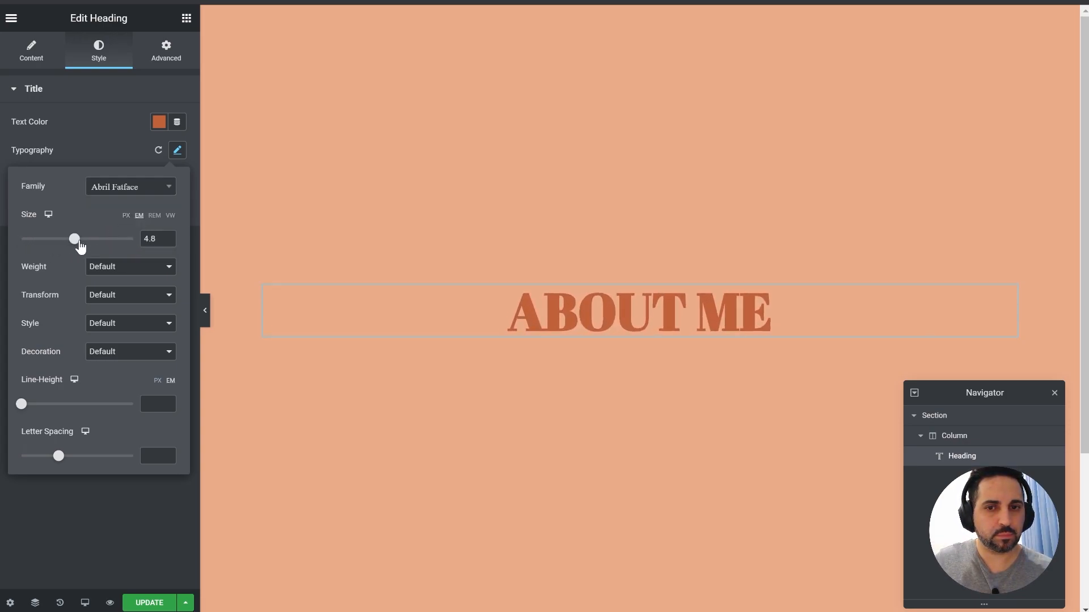
left_click(170, 216)
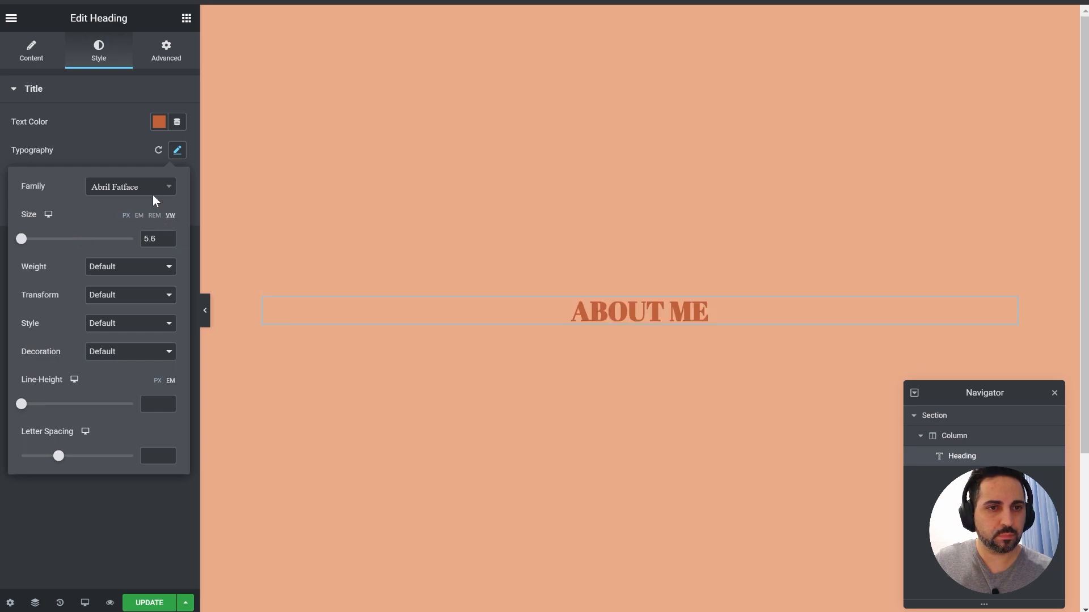
left_click(157, 238)
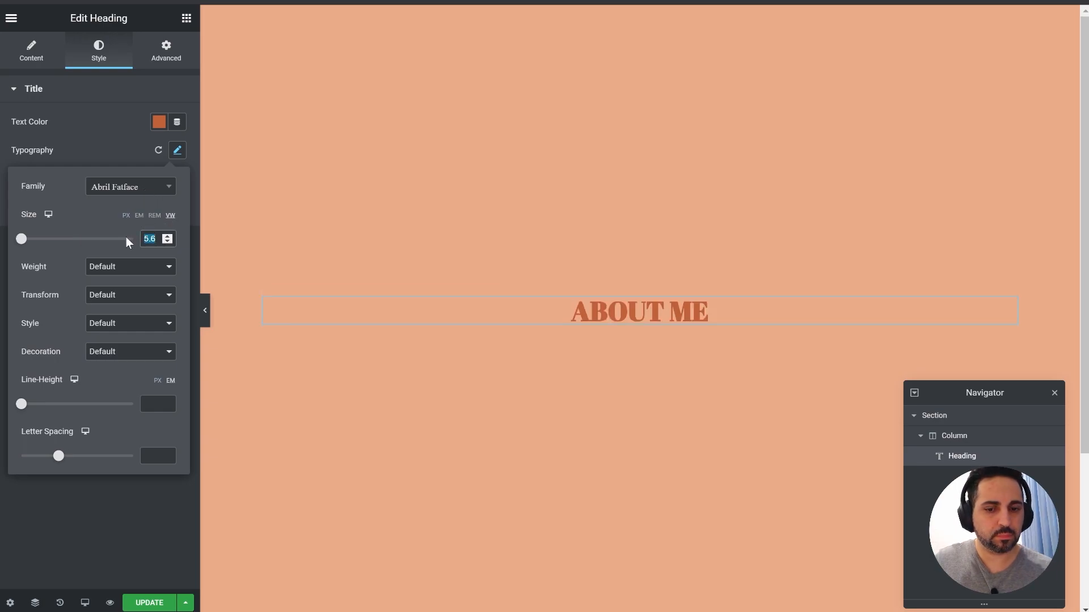
left_click_drag(22, 239, 87, 239)
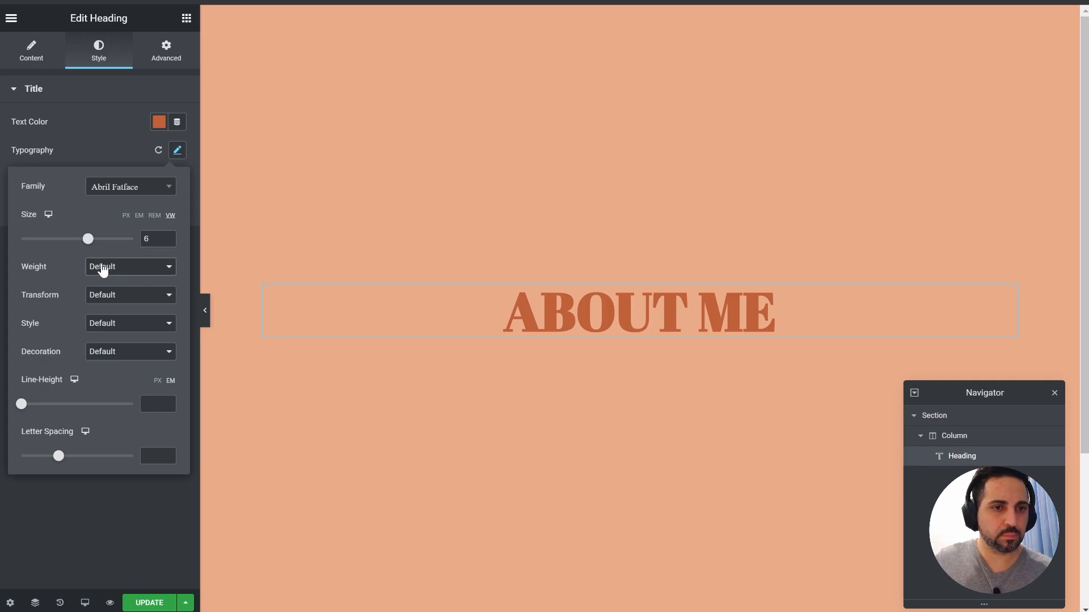
left_click(176, 150)
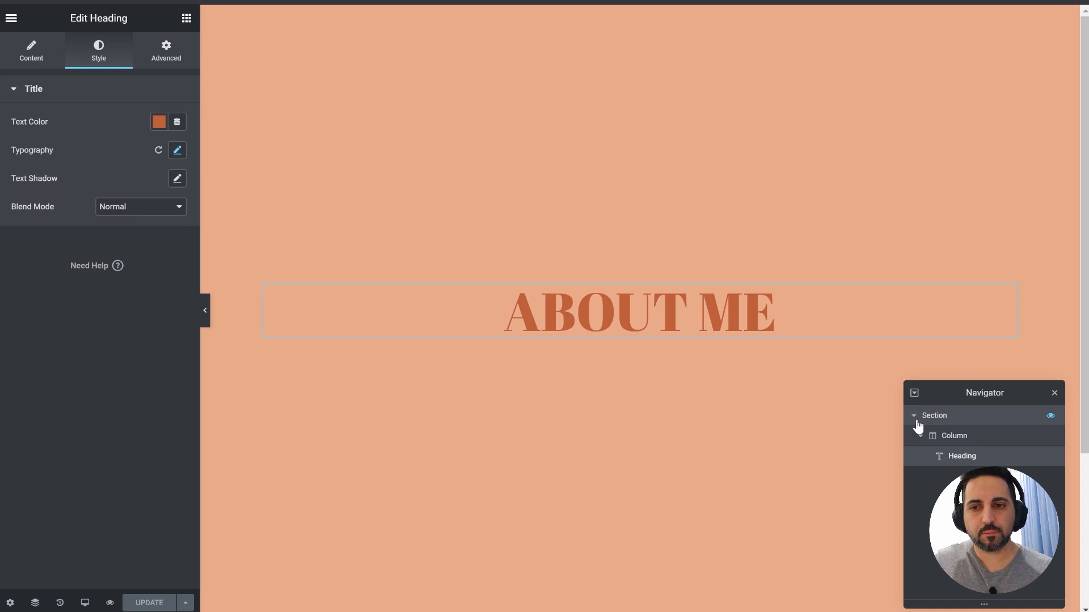
left_click(935, 415)
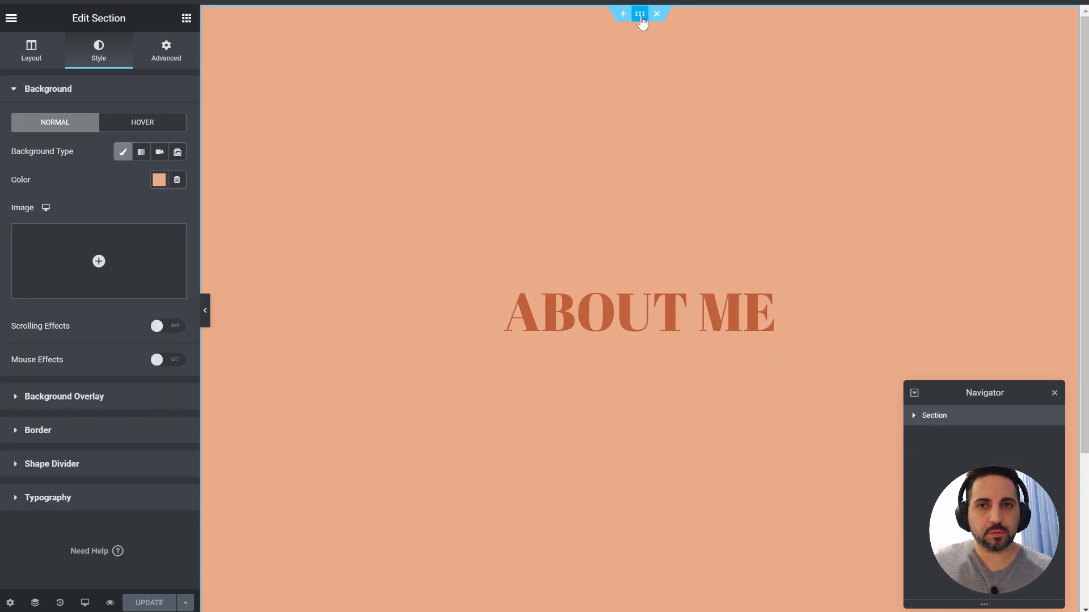
Duplicate the ABOUT ME section and select the heading in the copy
left_click(638, 13)
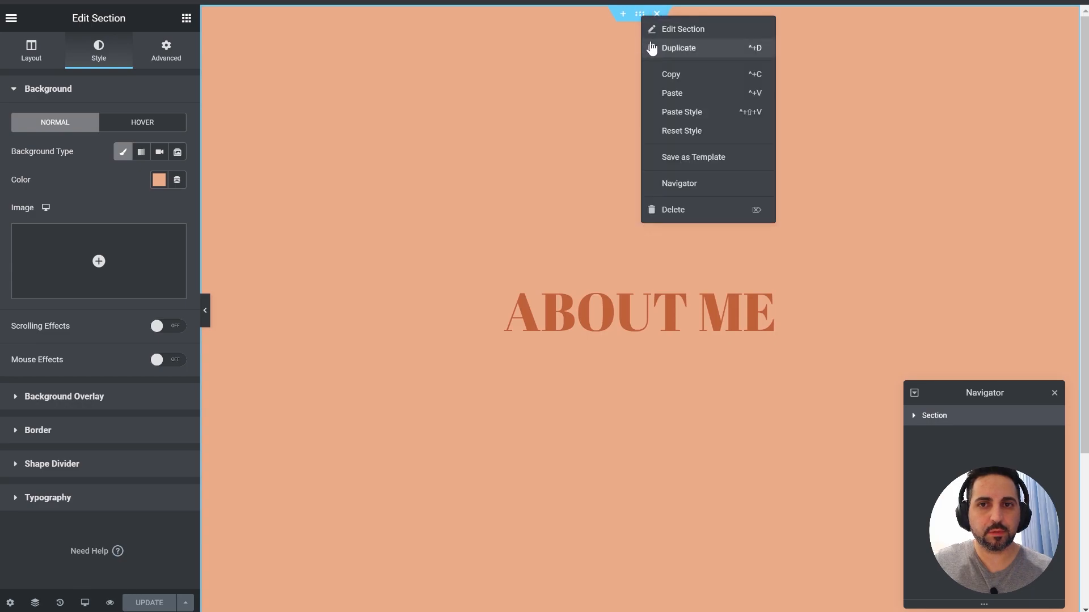
left_click(678, 47)
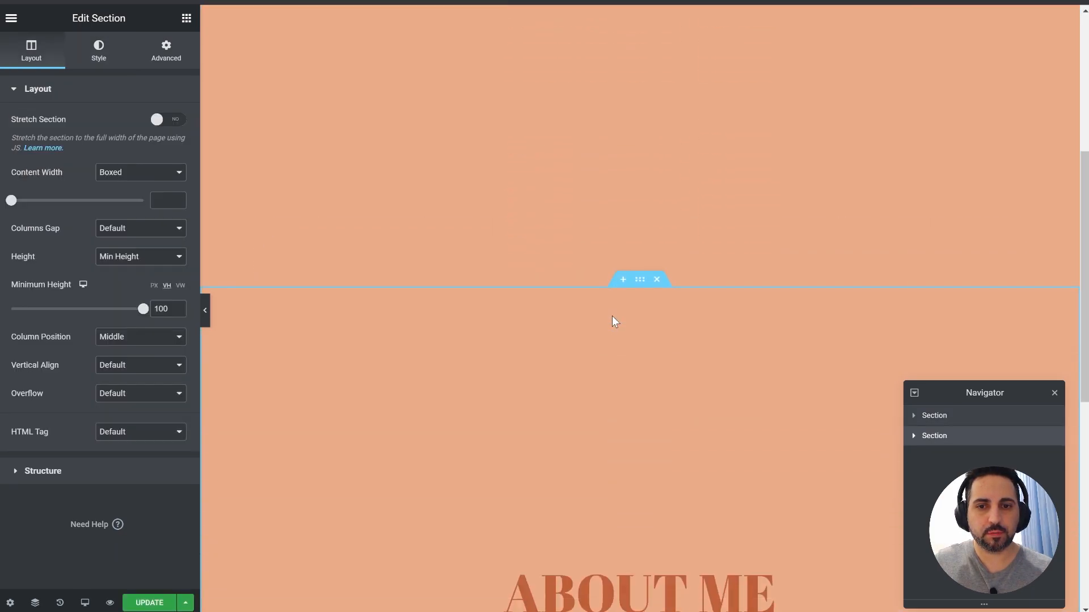
left_click(636, 385)
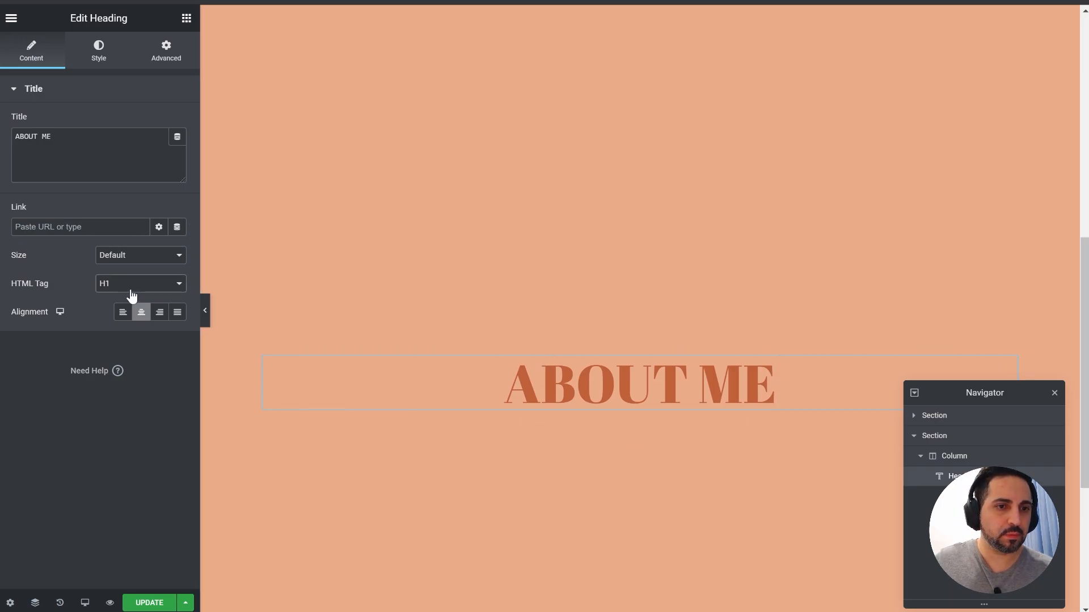
left_click(98, 50)
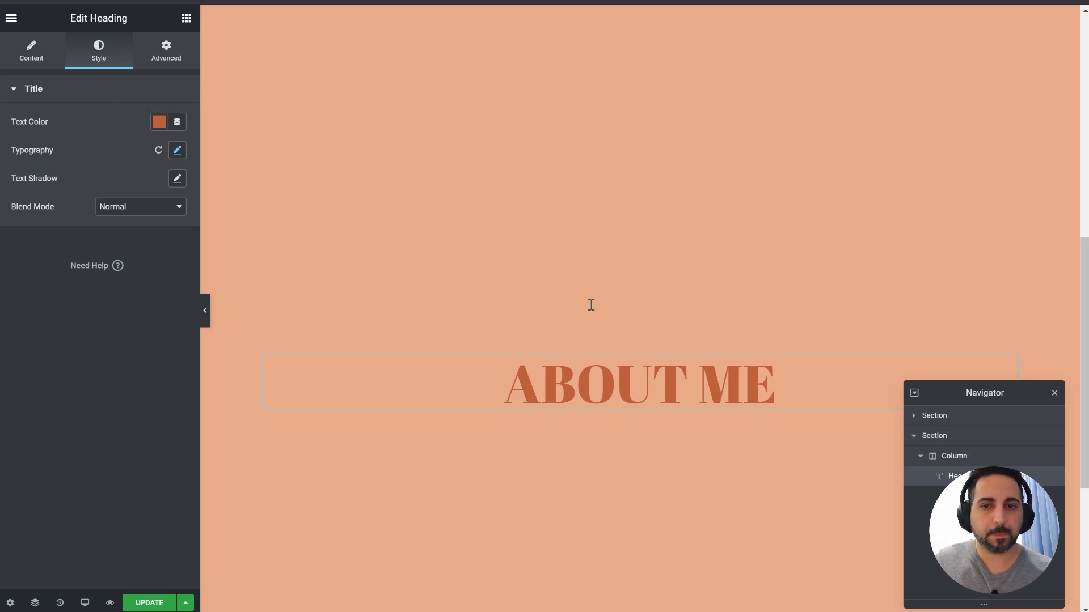
mouse_move(573, 173)
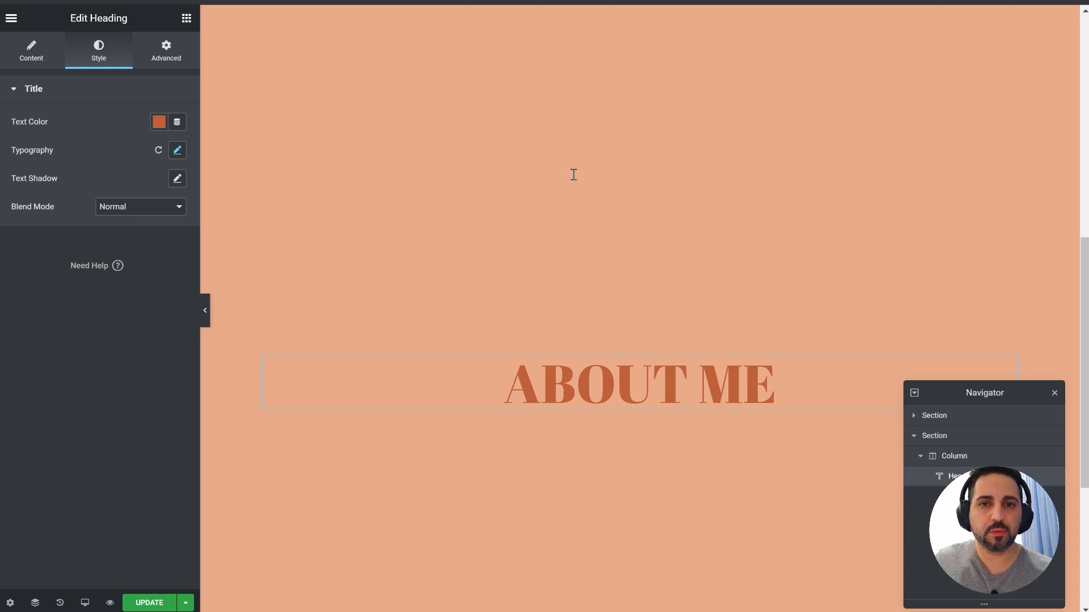
mouse_move(151, 147)
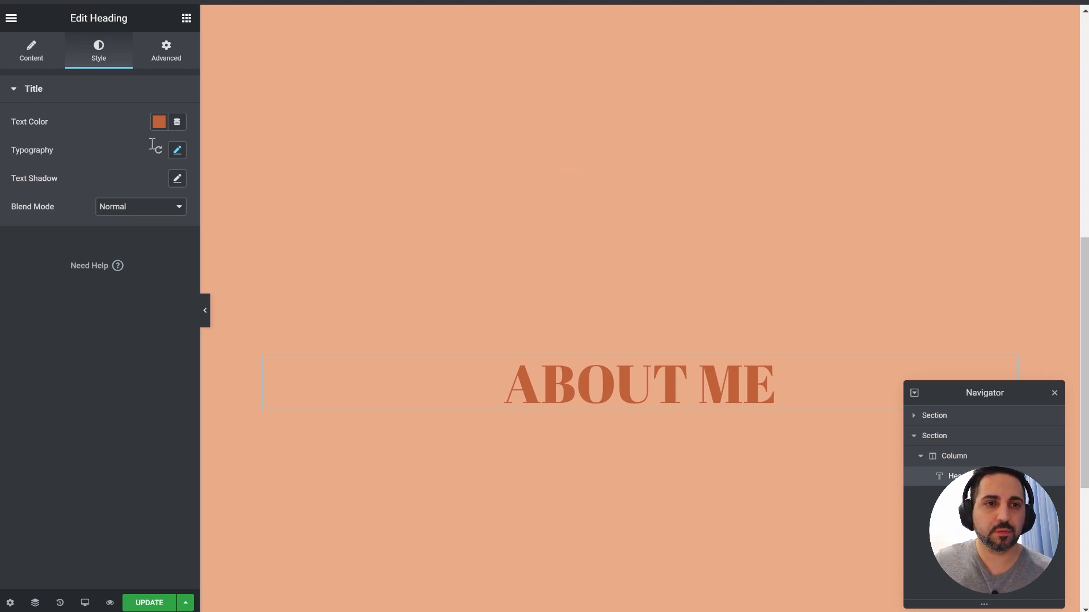
mouse_move(89, 165)
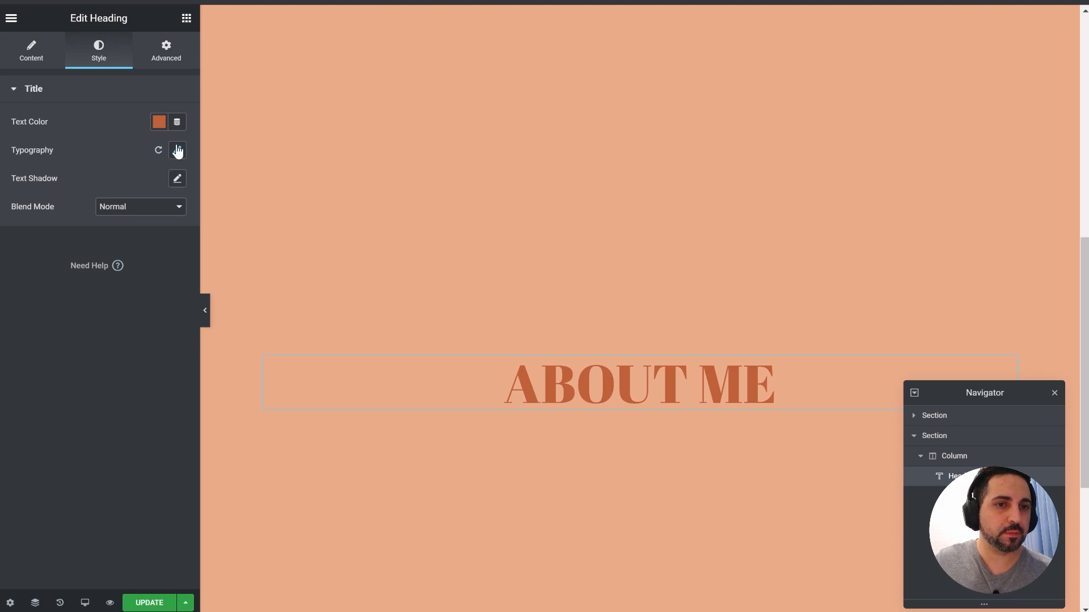
Set the copied section's Column Position to Top so the story line sits at the top
left_click(177, 150)
type("3.5")
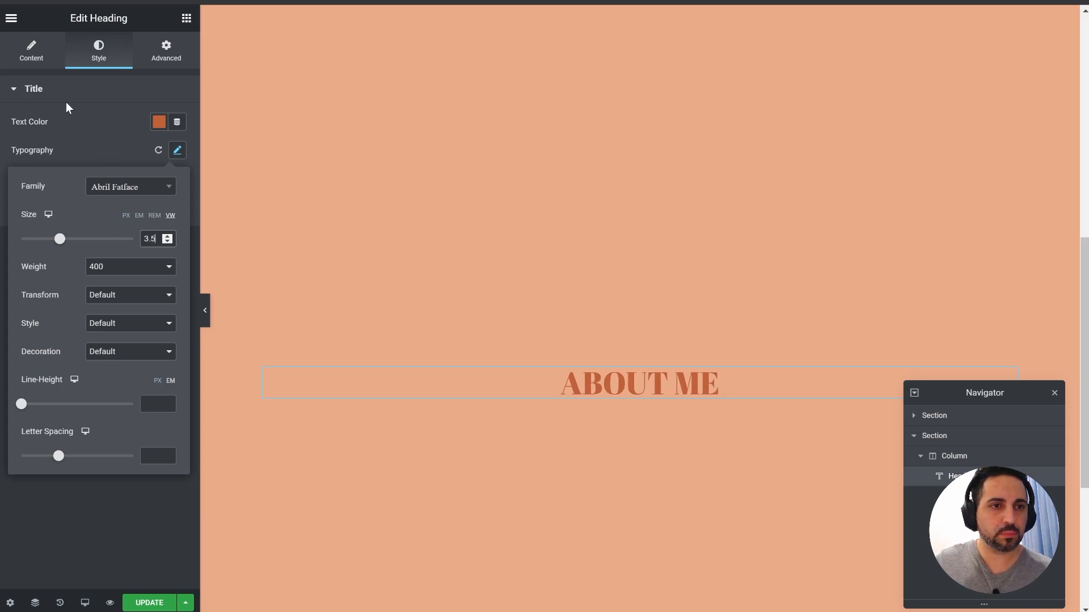
left_click(30, 50)
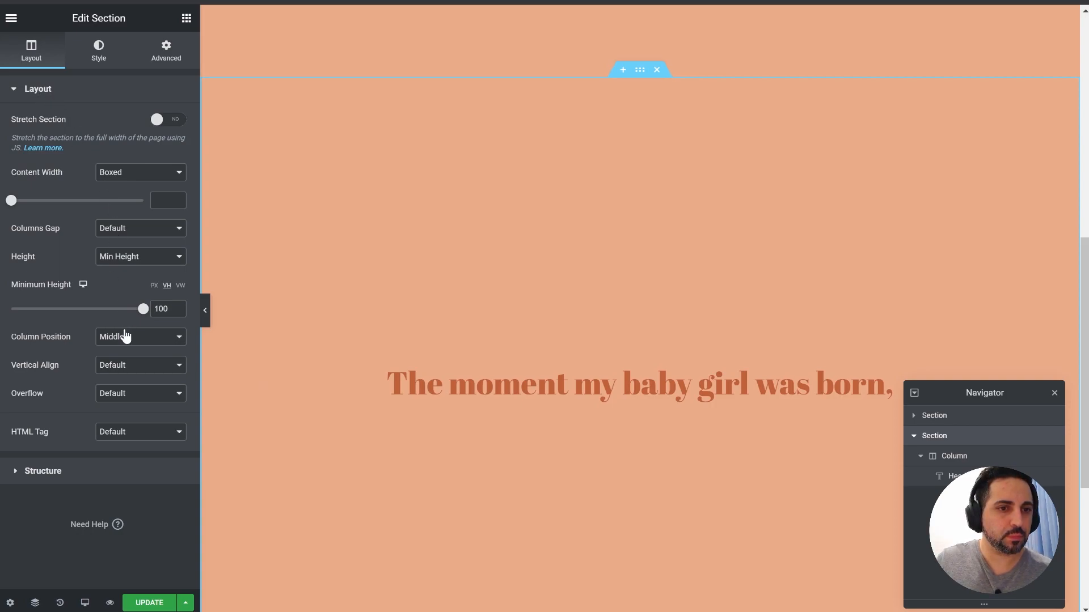
left_click(139, 337)
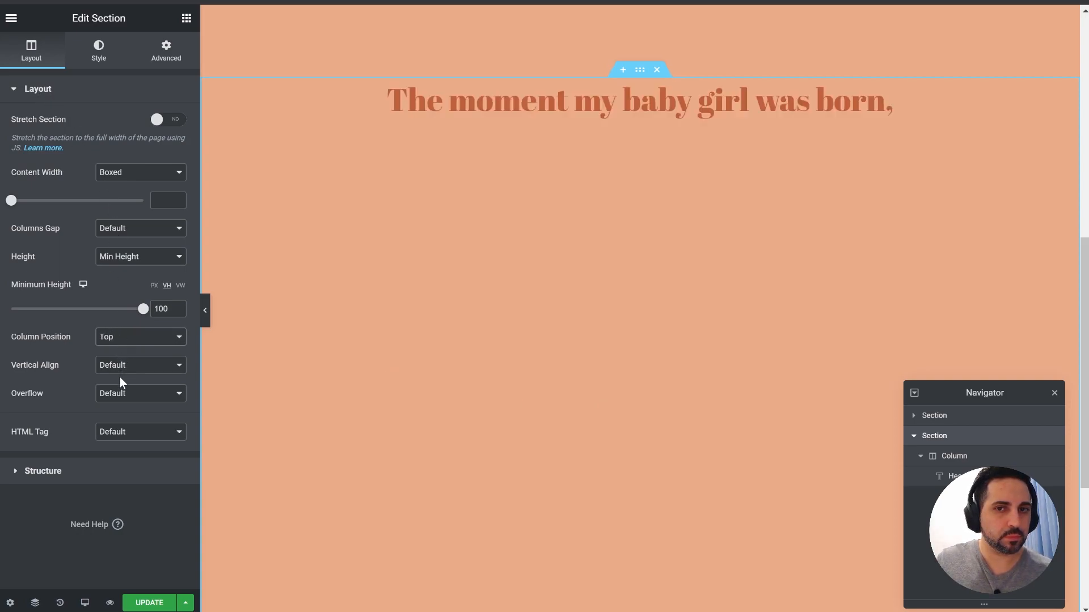
scroll("down", 3)
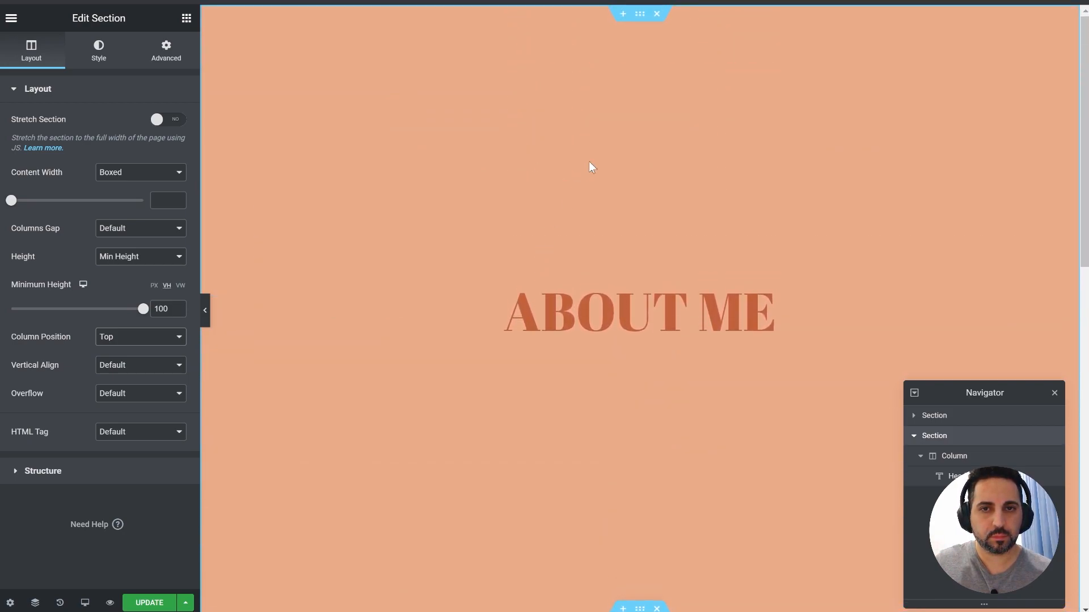
Set ABOUT ME's minimum height to 95 and duplicate the heading as 'was the moment I decided I want to'
left_click(98, 50)
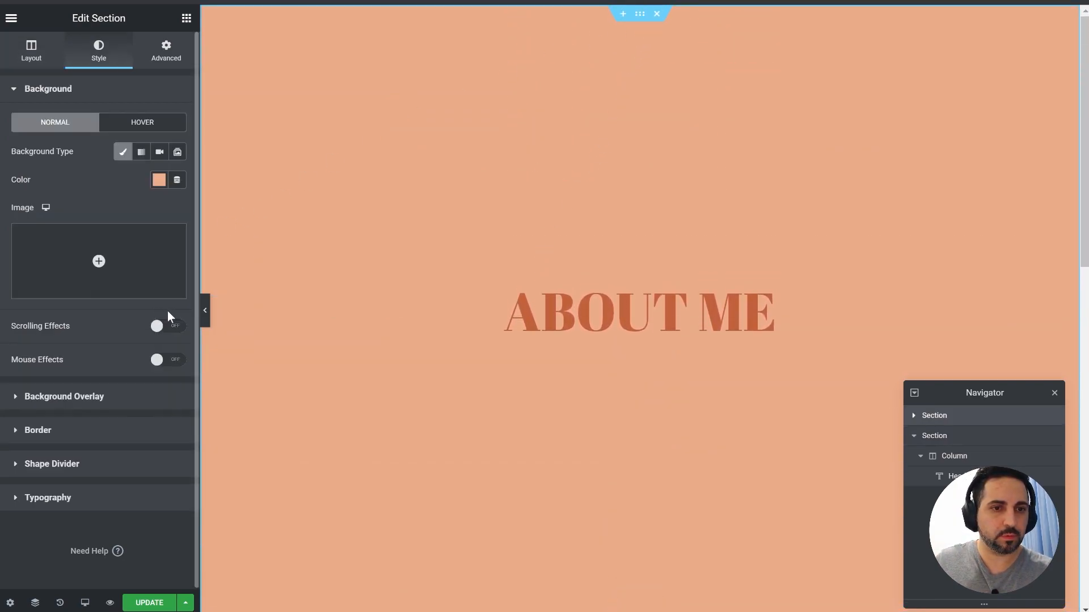
left_click(31, 50)
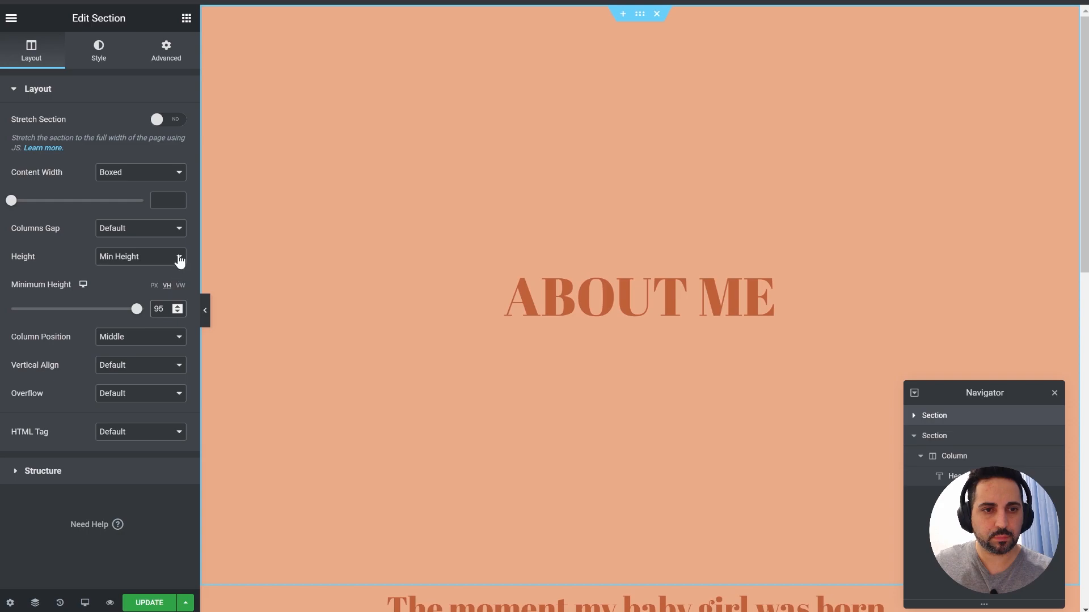
left_click(149, 602)
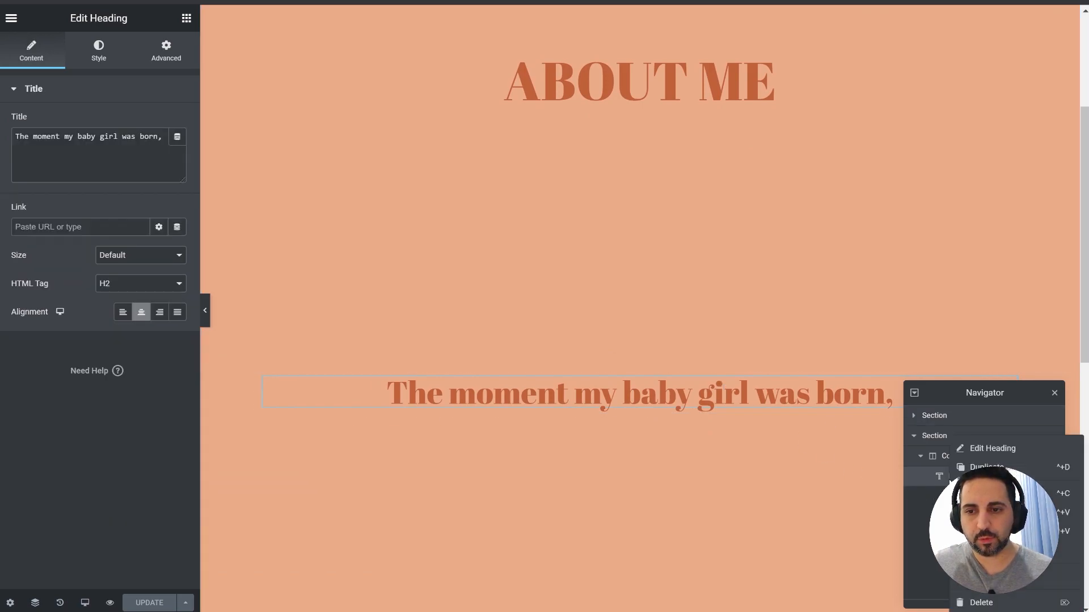
left_click(986, 466)
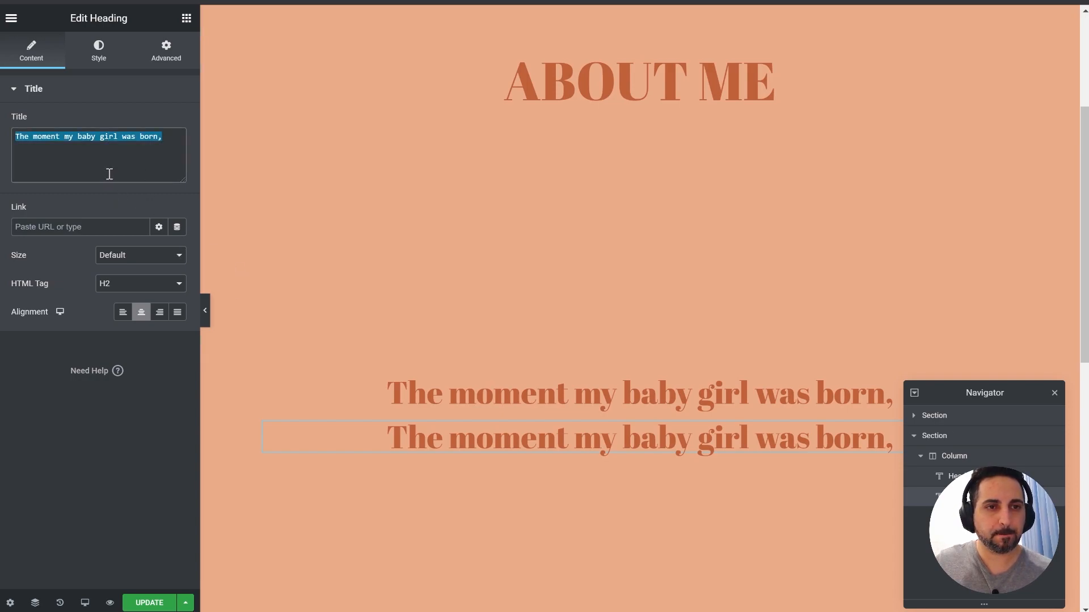
type("was the moment I decided I want to")
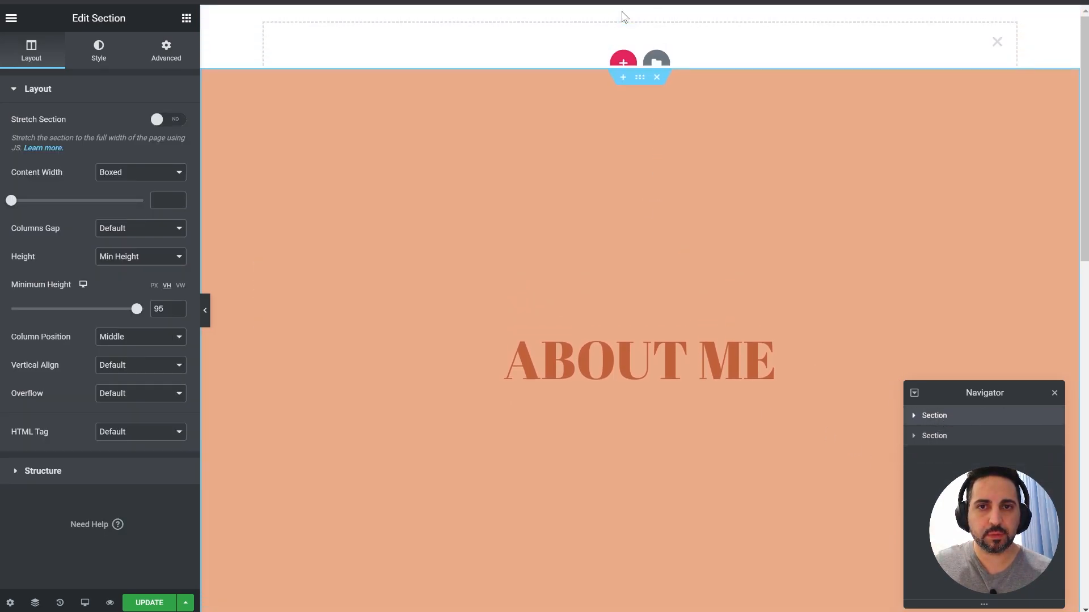
Insert a one-column section above ABOUT ME with a 15 vh minimum height
left_click(622, 59)
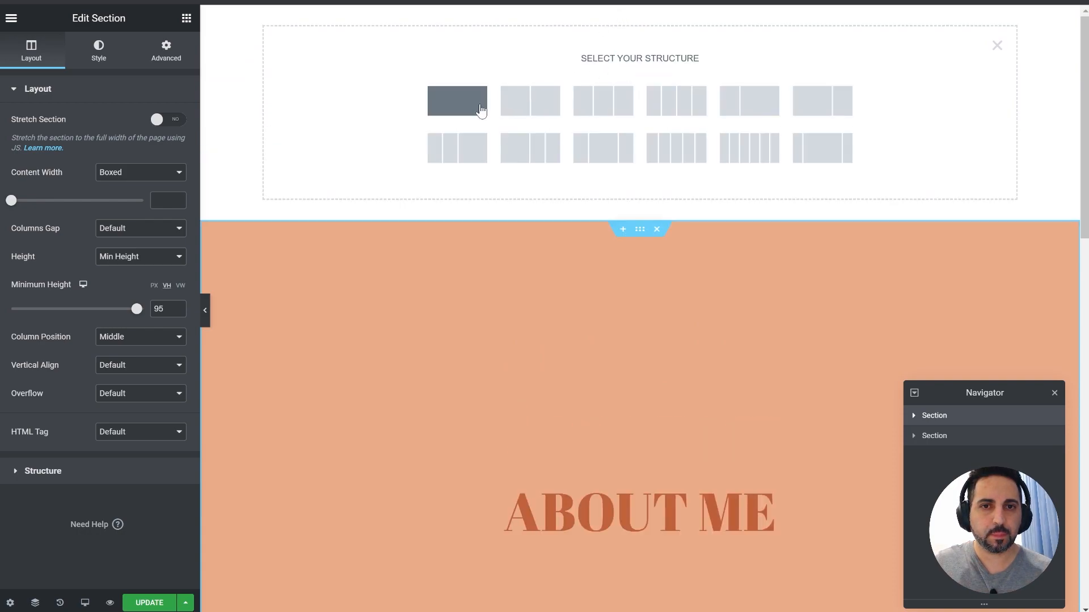
left_click(457, 99)
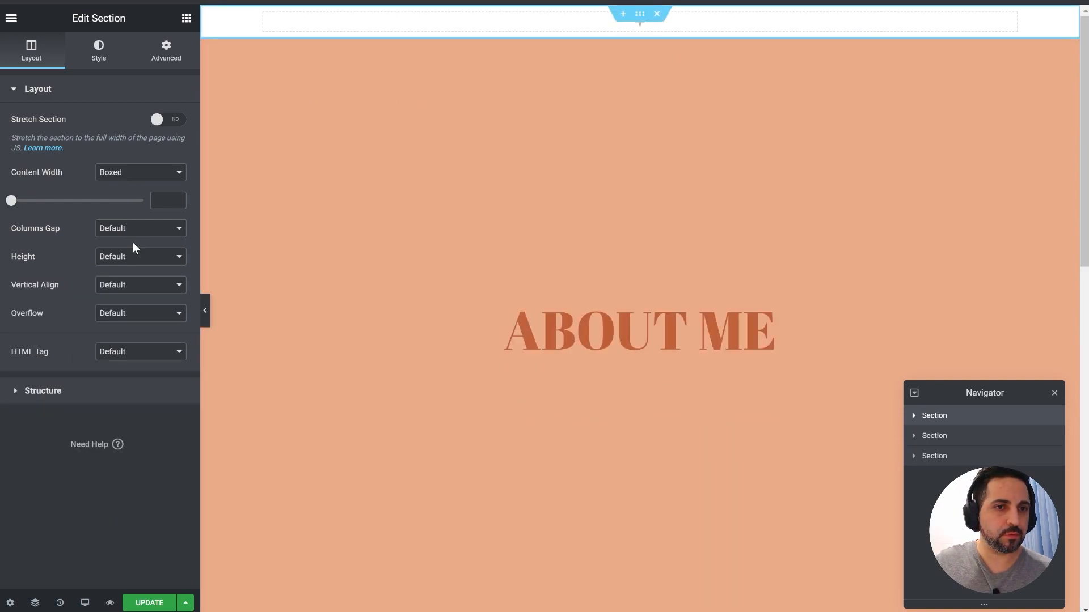
left_click(140, 256)
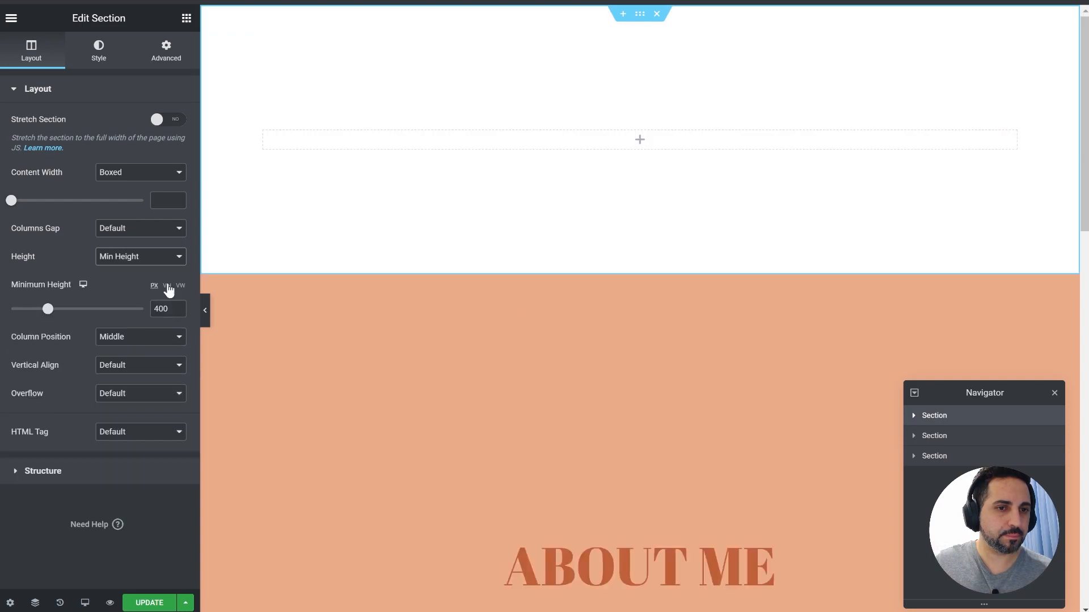
left_click(166, 286)
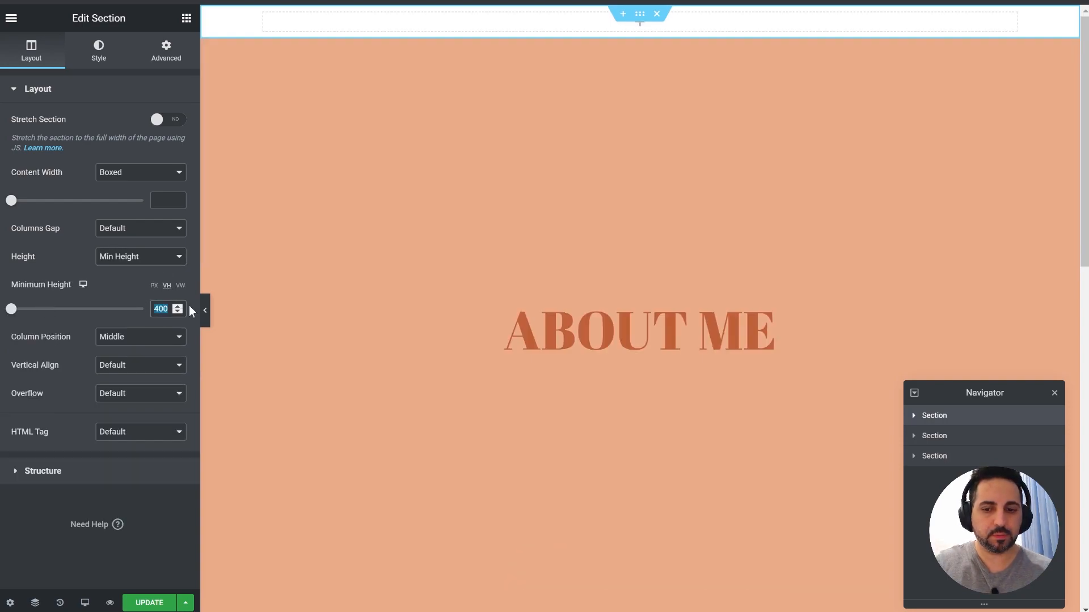
type("12")
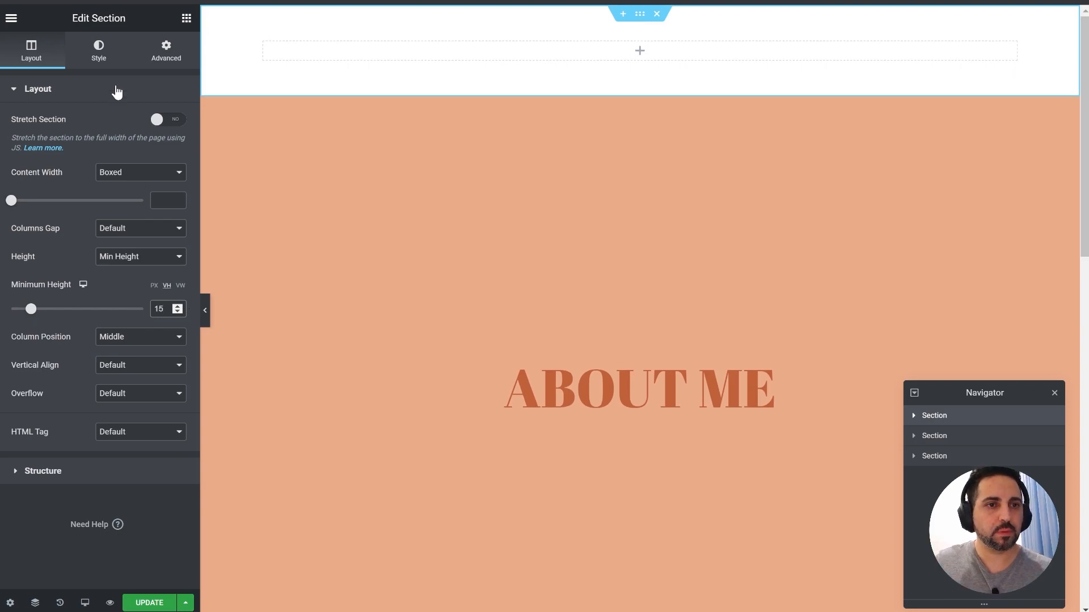
left_click(98, 50)
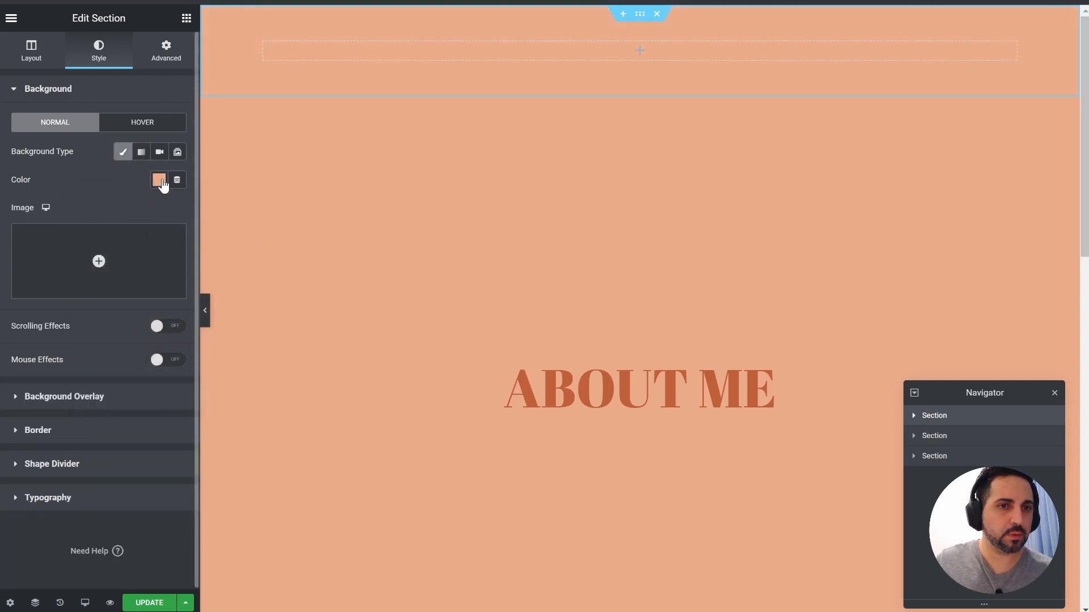
Give the top section Z-Index 10 and set its Sticky option to Top
left_click(165, 50)
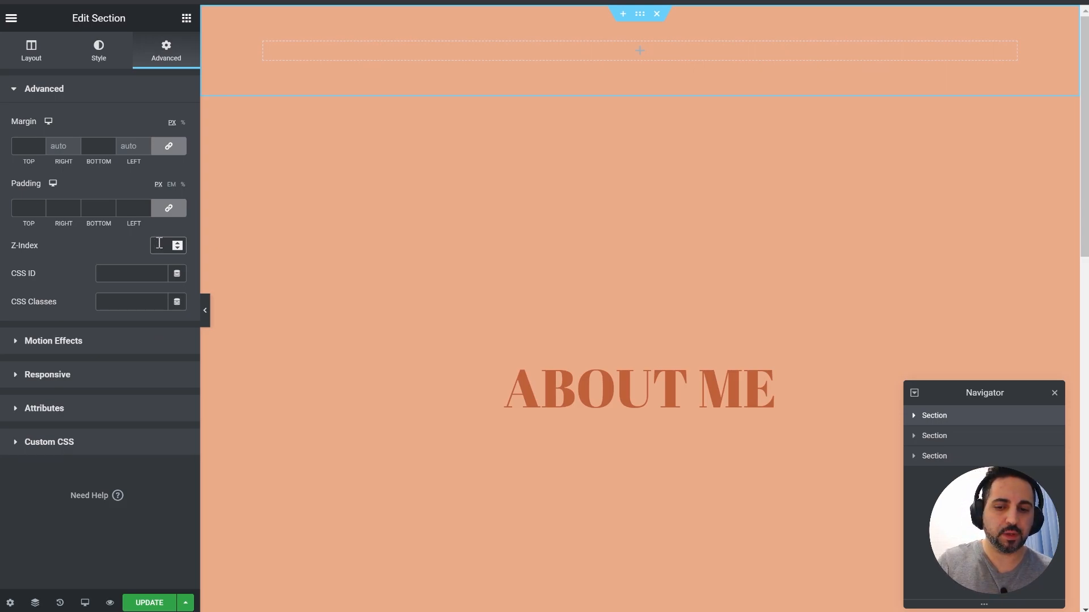
type("10")
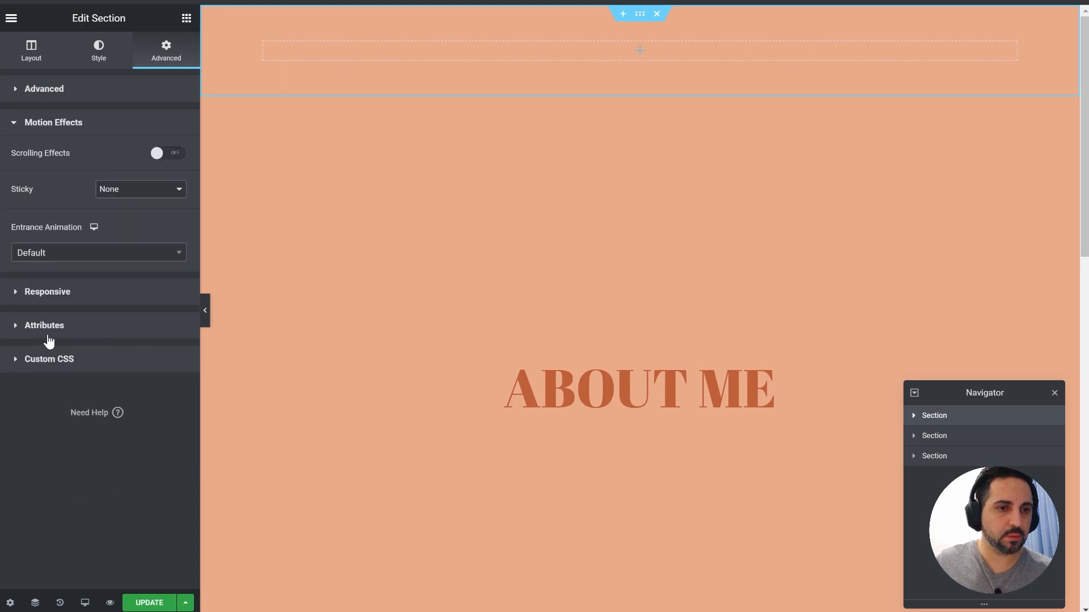
left_click(139, 189)
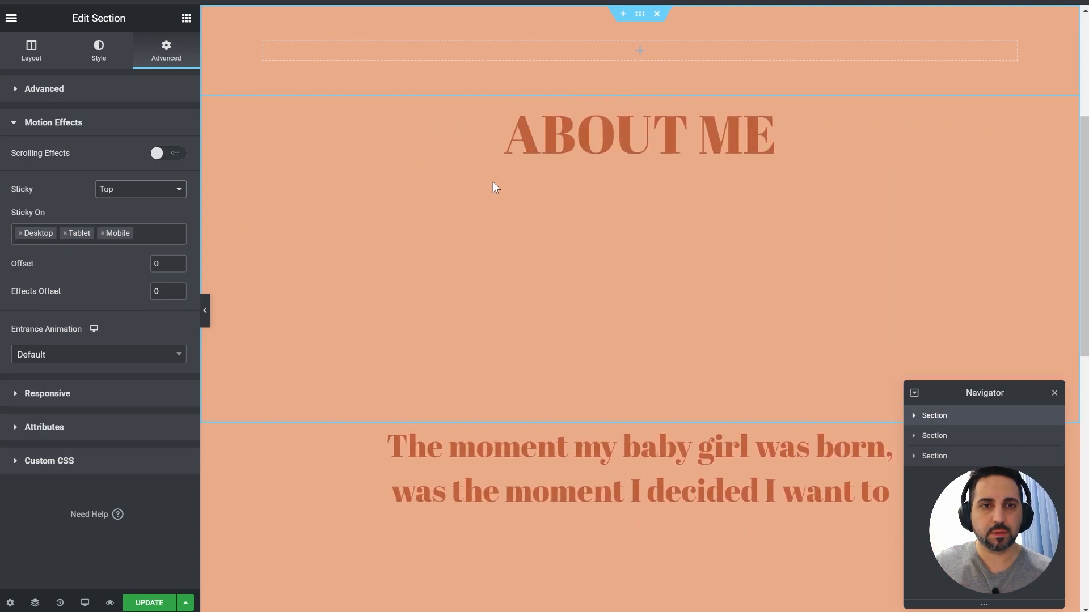
left_click(149, 603)
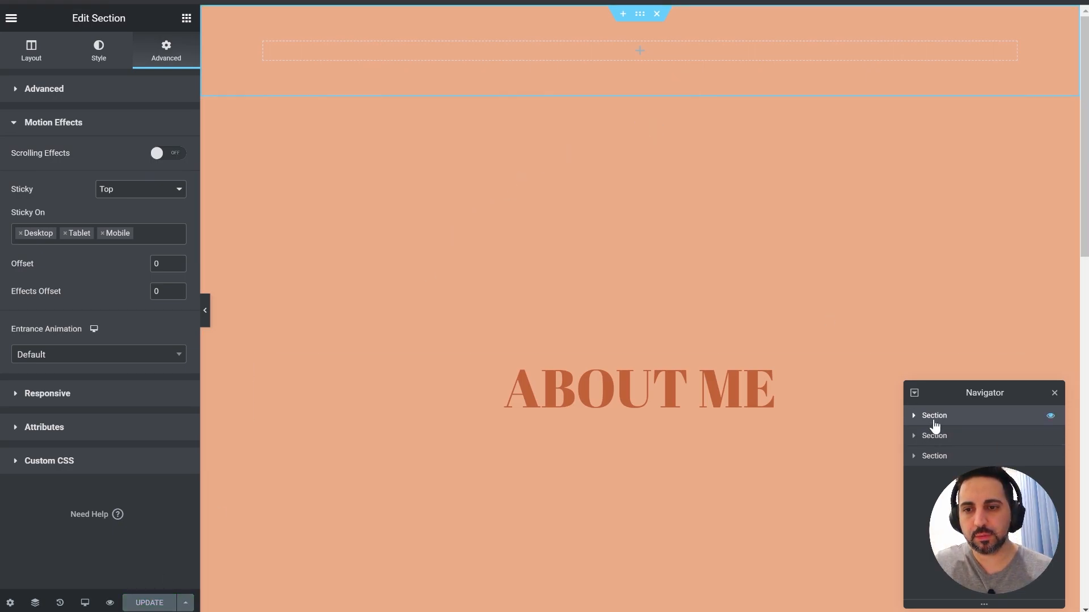
Duplicate the orange top section and change the copy's Sticky setting to Bottom
left_click(934, 436)
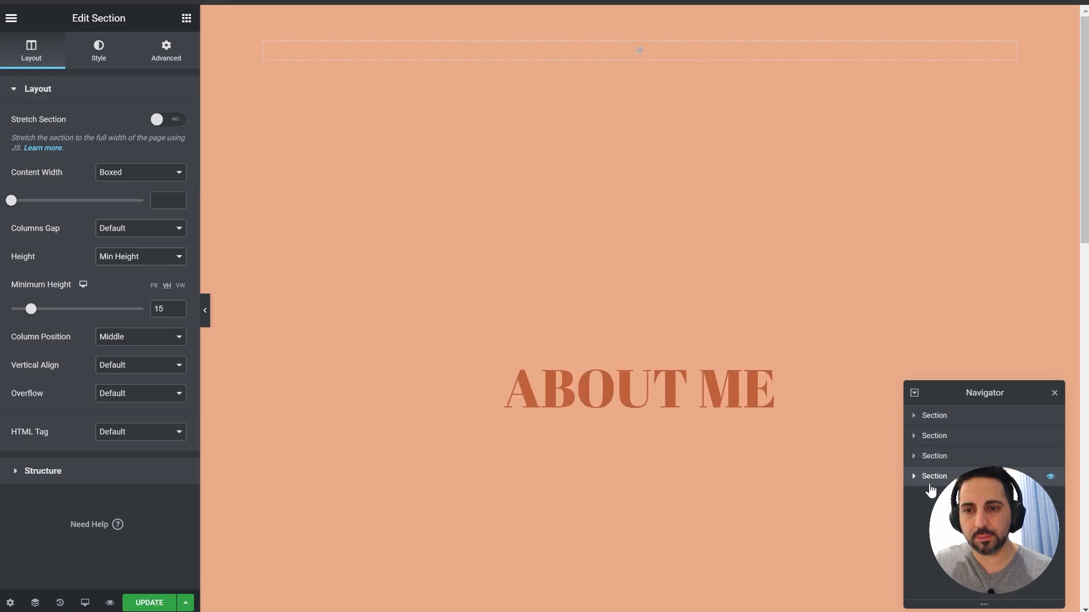
left_click(165, 49)
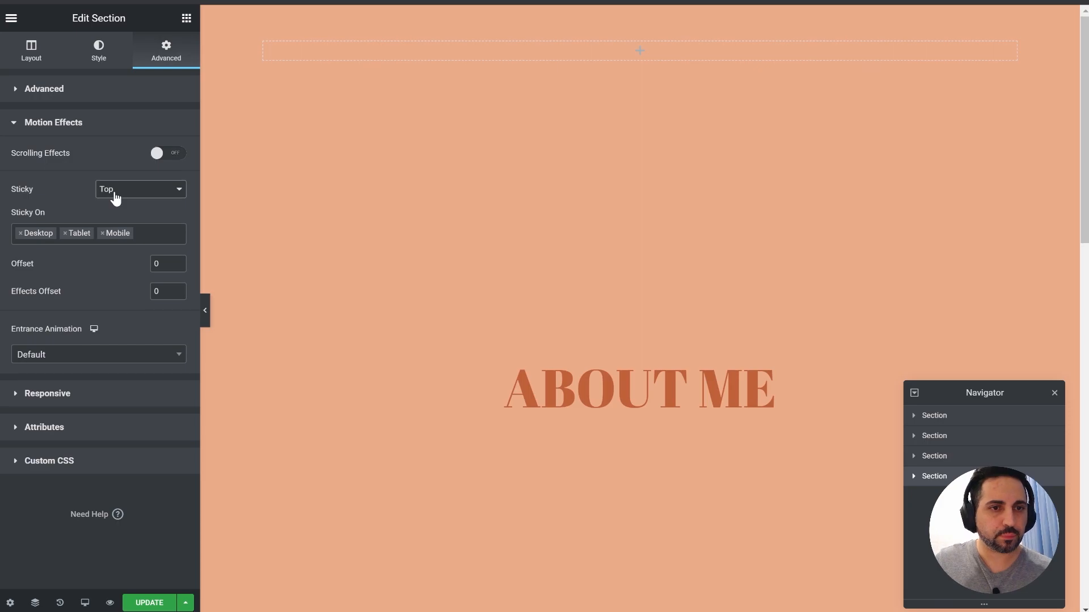
left_click(139, 189)
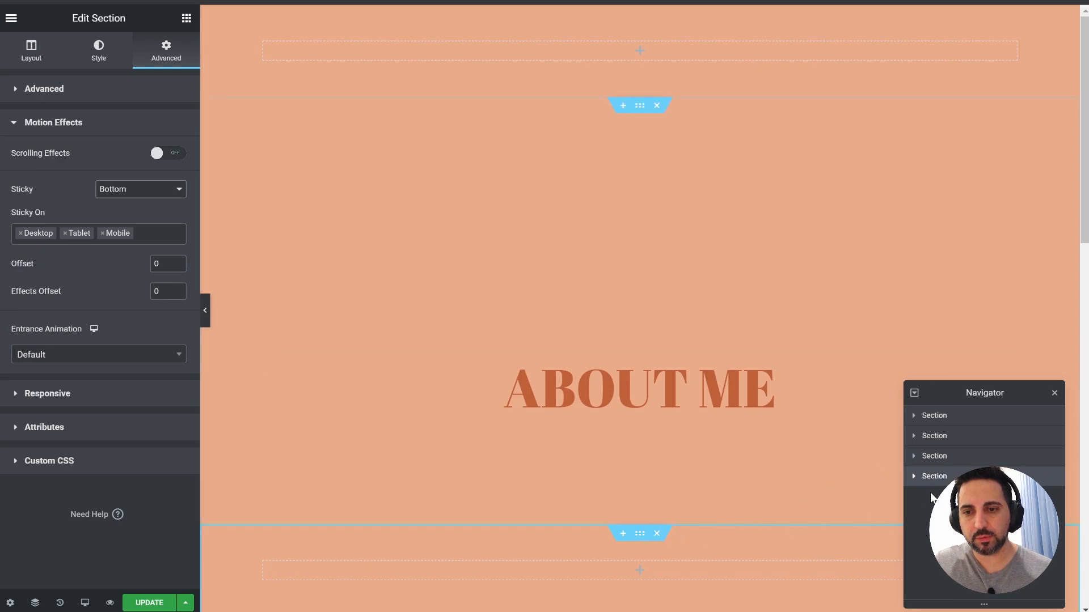
left_click(139, 189)
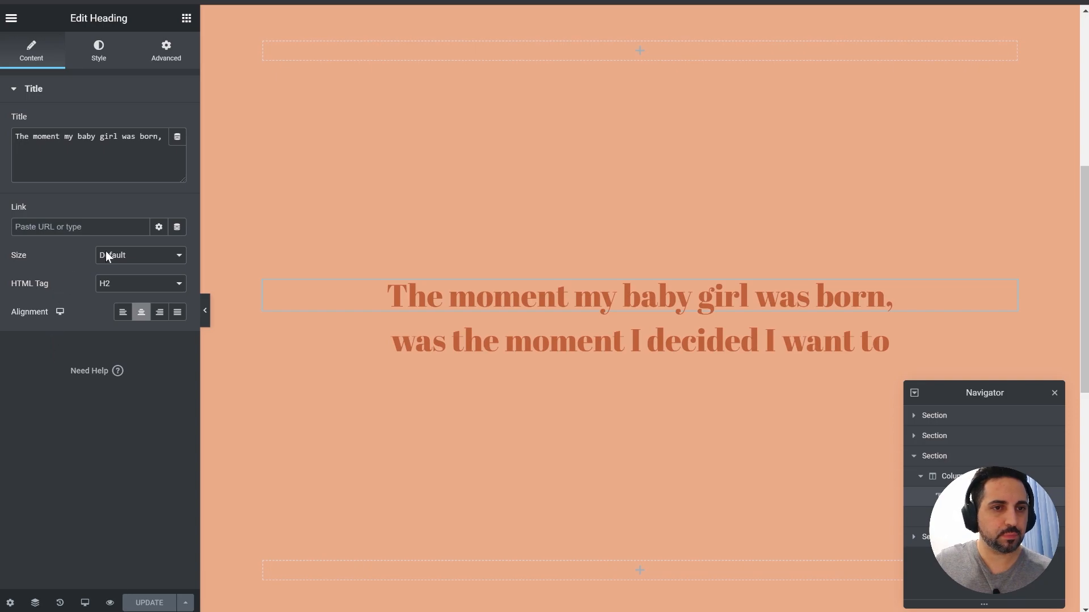
Turn on Scrolling Effects for the first story line and expand its Scale effect
left_click(165, 50)
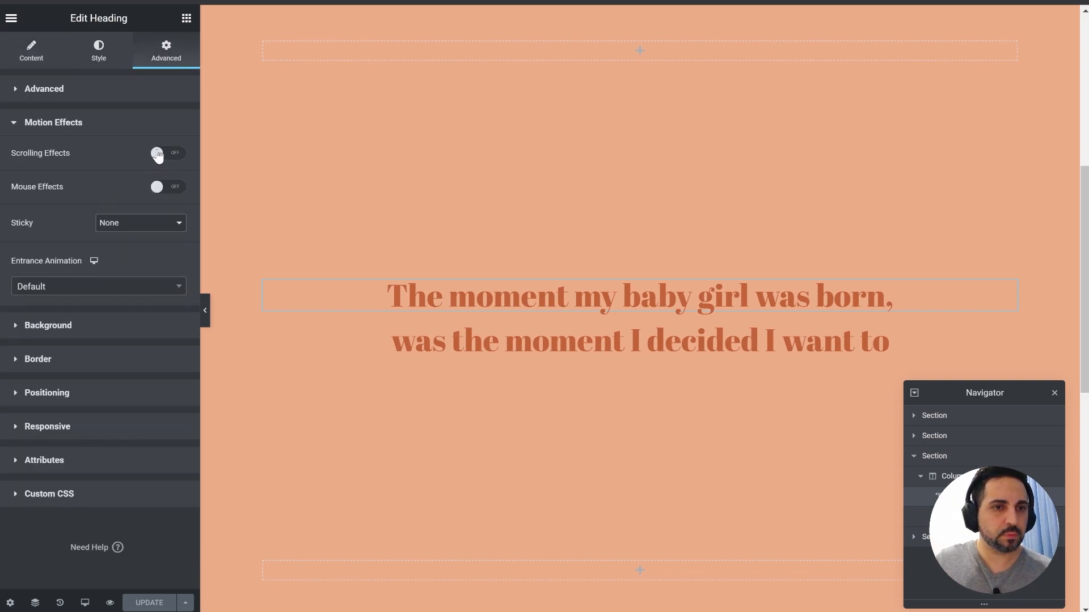
left_click(166, 152)
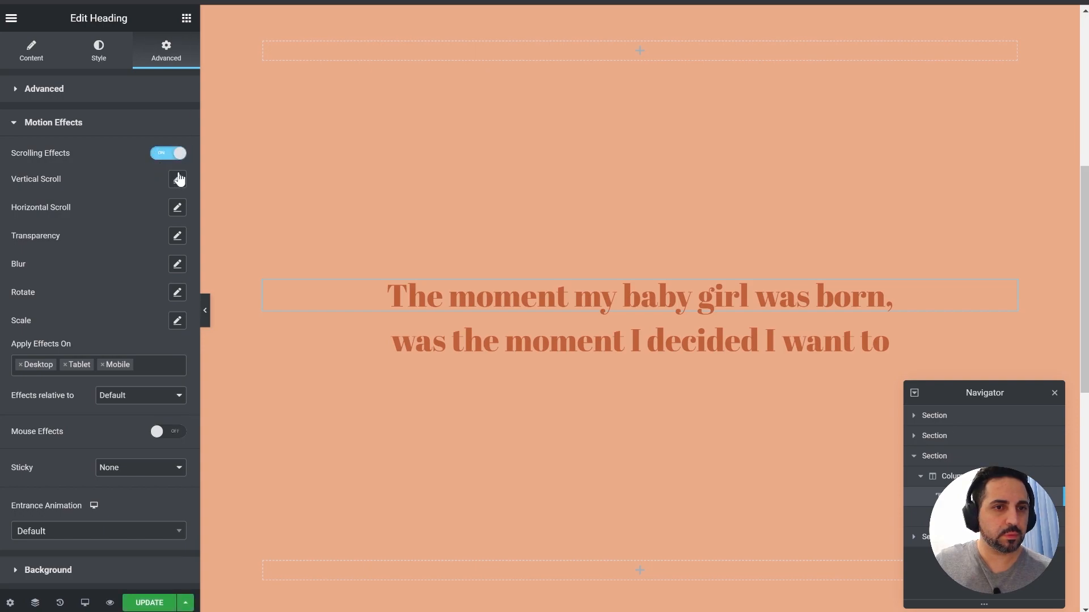
left_click(178, 180)
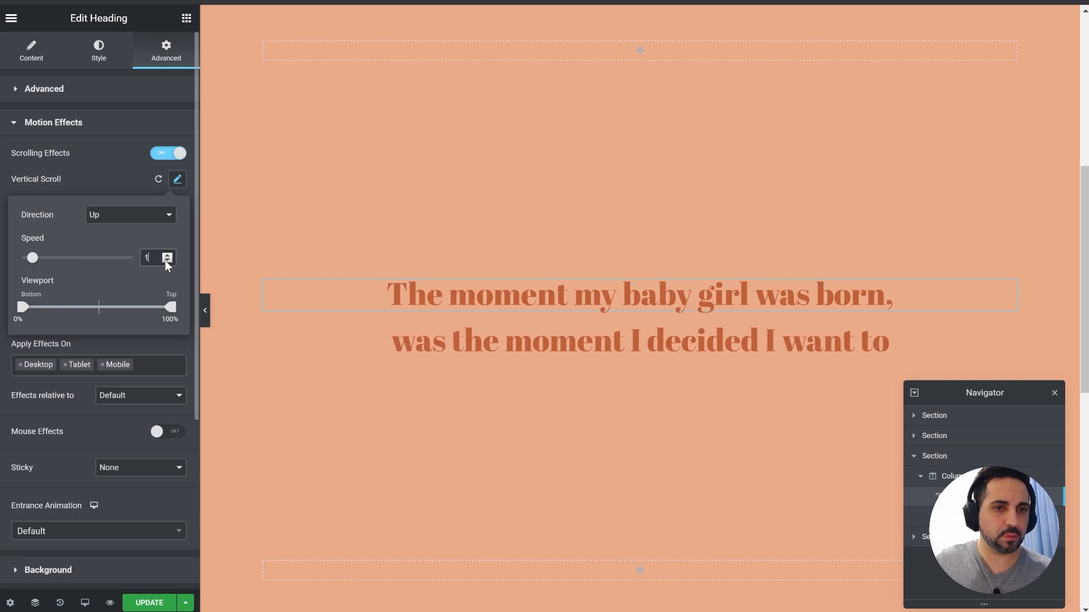
left_click(167, 253)
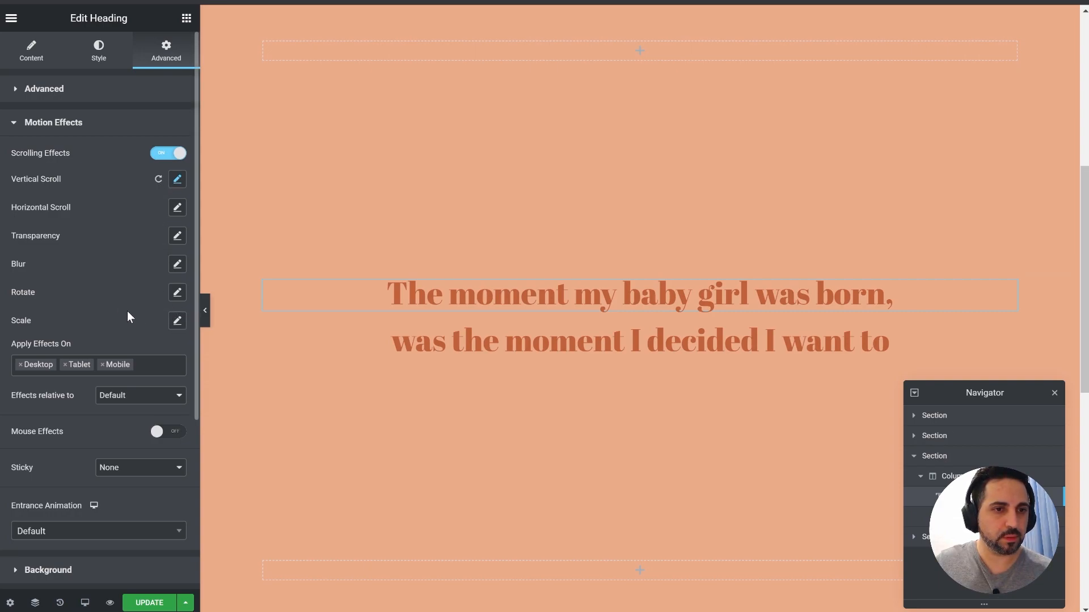
left_click(177, 320)
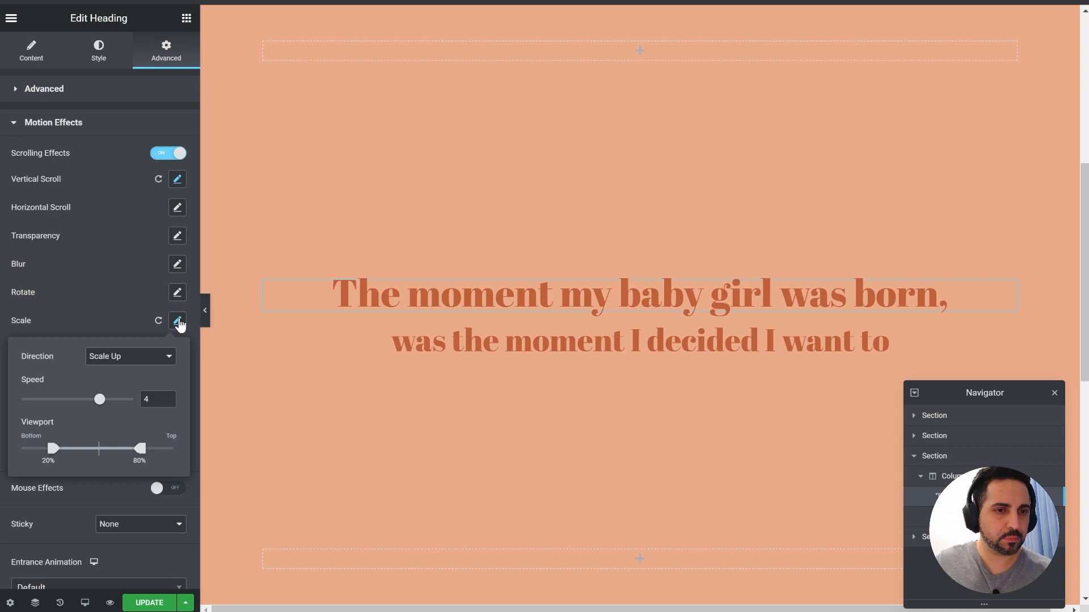
mouse_move(145, 391)
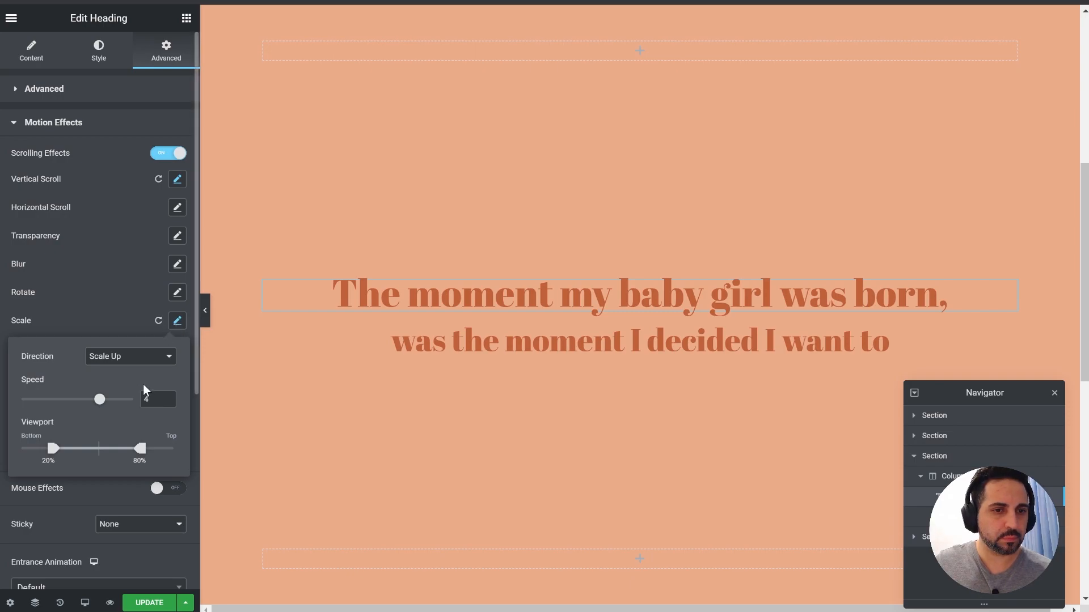
Set the first line's Scale speed to 1 and its viewport range to 15–25%
left_click_drag(99, 399, 83, 400)
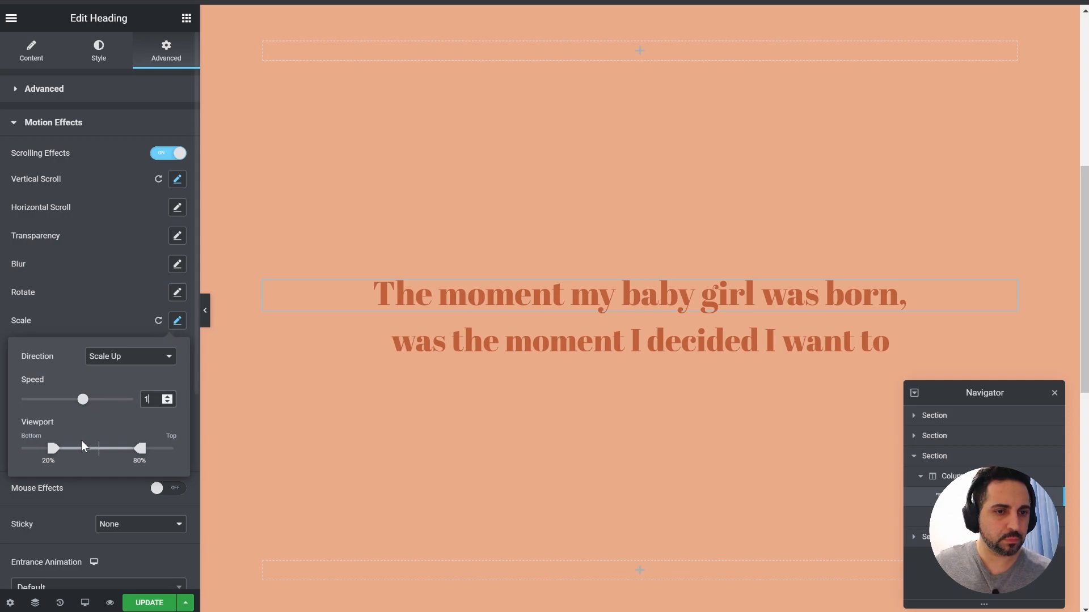
left_click_drag(53, 448, 47, 448)
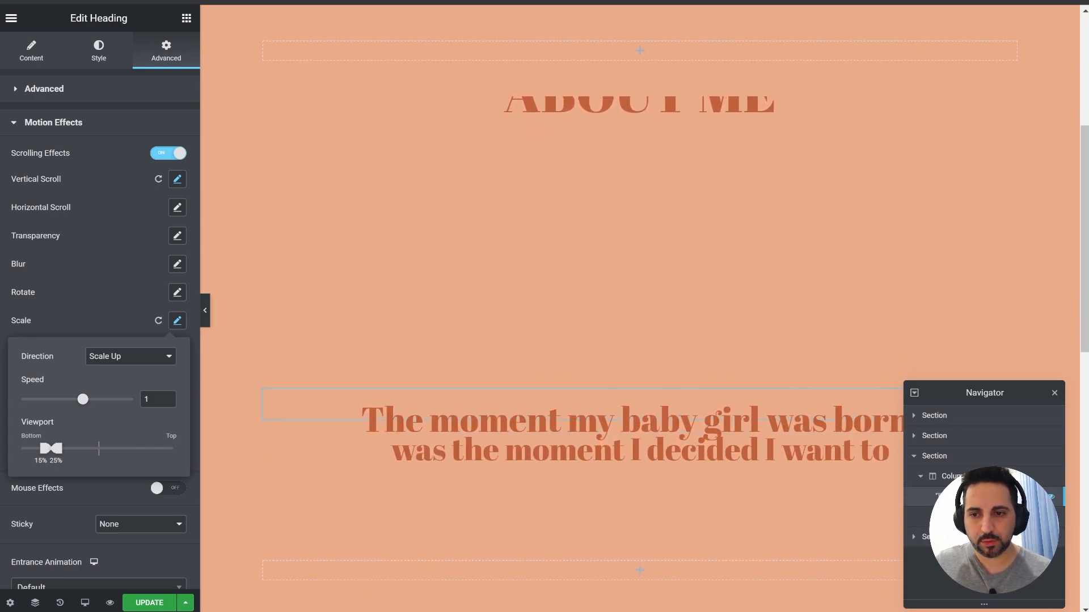
Select the heading 'was the moment I decided I want to' and show its actions
left_click(31, 50)
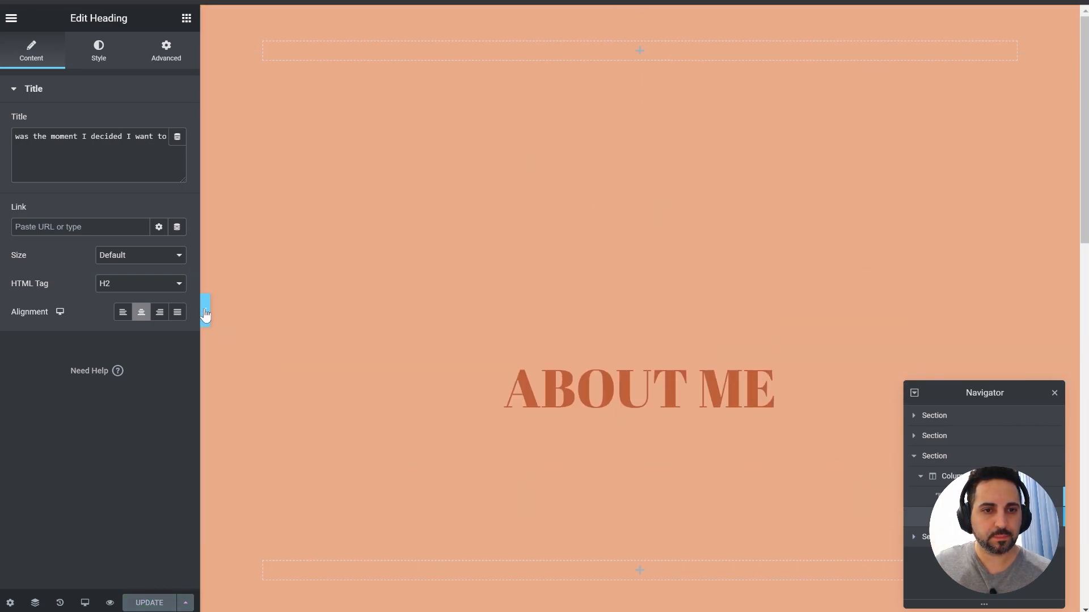
left_click(205, 312)
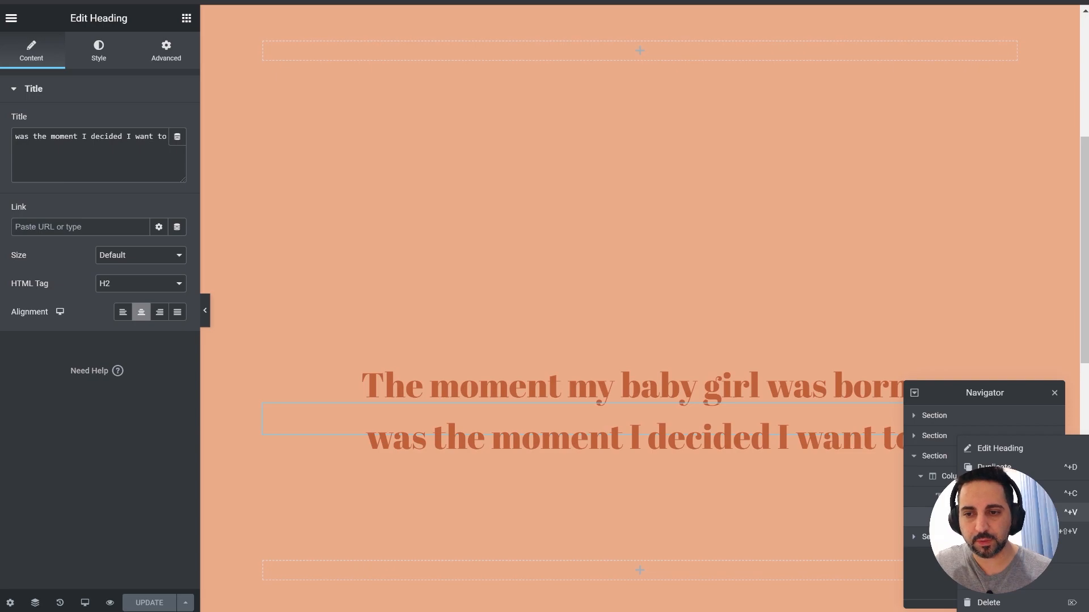
Duplicate the second line, adding 'be there for every moment, Instead' and 'of spending 10+ hours in a small,'
left_click(992, 467)
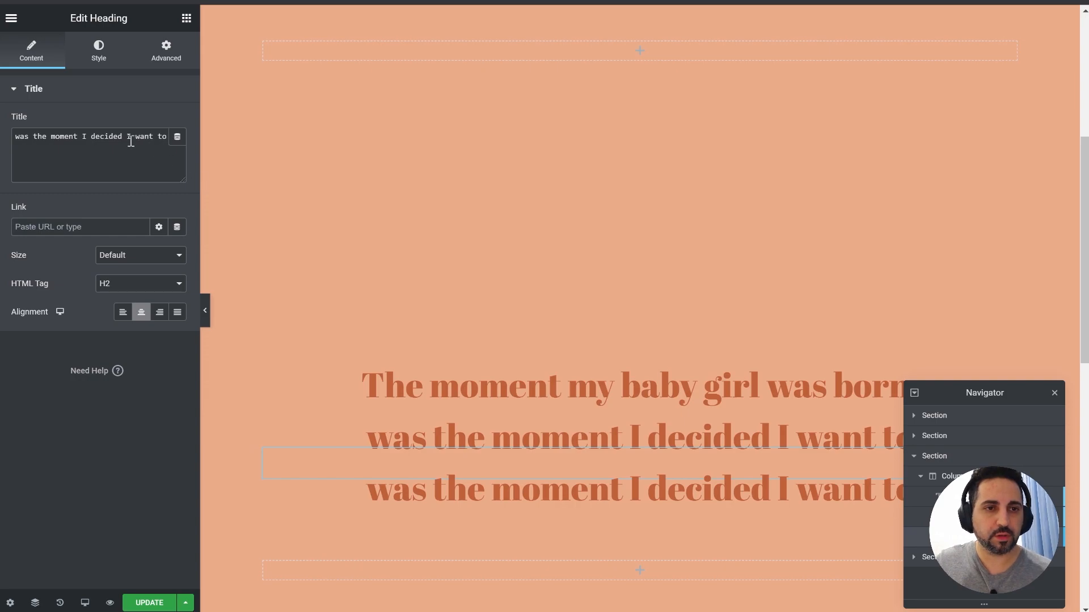
type("be there for every moment, Instead")
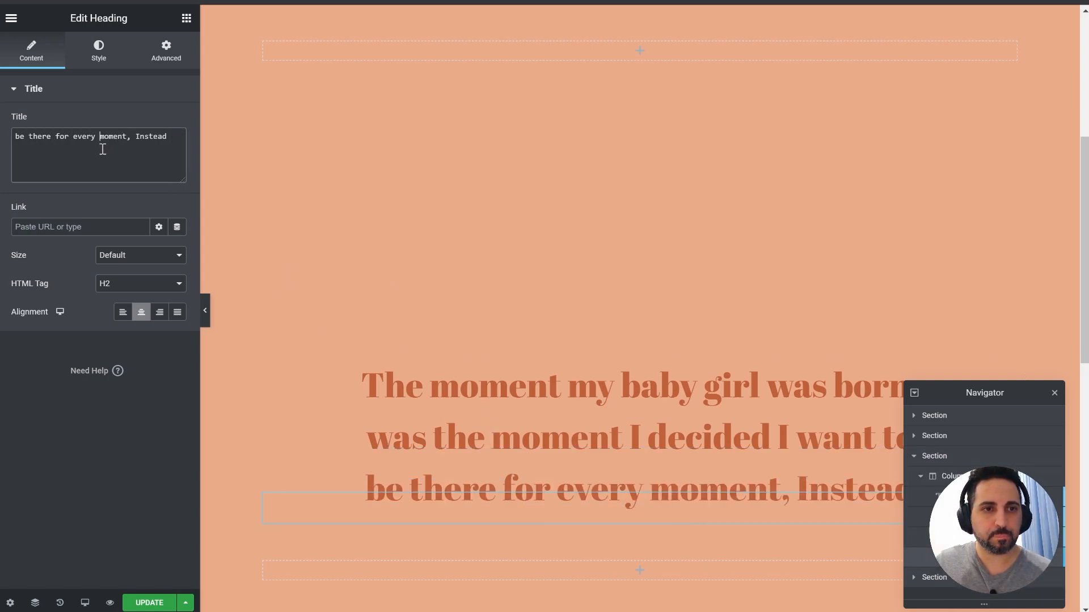
type("of spending 10+ hours in a small,")
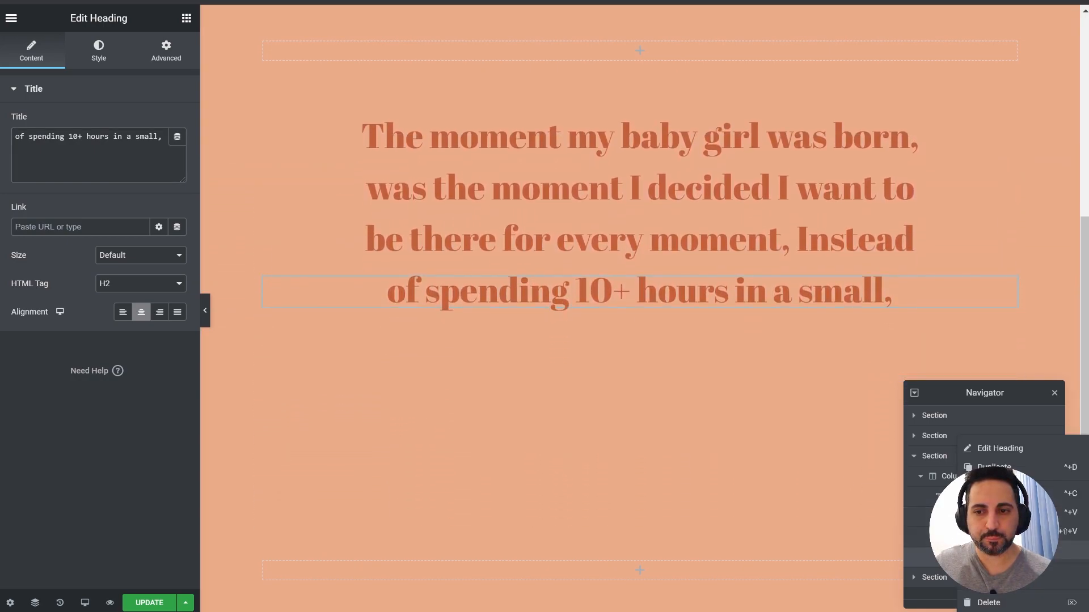
Duplicate the fourth line and change the copy's text to 'fluorescent-lit space.'
left_click(993, 467)
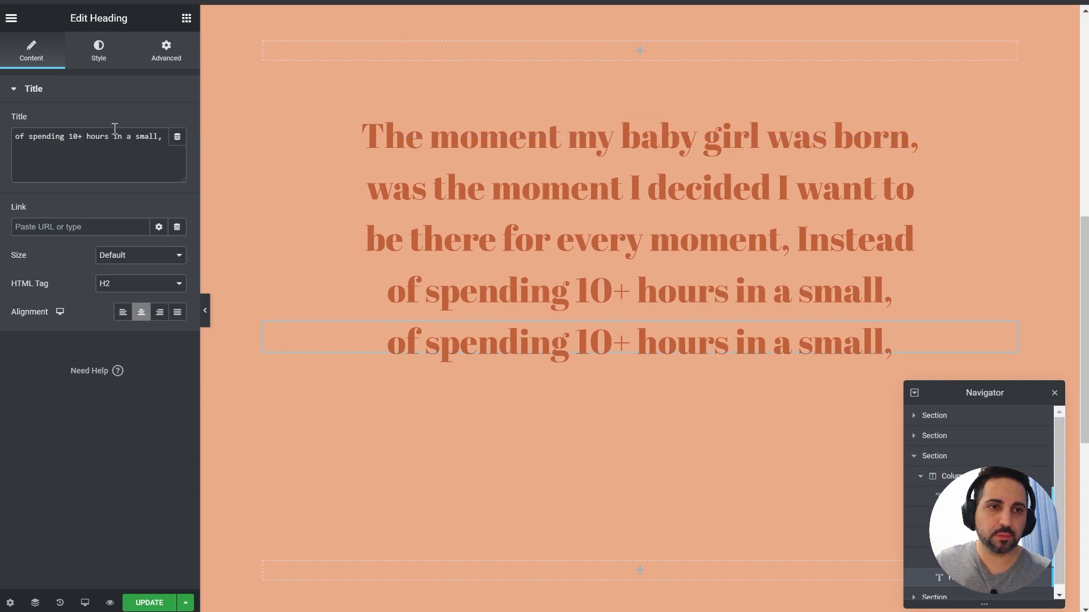
triple_click(89, 136)
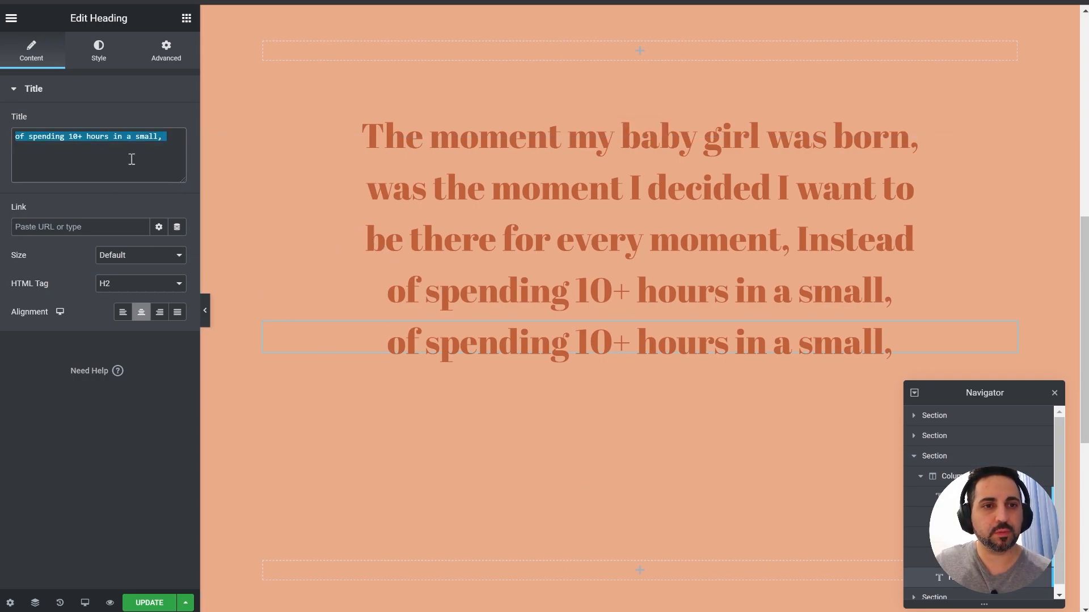
type("fluorescent-lit space.")
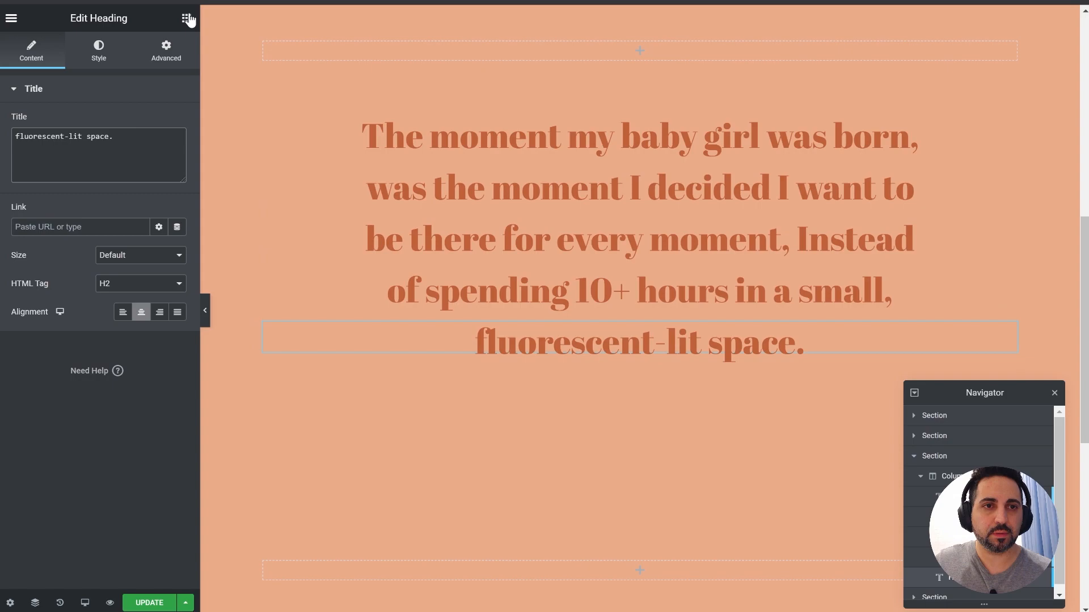
left_click(186, 18)
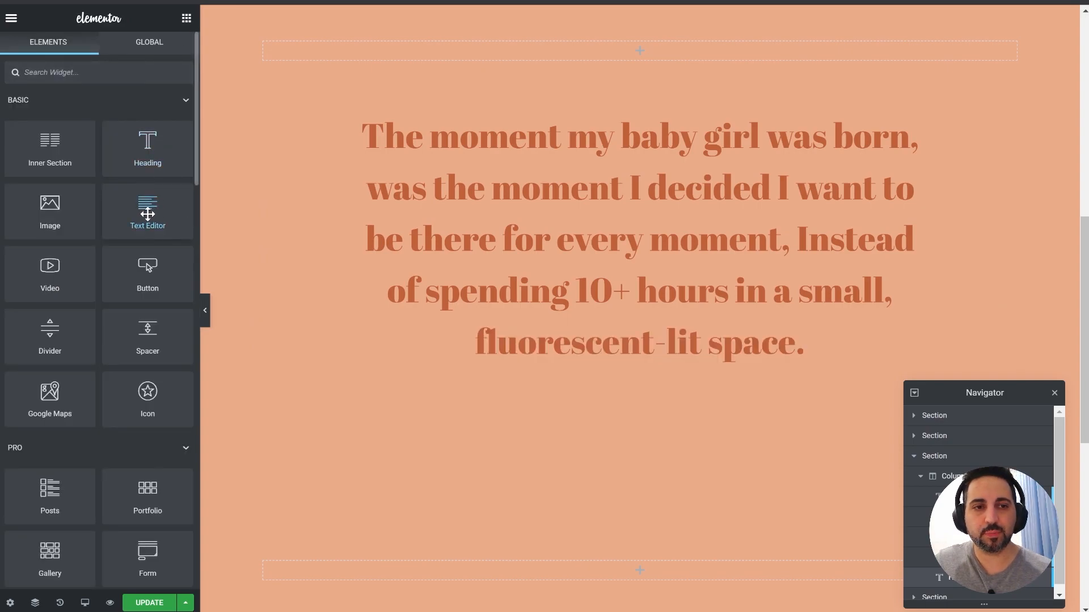
mouse_move(94, 36)
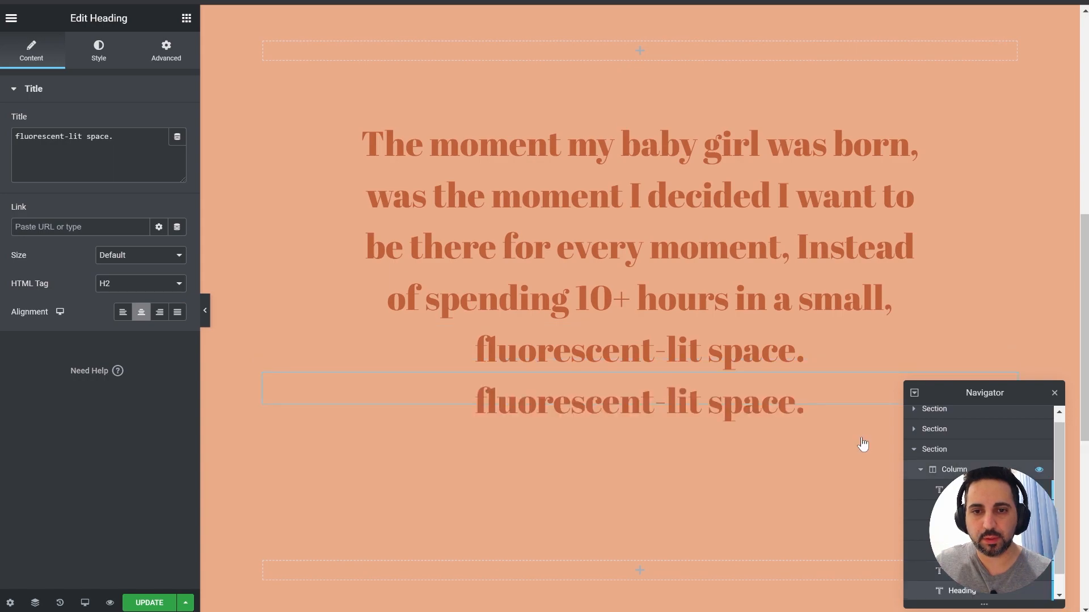
Clear the extra final line's text colour in its Style settings
left_click(98, 50)
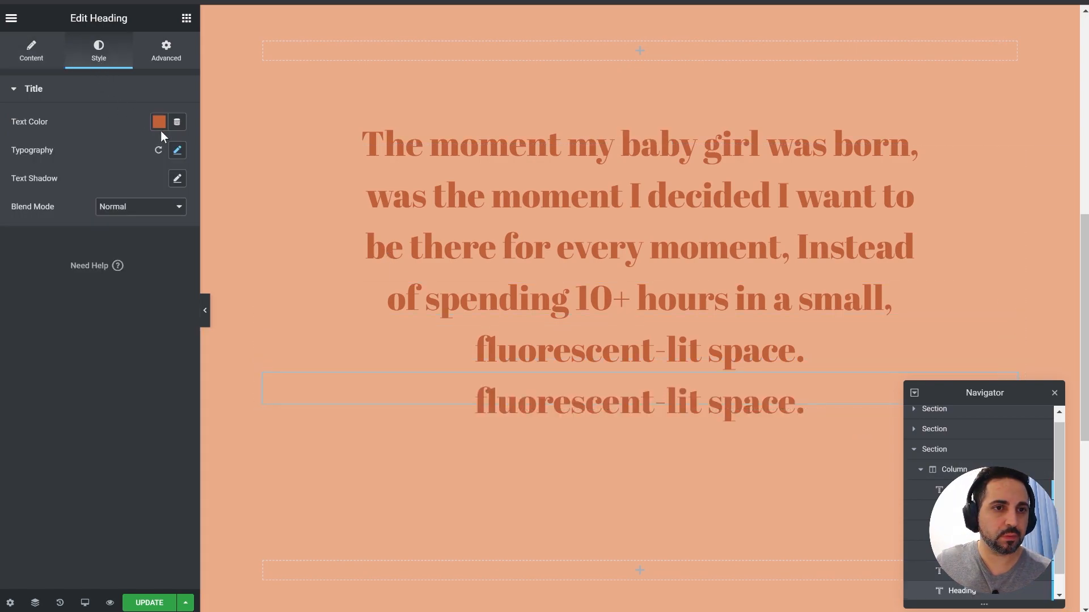
left_click(158, 122)
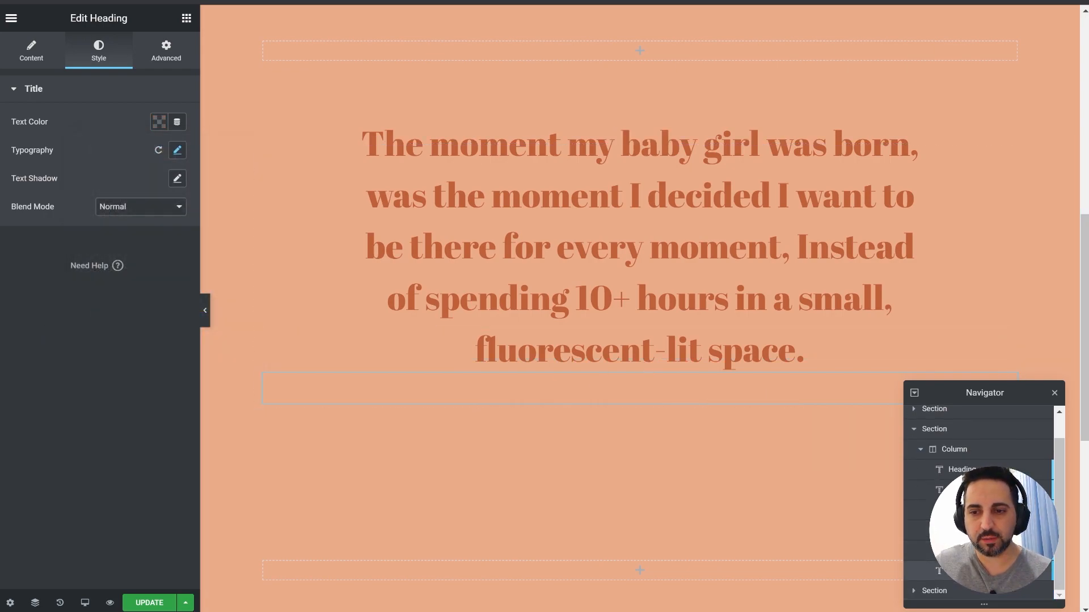
right_click(962, 469)
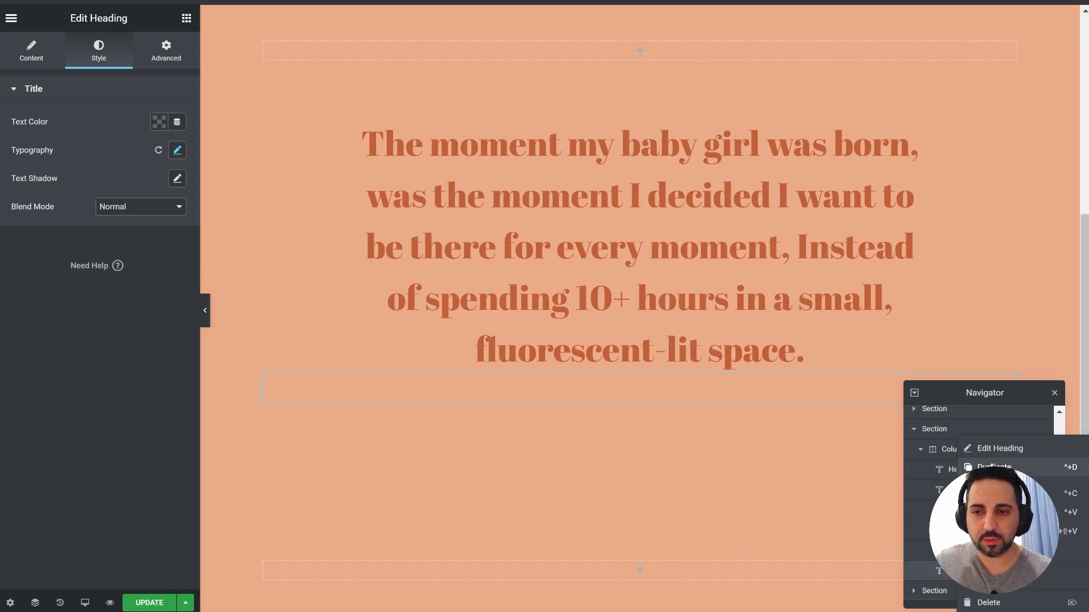
left_click(31, 50)
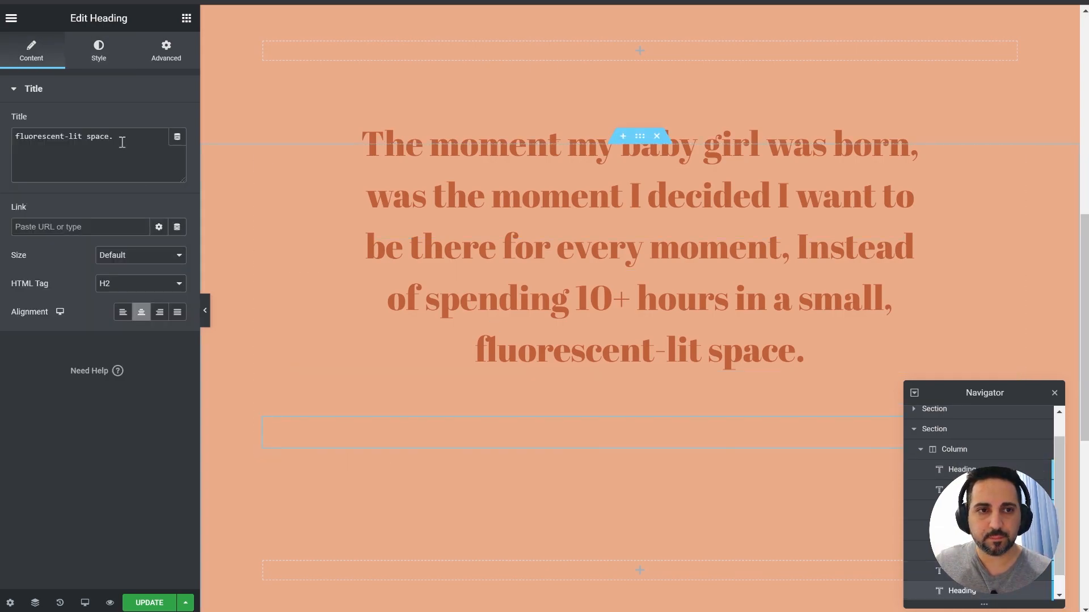
left_click(98, 50)
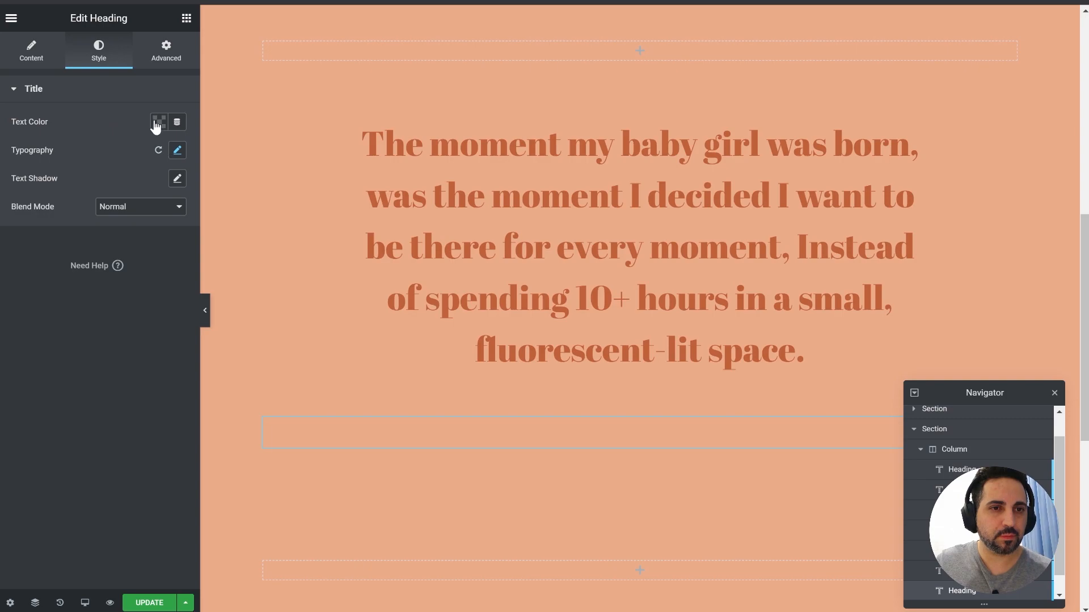
left_click(158, 121)
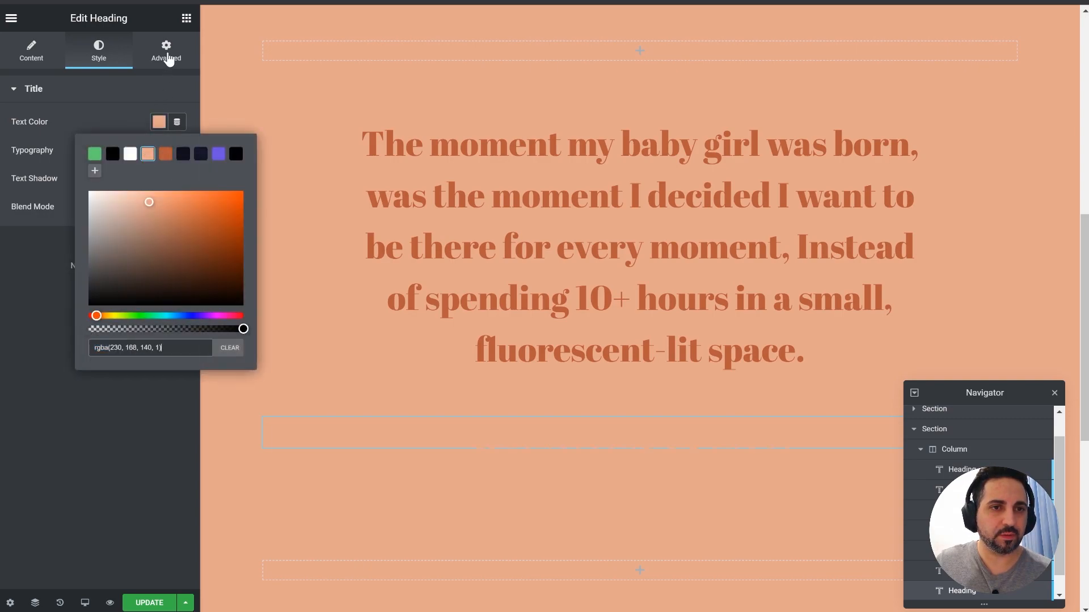
Set the extra line's text colour to the preset orange and view the page live
left_click(165, 50)
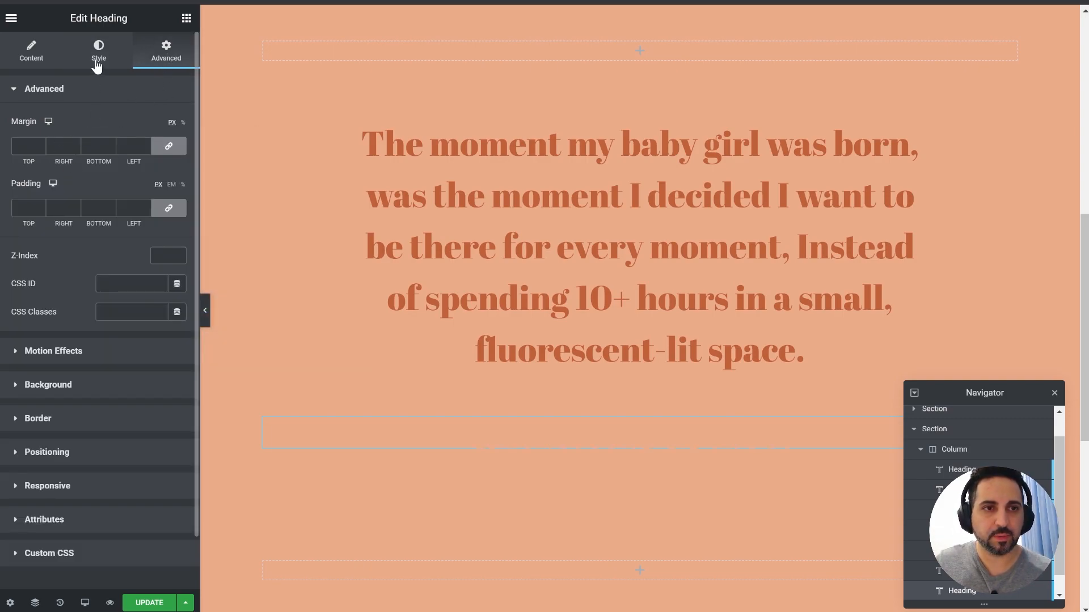
left_click(98, 50)
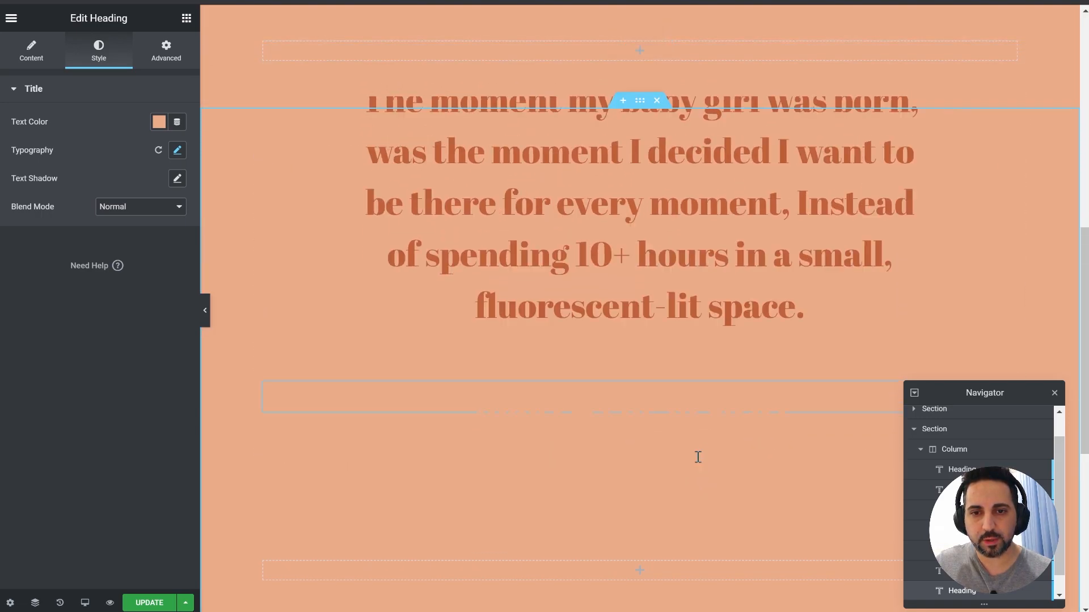
left_click(158, 122)
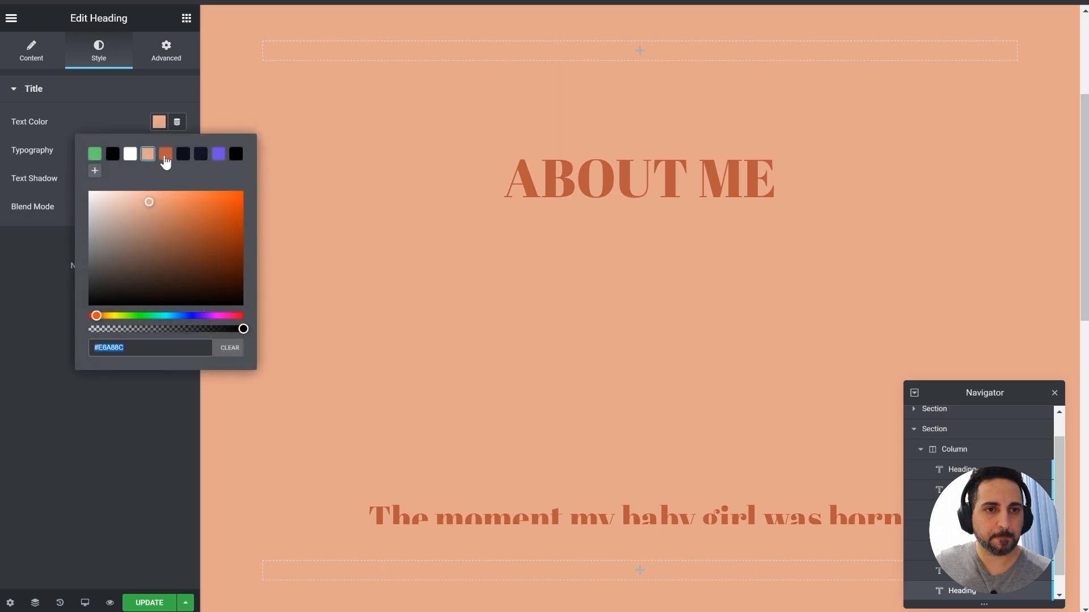
left_click(165, 154)
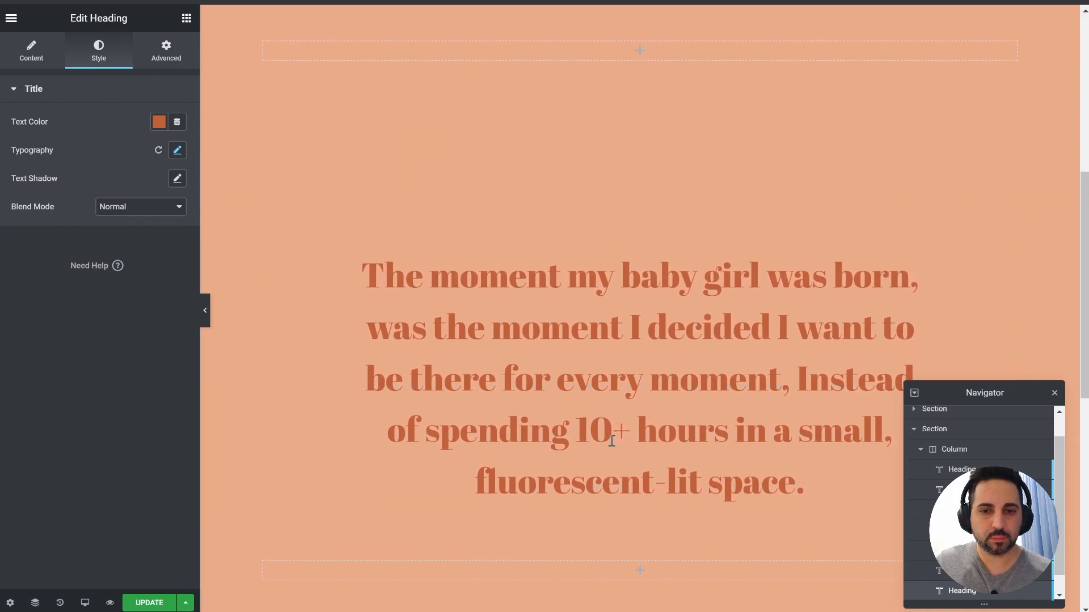
mouse_move(82, 118)
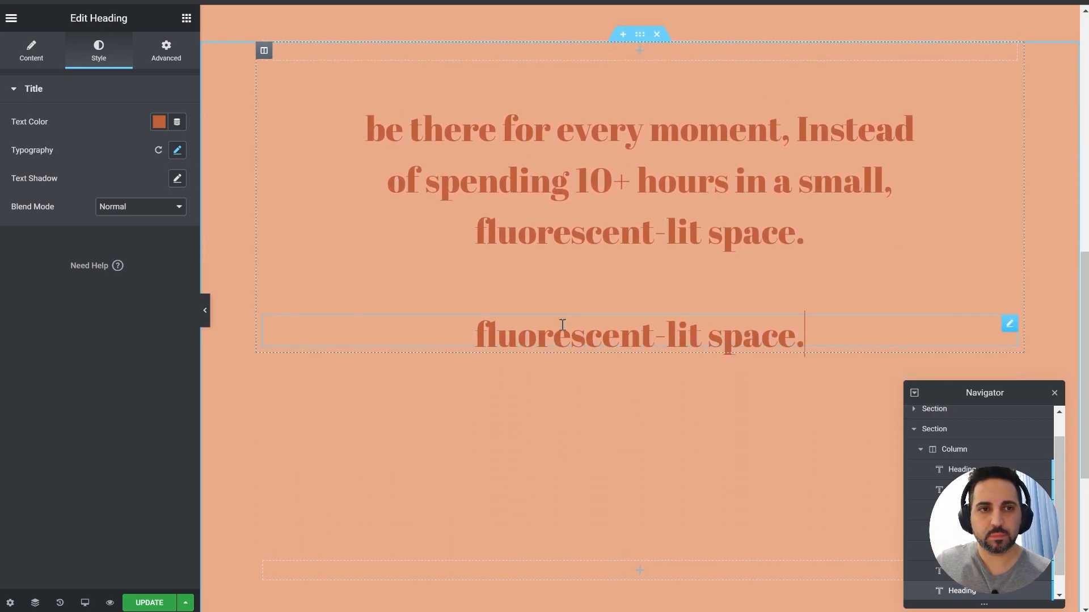
left_click(30, 50)
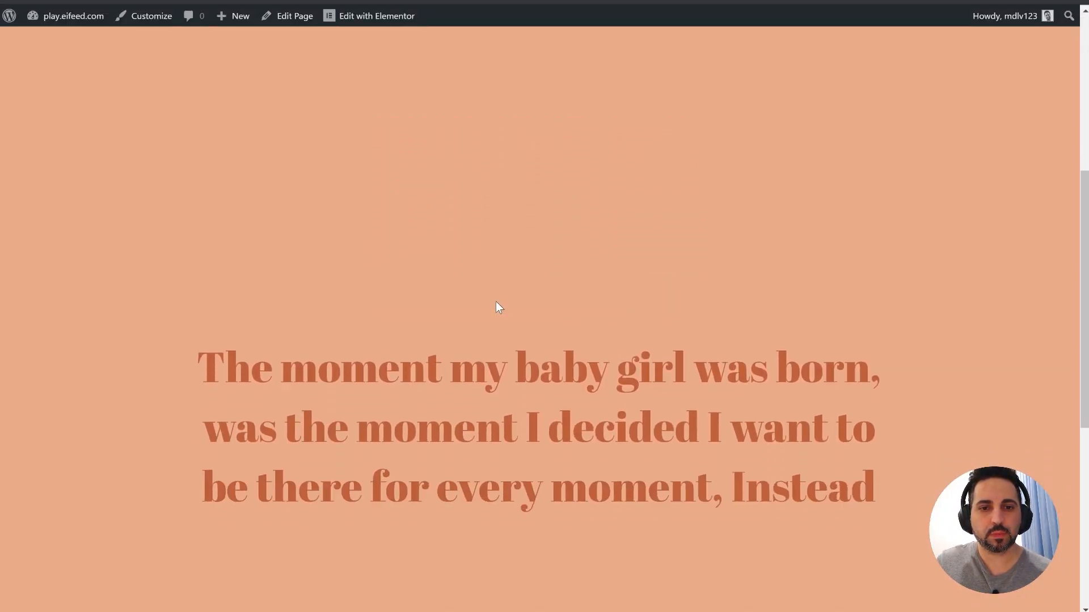
Return to the ABOUT ME editor, then exit to the WordPress dashboard
scroll("down", 3)
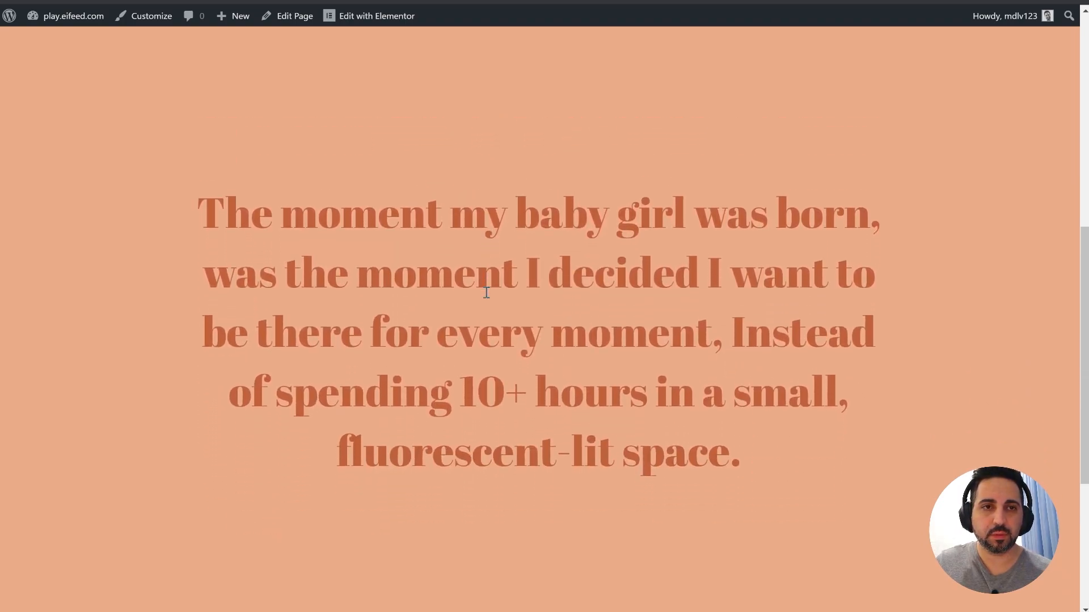
left_click(369, 15)
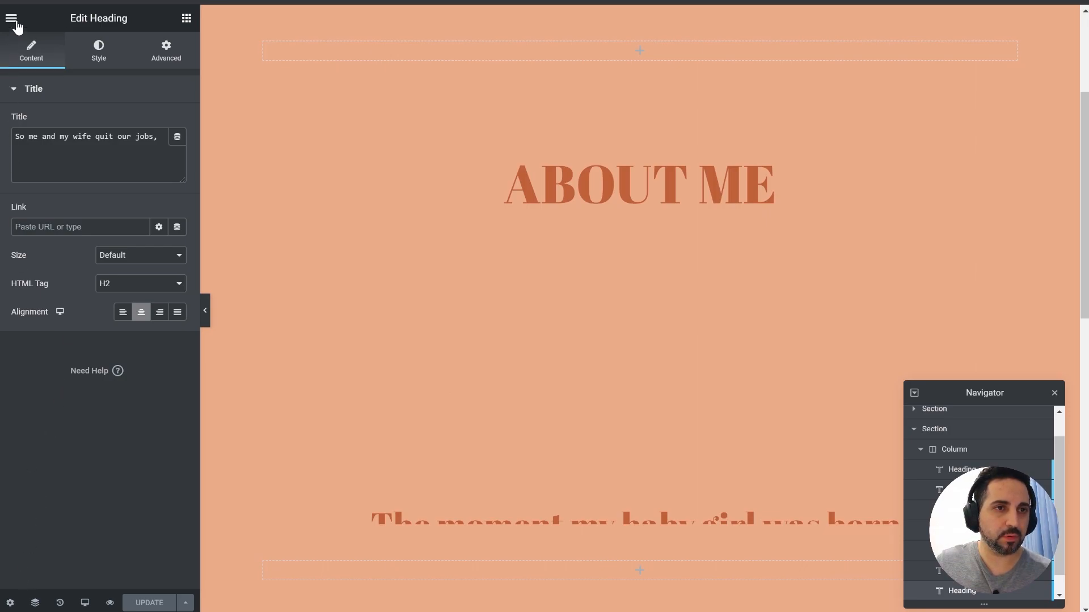
left_click(11, 18)
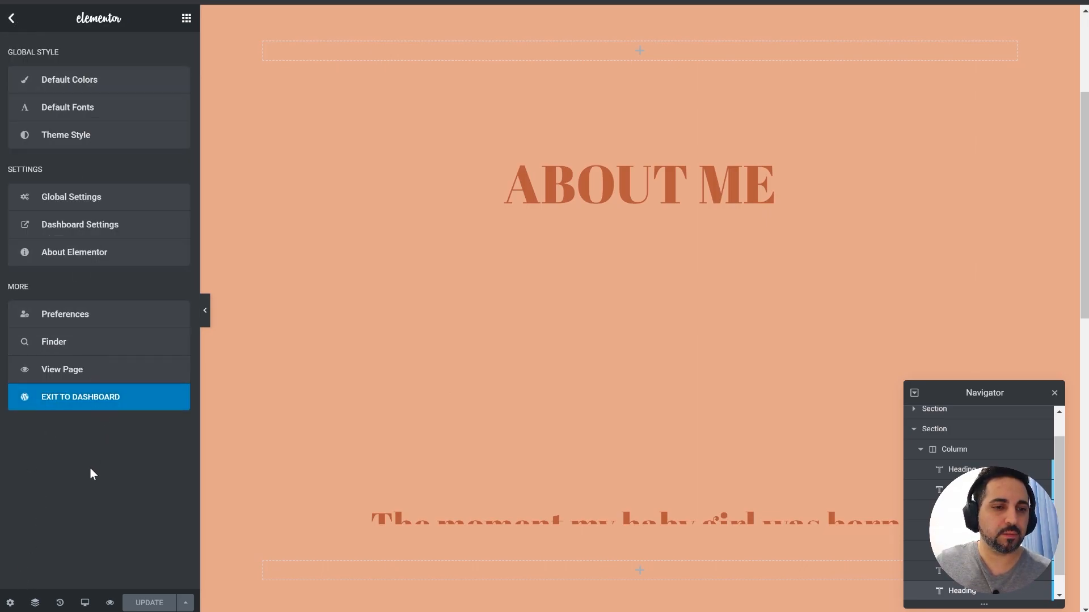
left_click(12, 18)
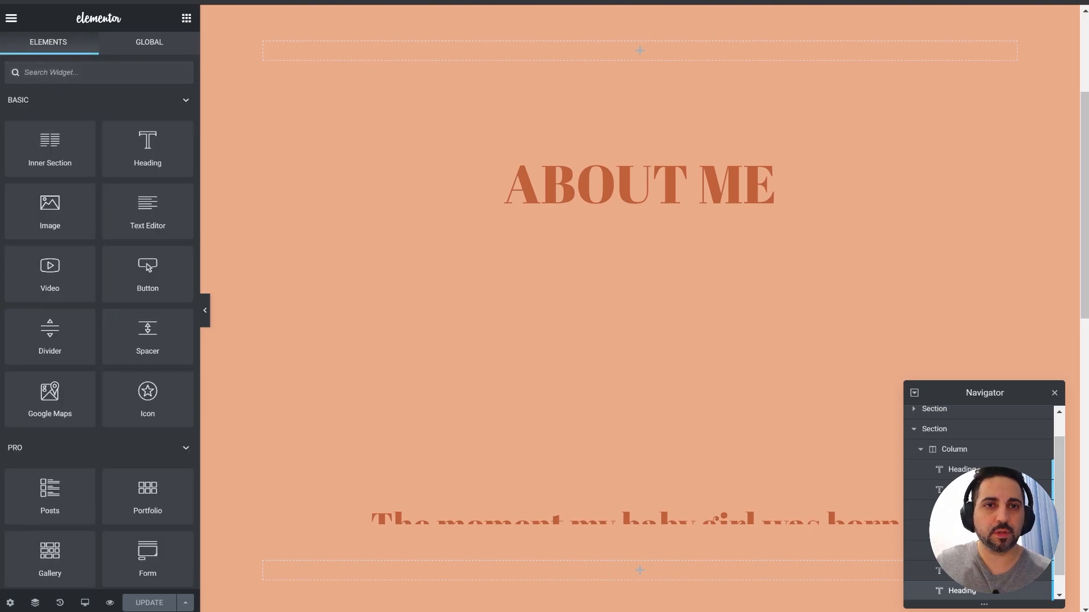
left_click(273, 24)
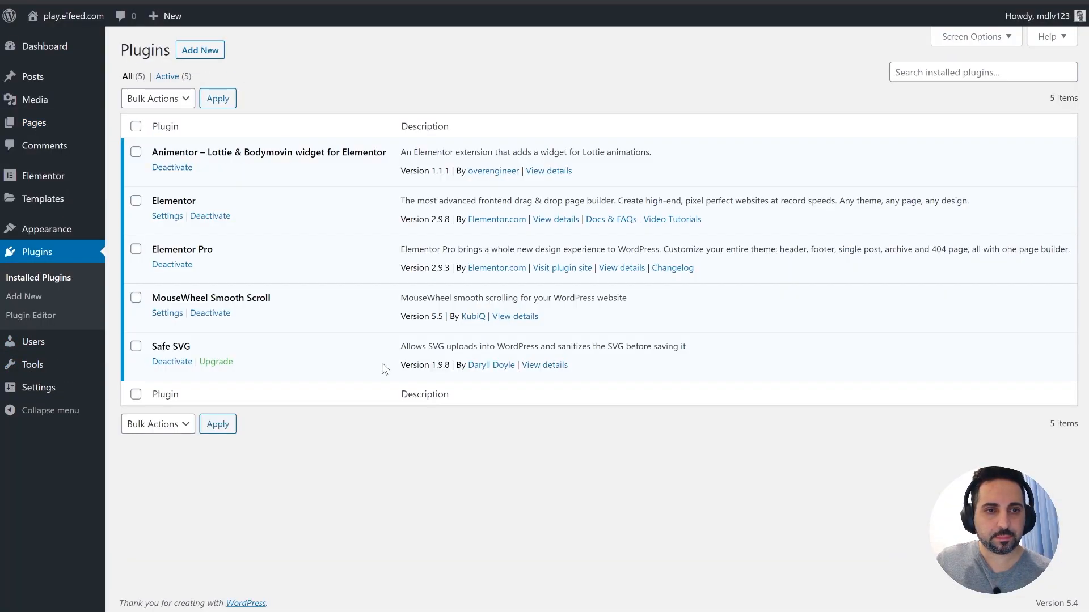
Search plugins for 'mousewheel', then open the active MouseWheel Smooth Scroll plugin's settings
left_click_drag(197, 297, 271, 297)
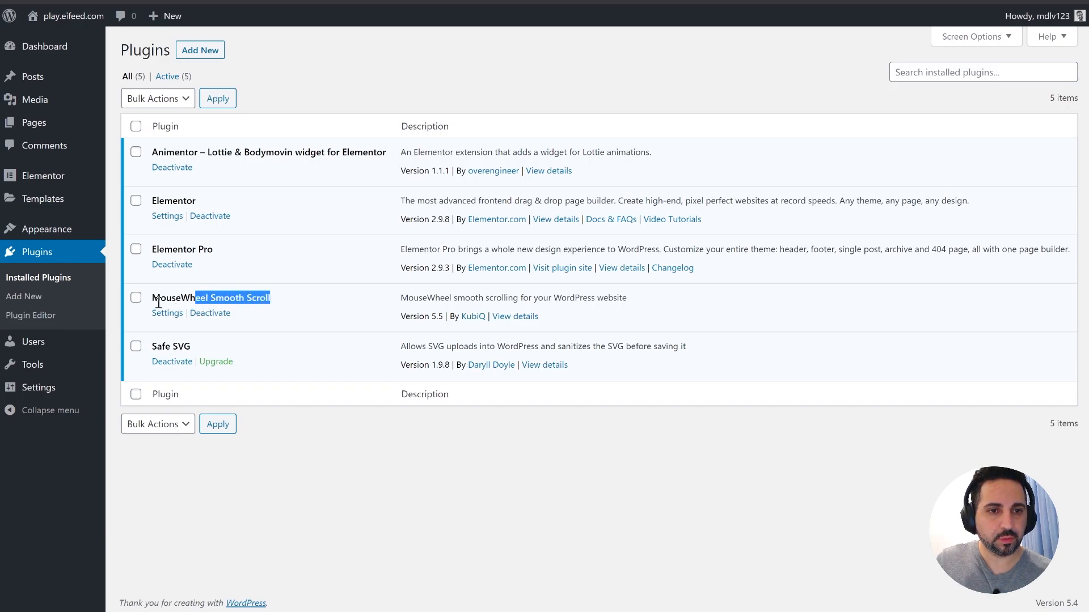
triple_click(210, 298)
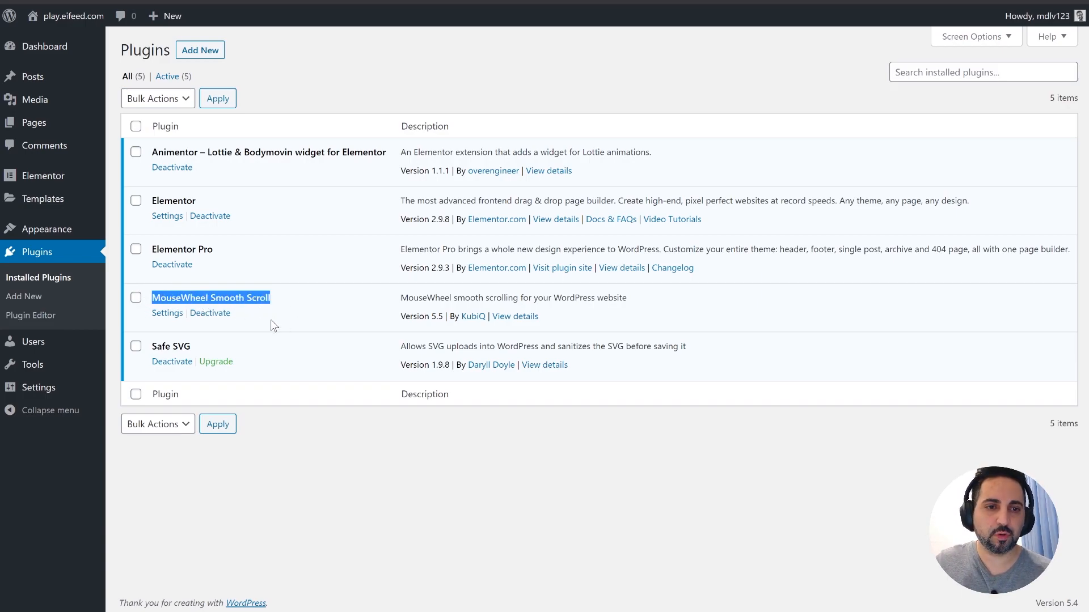
mouse_move(23, 296)
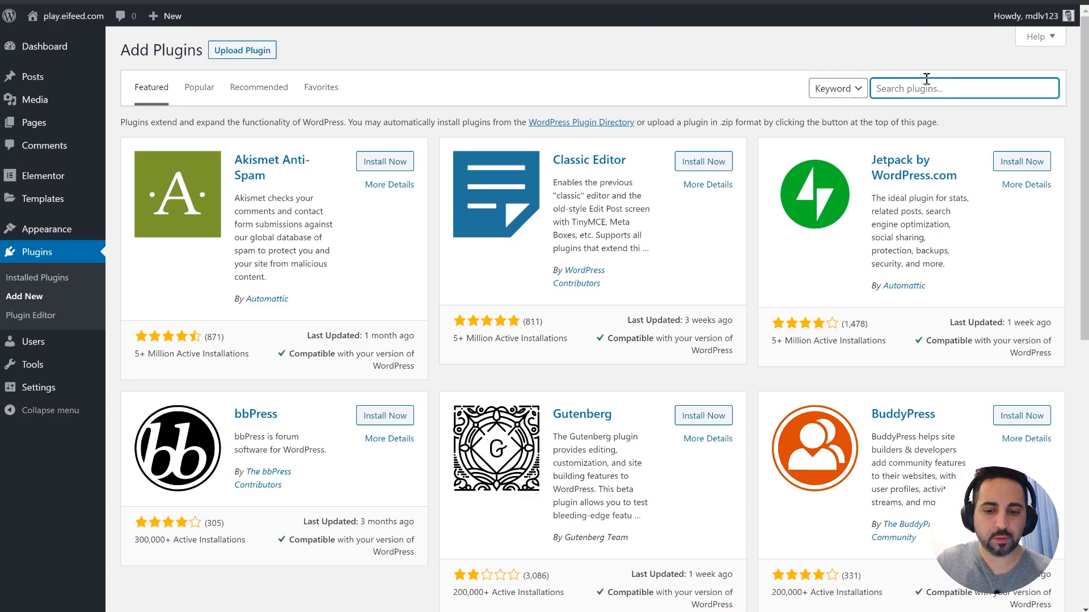
type("mousewheel")
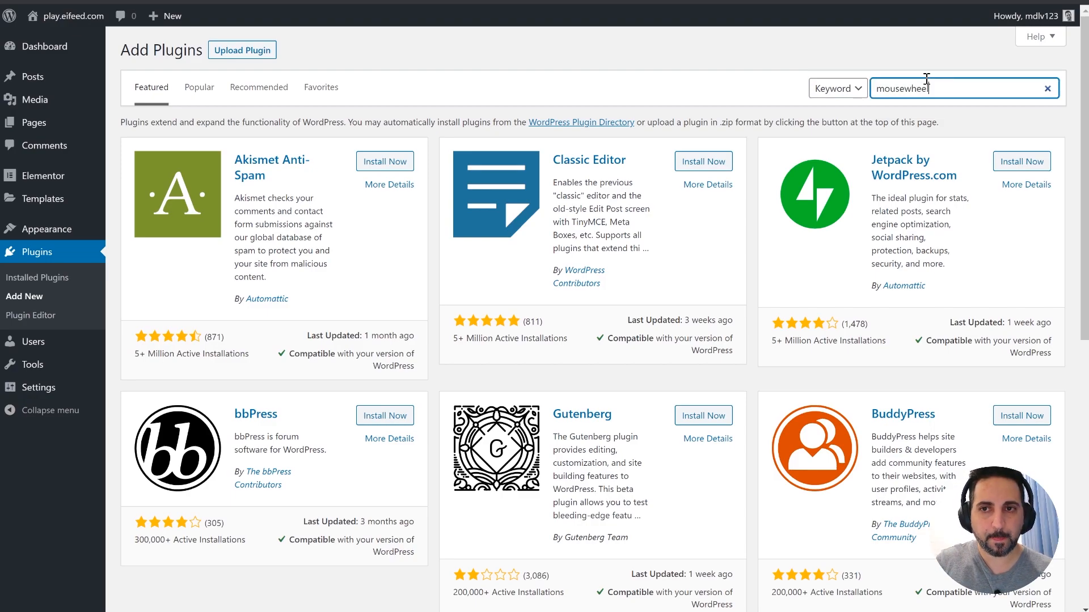
key("Enter")
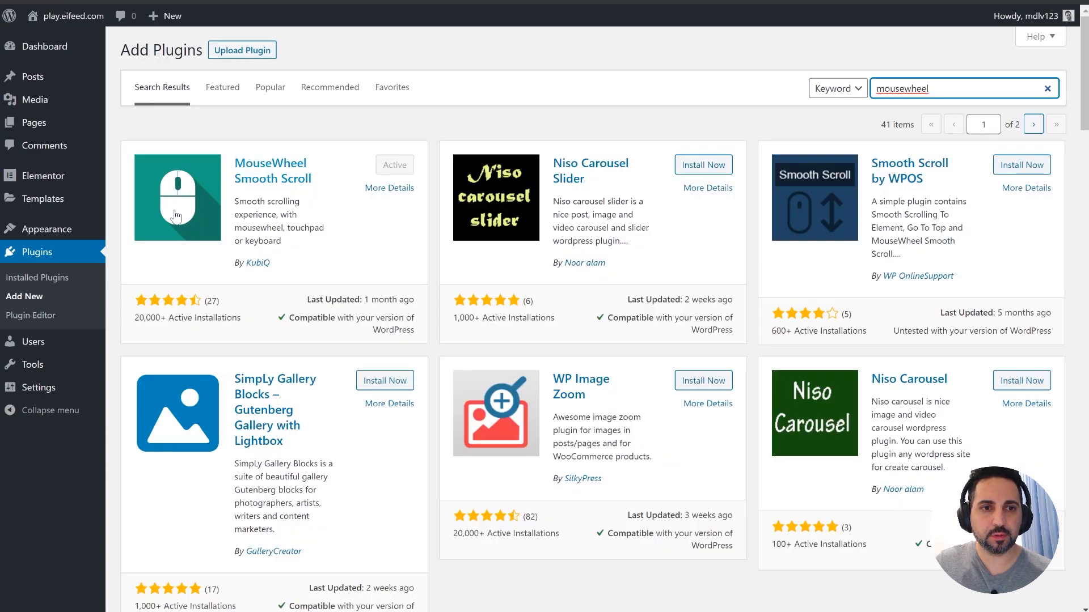
mouse_move(108, 260)
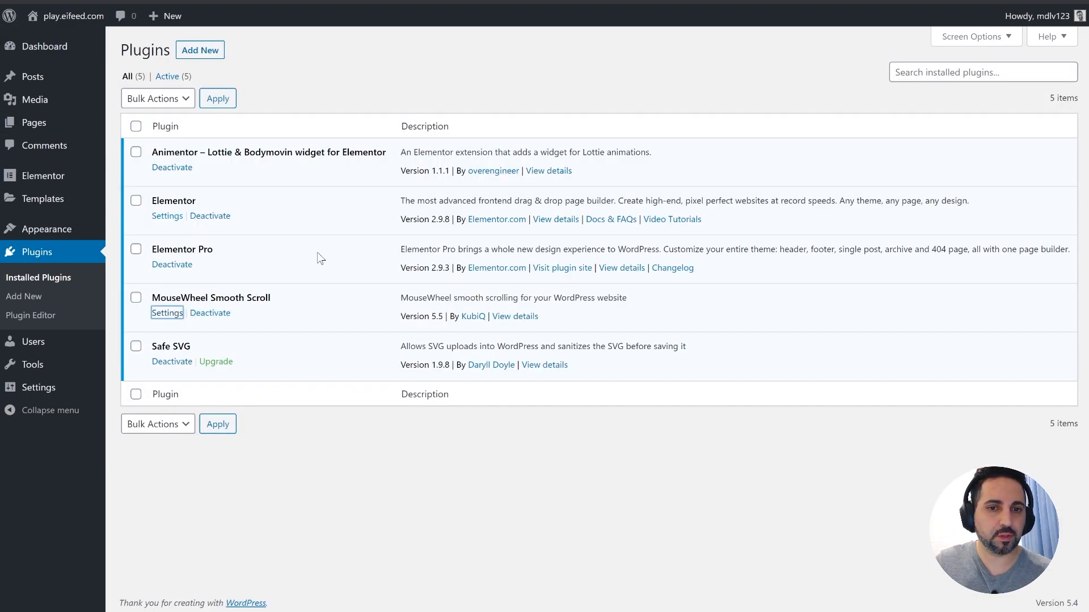
left_click(167, 313)
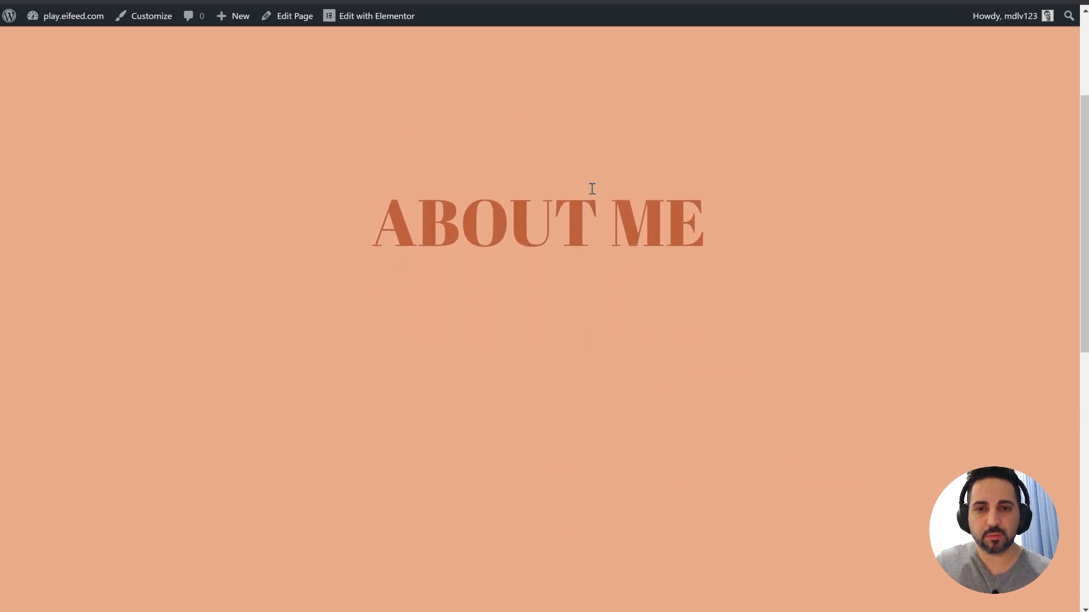
scroll("down", 3)
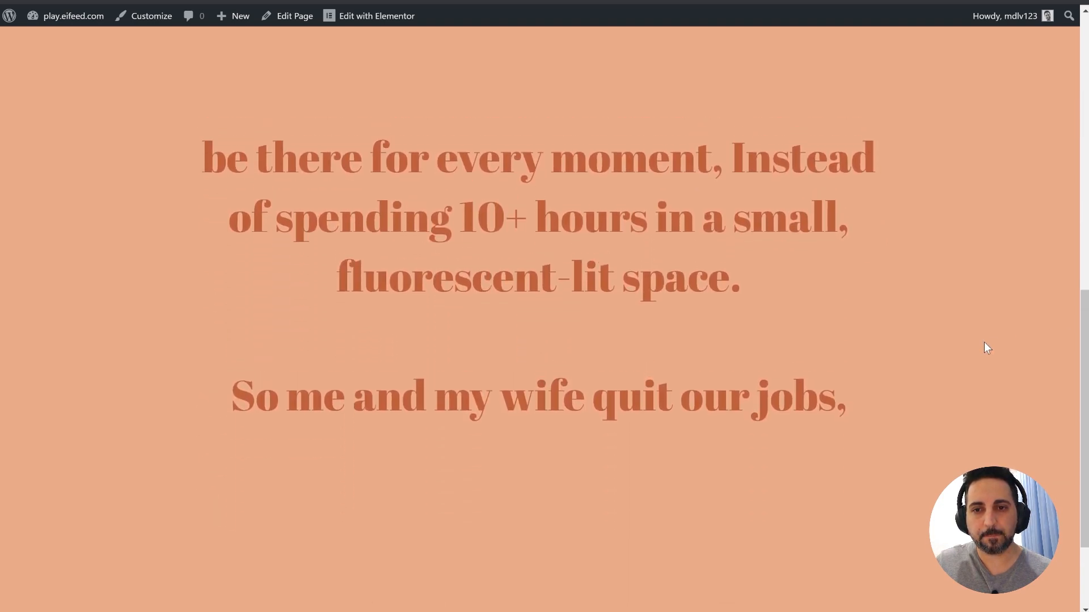
left_click(375, 15)
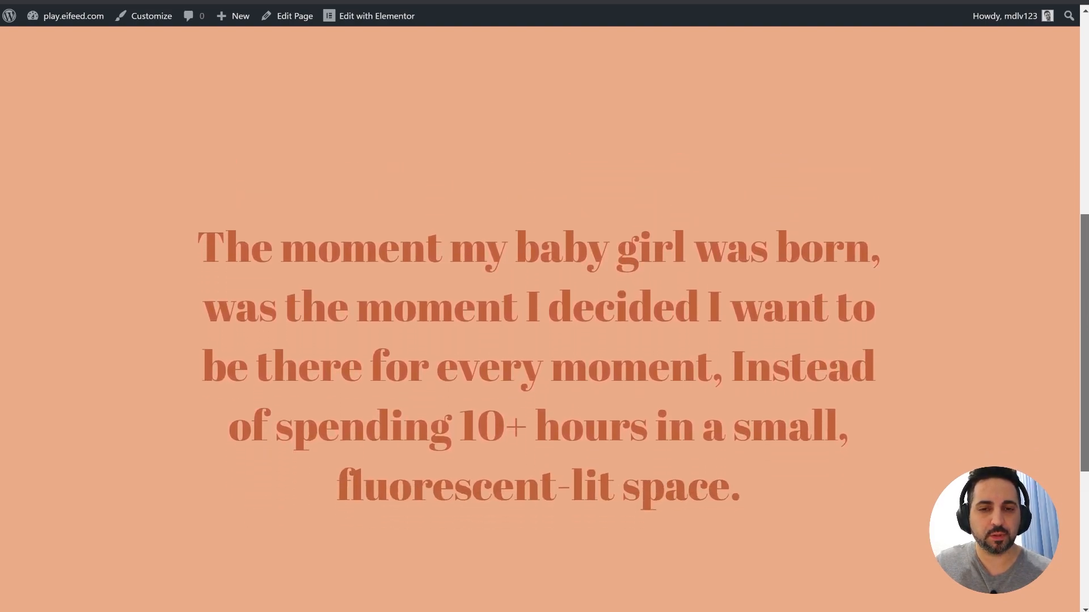
scroll("down", 3)
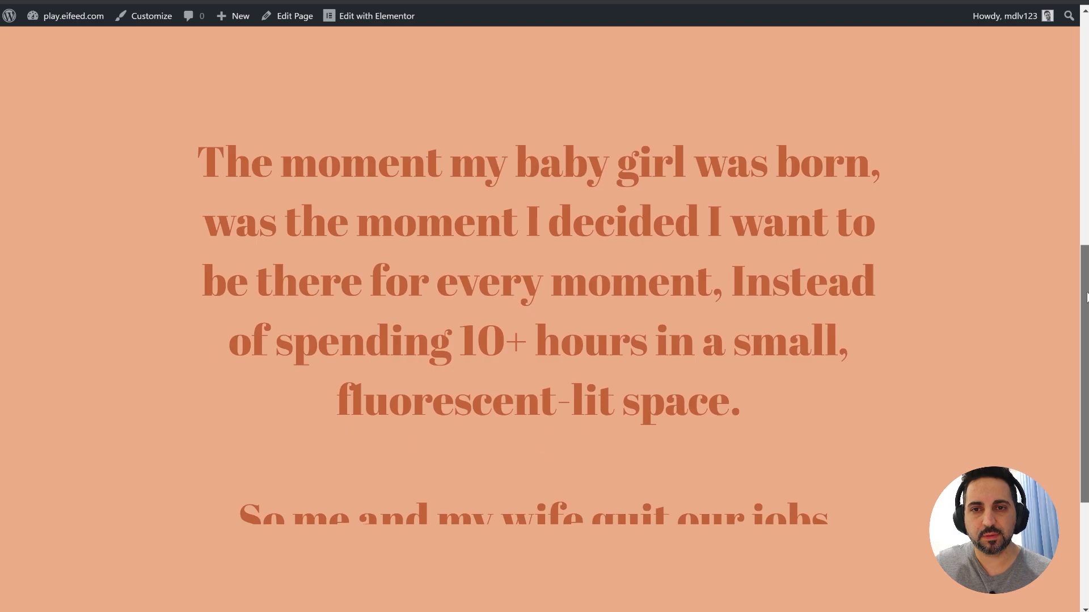
scroll("down", 3)
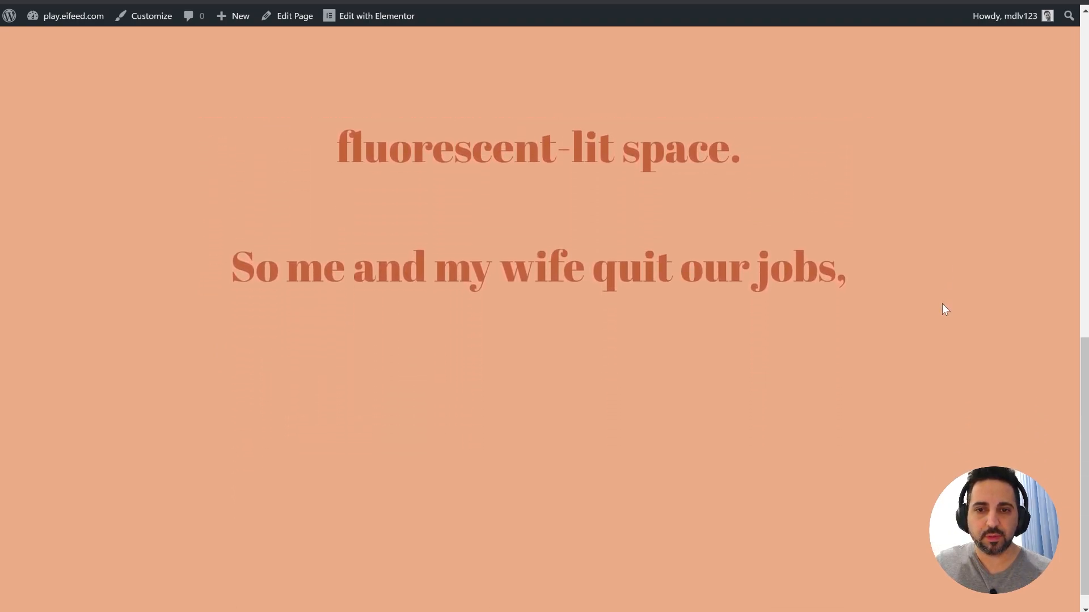
scroll("down", 3)
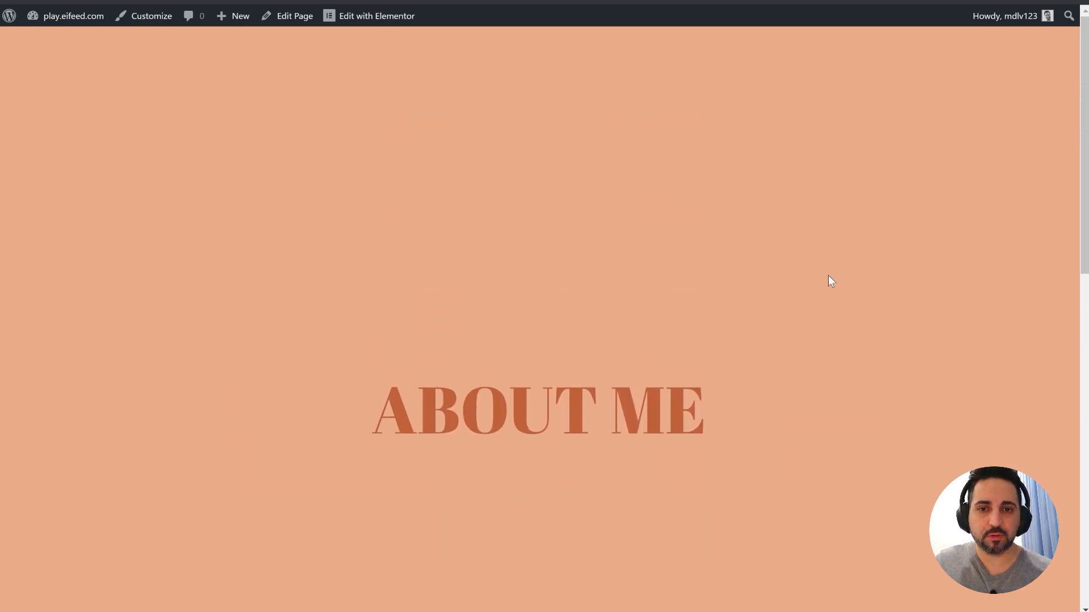
scroll("down", 3)
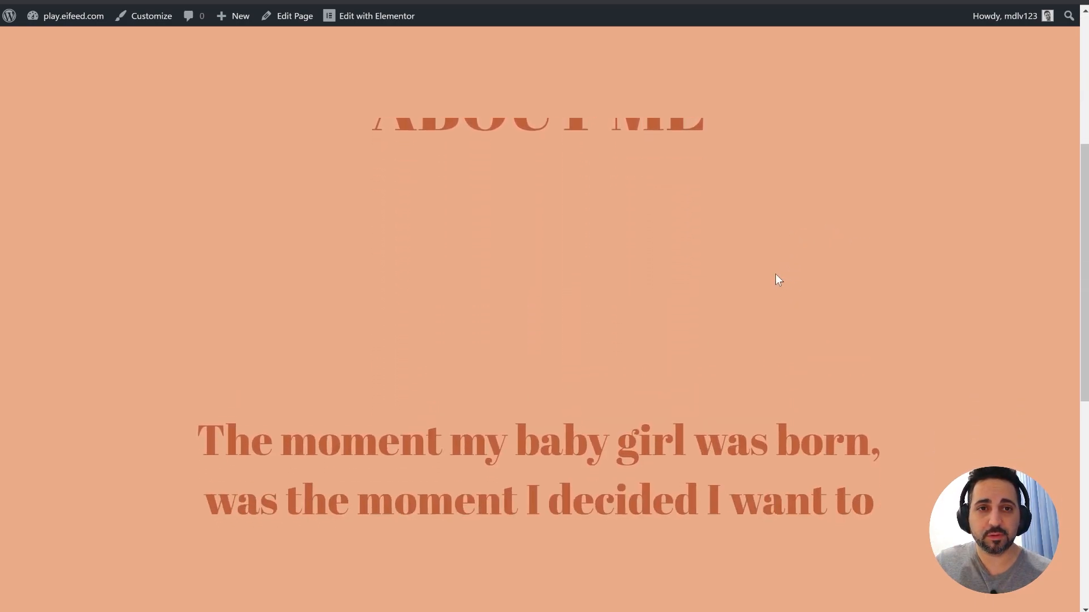
scroll("down", 3)
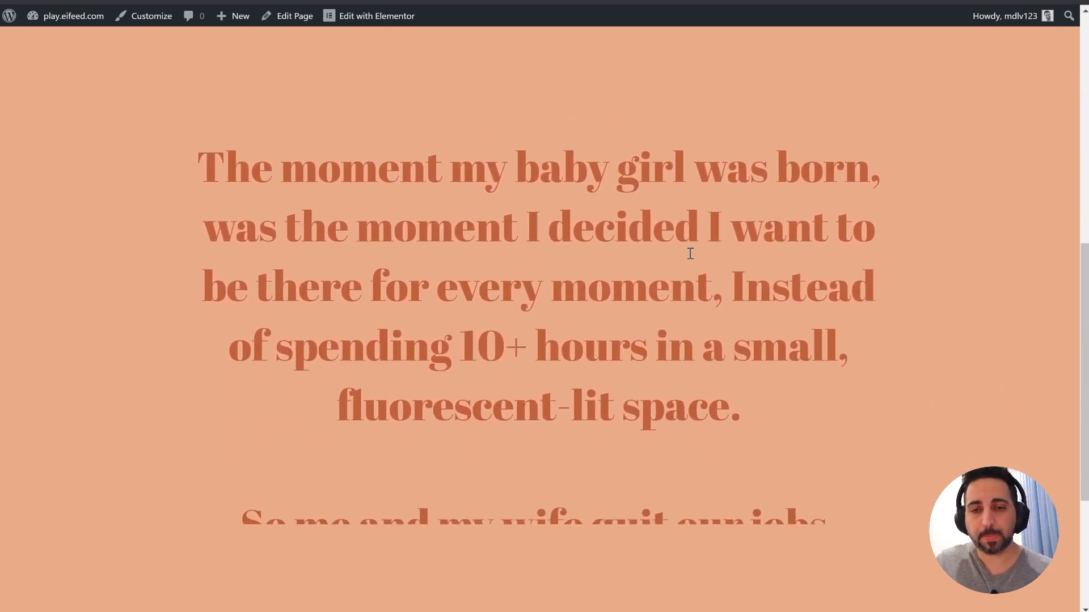
scroll("down", 3)
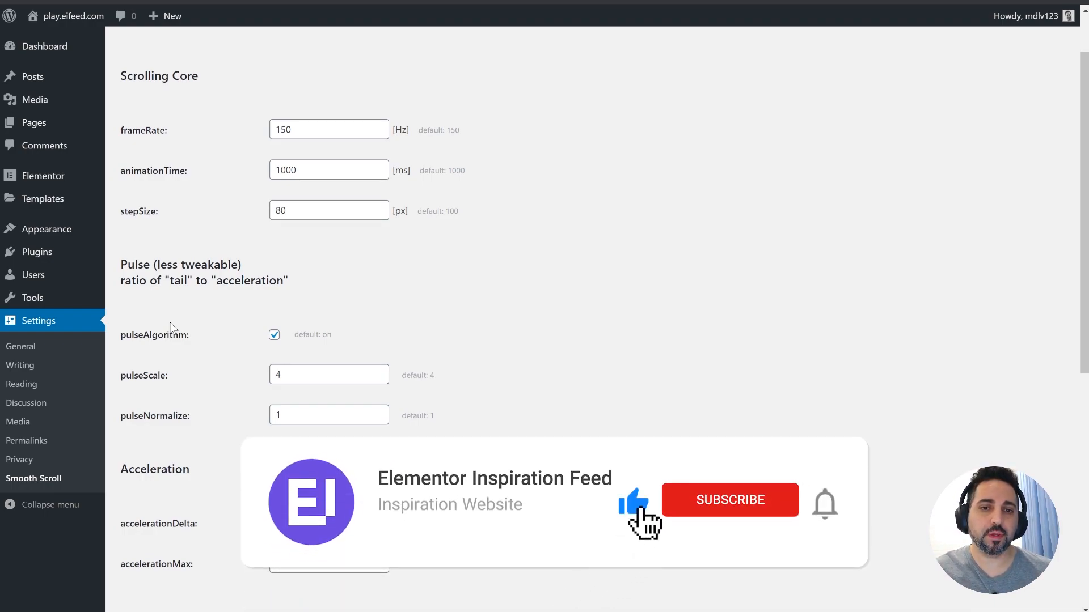
Review the Smooth Scroll core settings, with stepSize 80 instead of the default 100
left_click(729, 501)
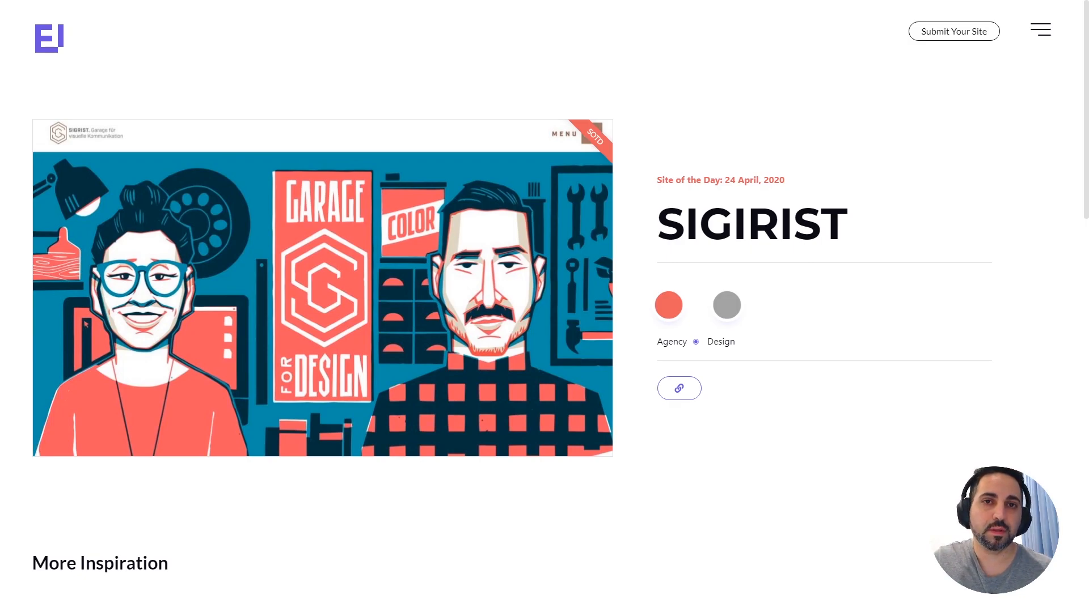
Scroll through the SIGIRIST site-of-the-day page
scroll("down", 3)
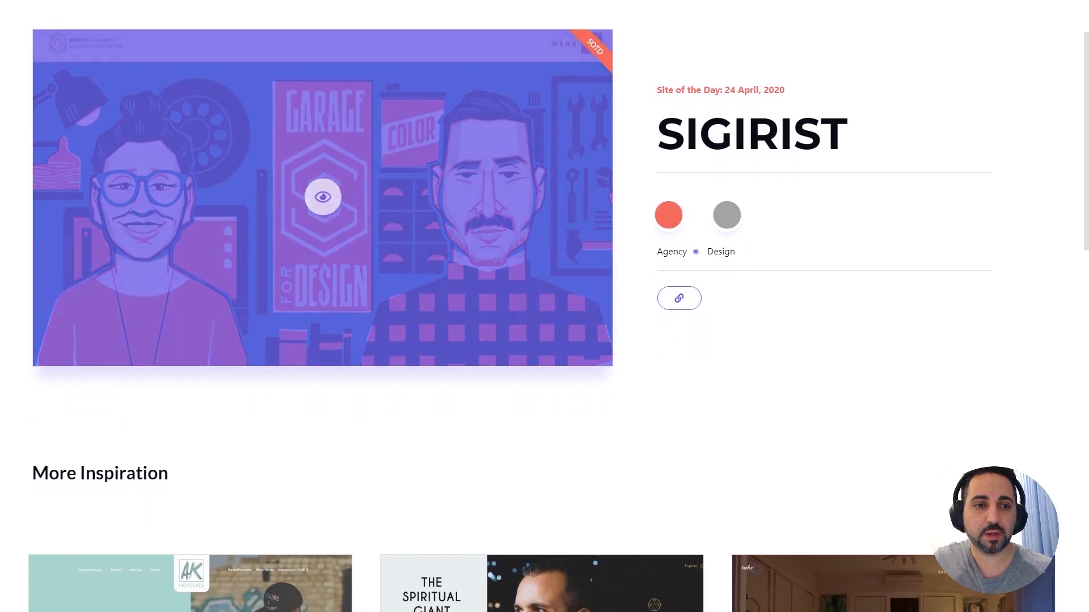
scroll("down", 3)
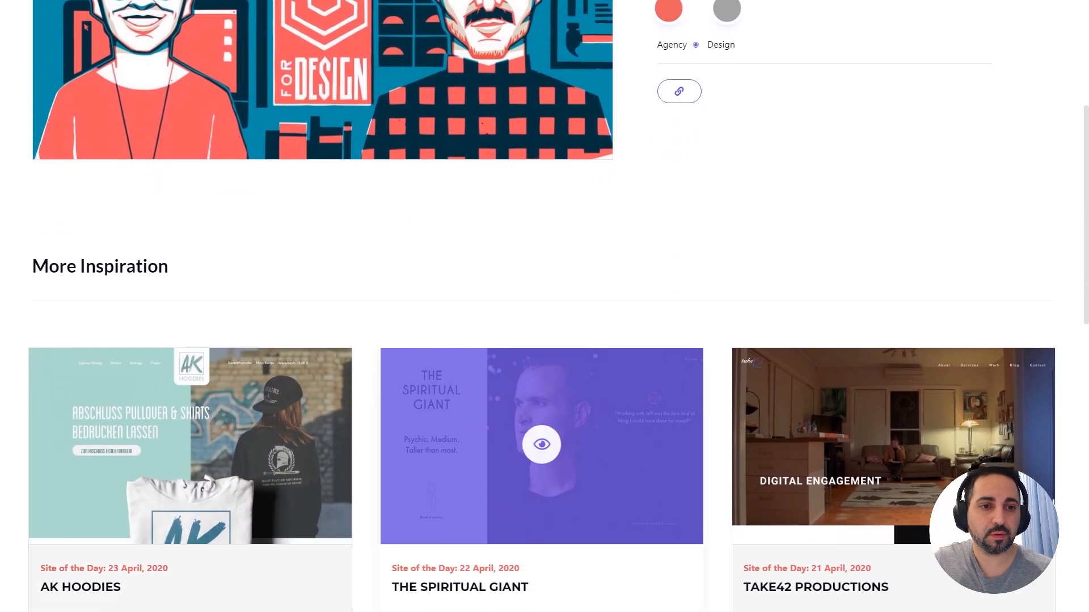
scroll("up", 3)
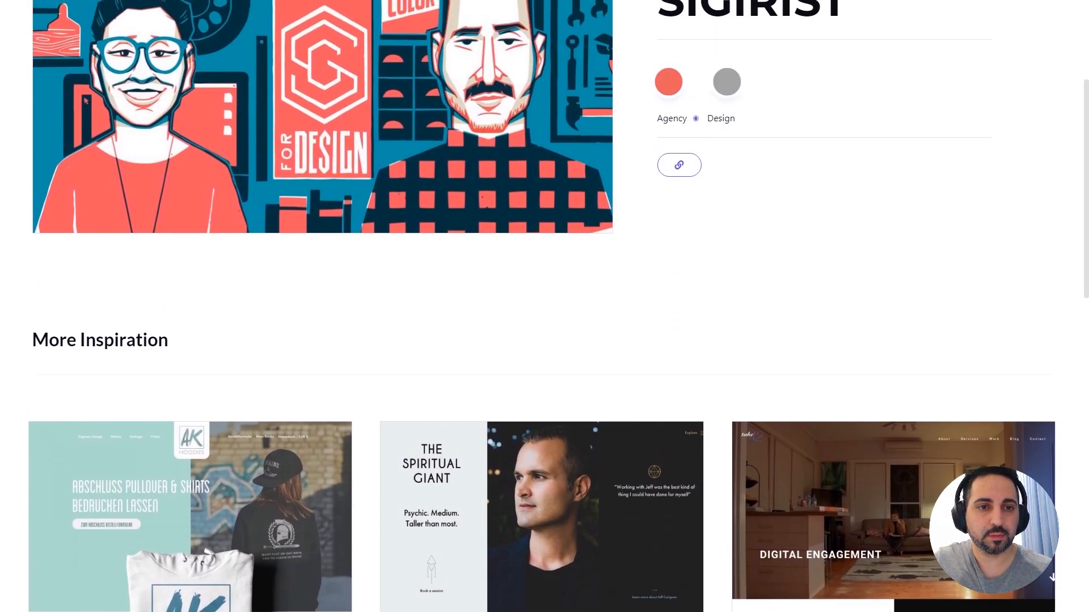
scroll("down", 3)
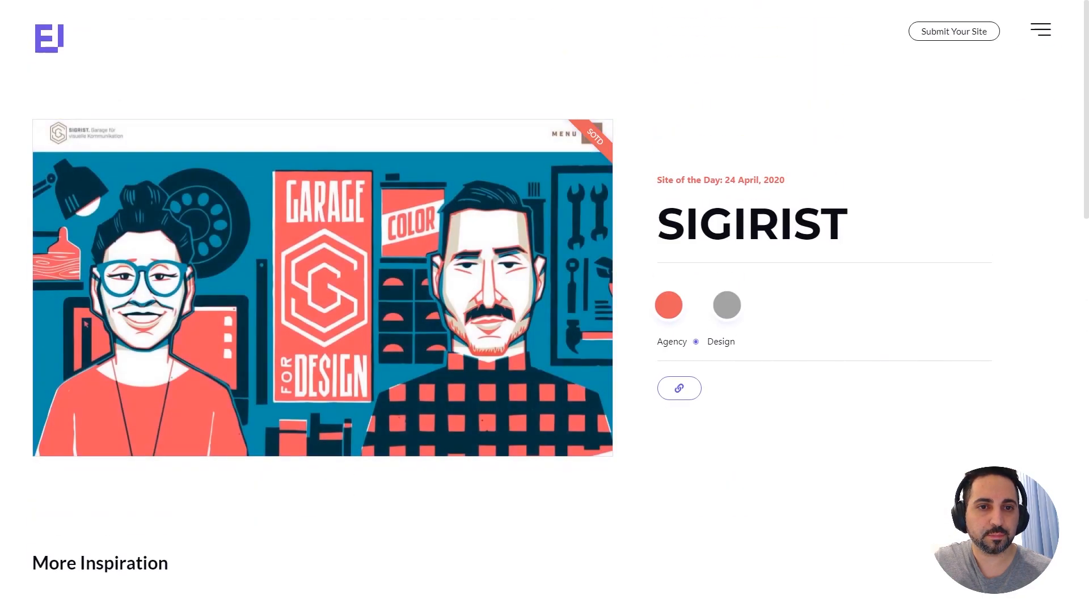
Go via the hamburger menu to the Responsive Websites article and scroll it
left_click(1039, 29)
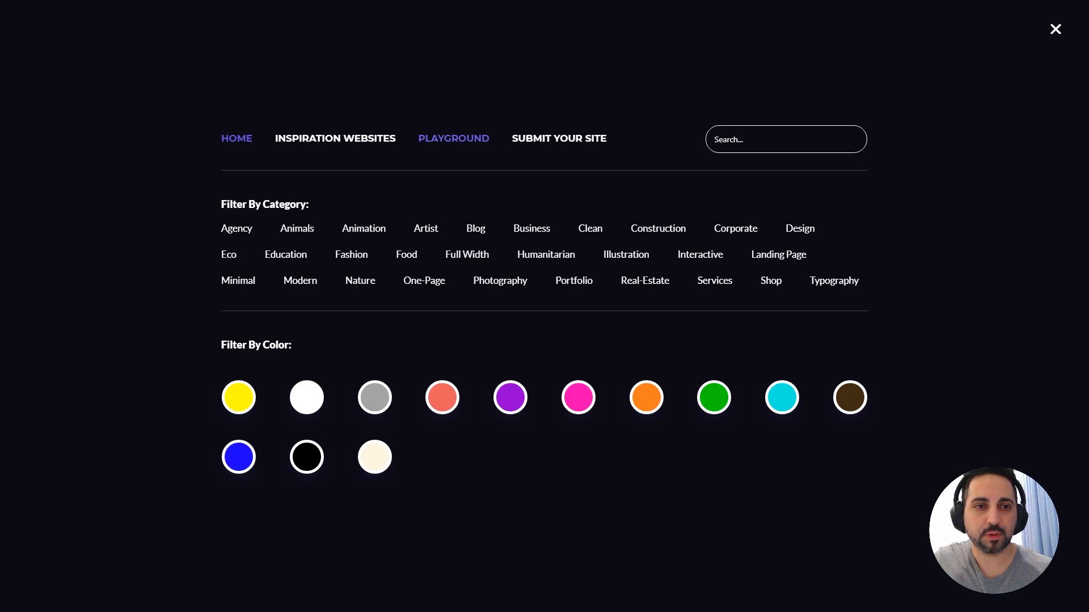
left_click(1055, 29)
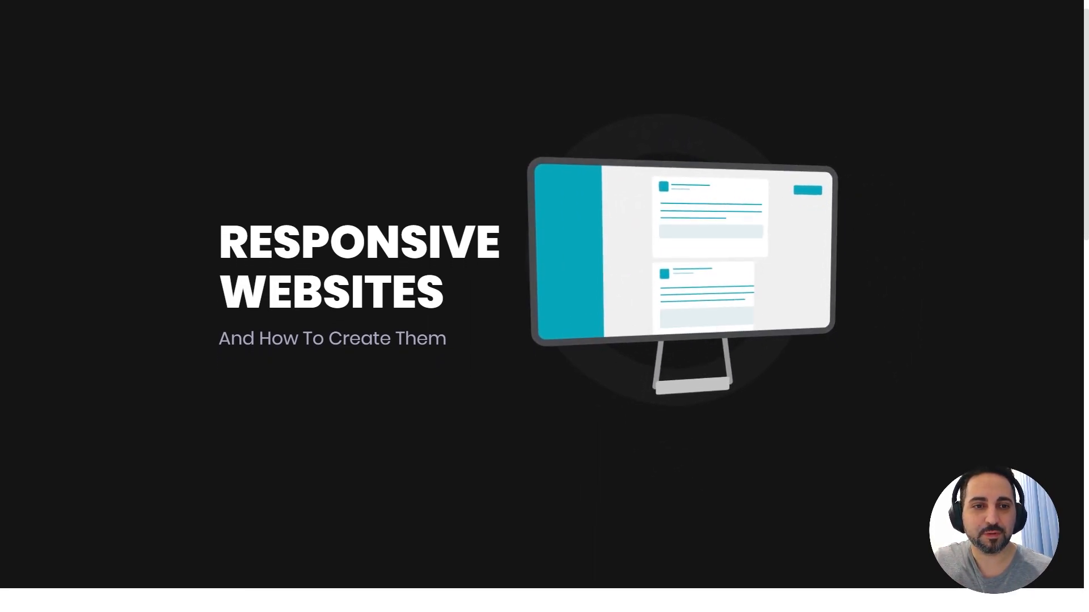
scroll("down", 3)
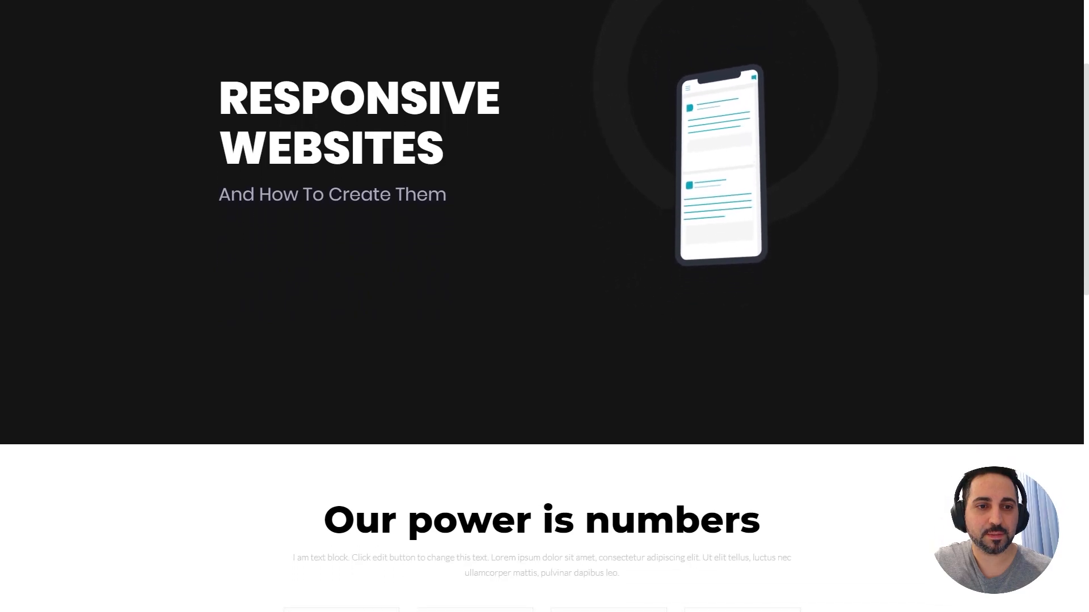